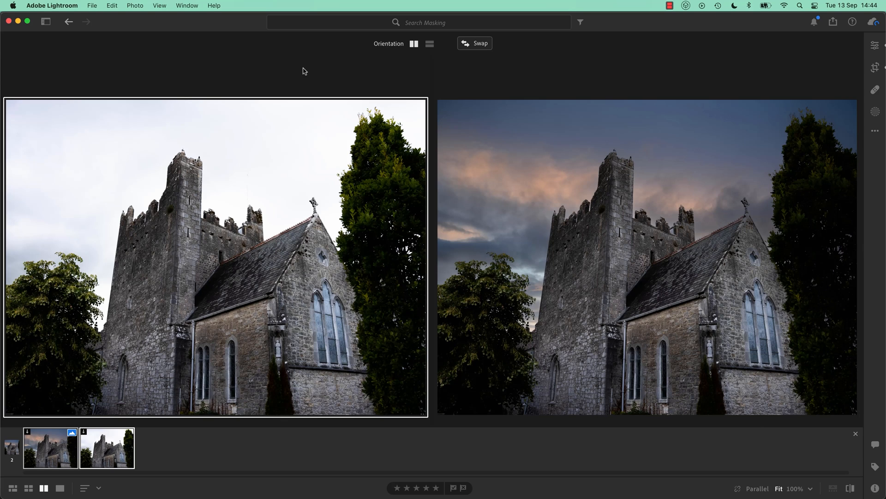
{"action": "mouse_move", "coordinate": [514, 188]}
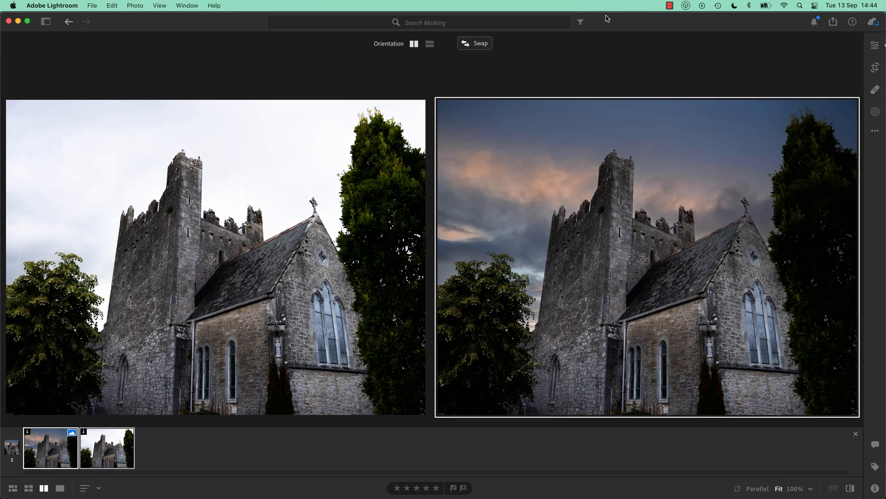
{"action": "mouse_move", "coordinate": [609, 39]}
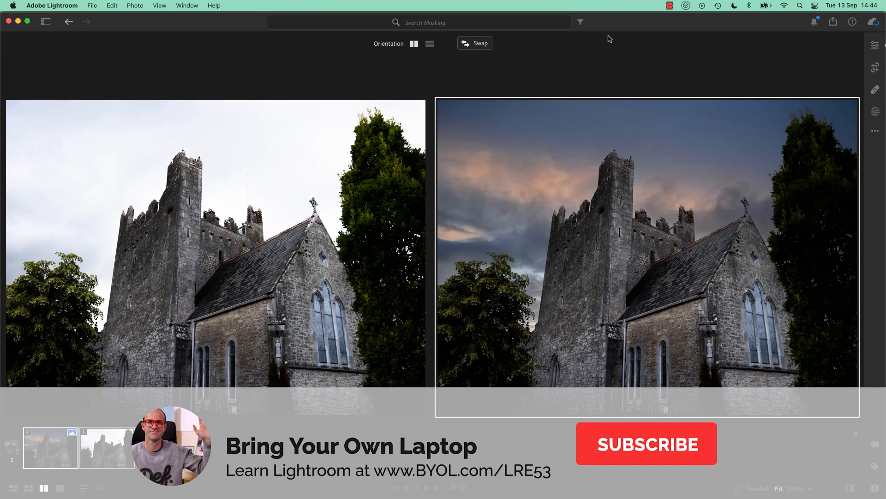
Show the church photo on its own with the Edit panel open and Light adjustments applied
{"action": "left_click", "coordinate": [645, 443]}
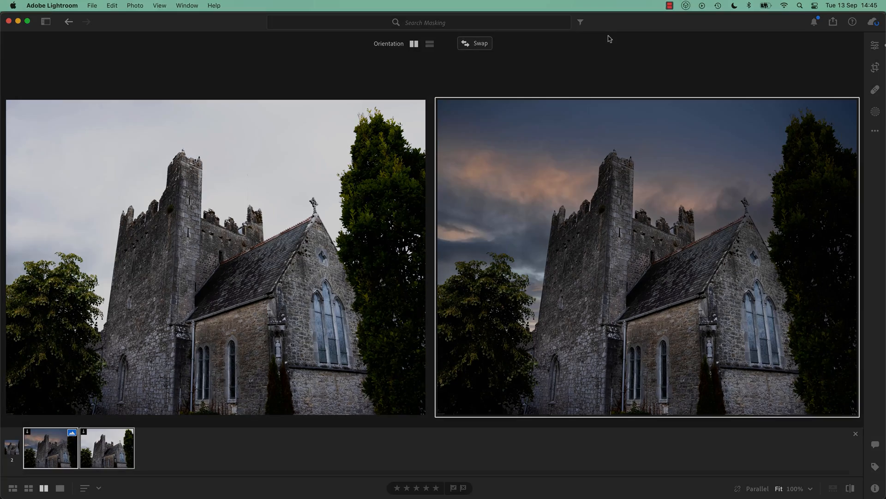
{"action": "left_click", "coordinate": [60, 487]}
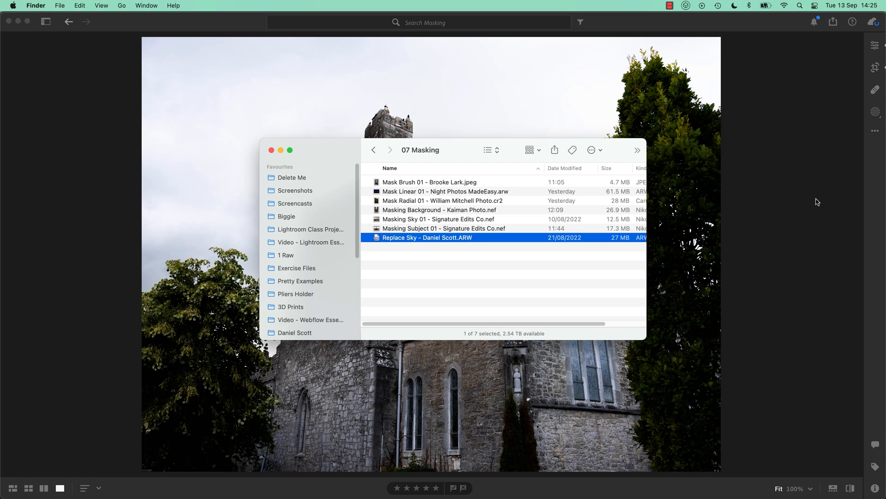
{"action": "double_click", "coordinate": [426, 238]}
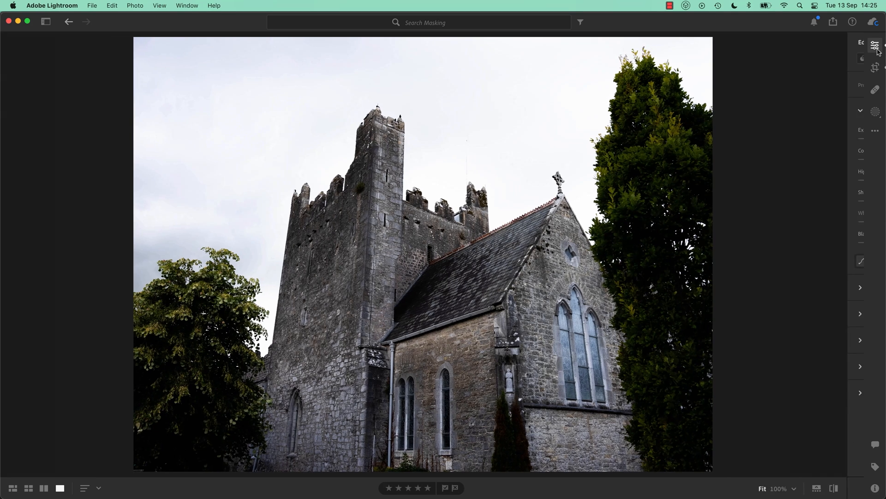
{"action": "left_click", "coordinate": [874, 45]}
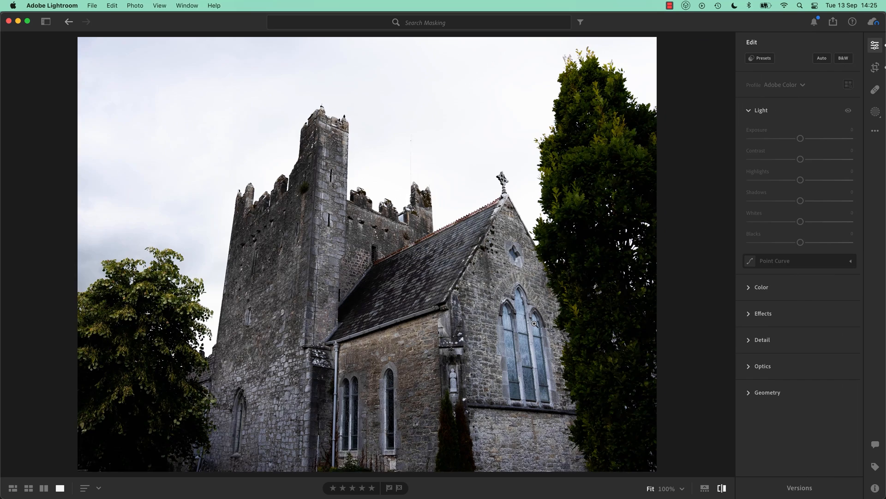
{"action": "left_click", "coordinate": [822, 58]}
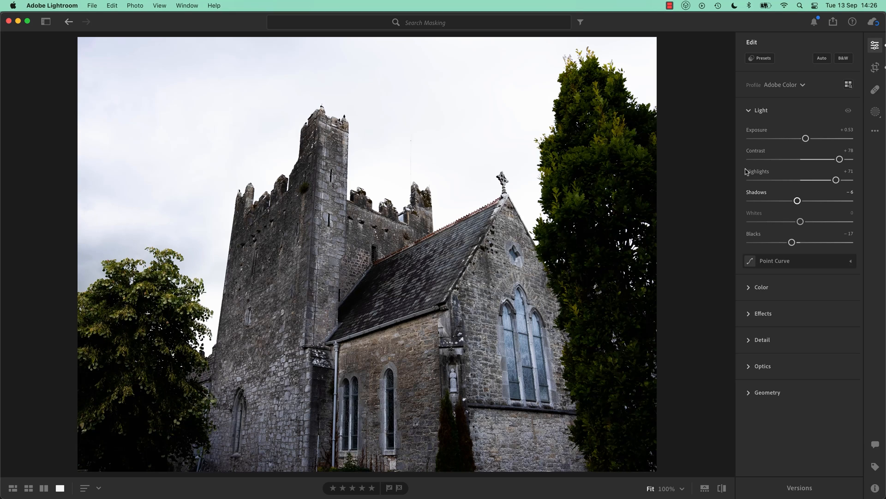
{"action": "mouse_move", "coordinate": [745, 346]}
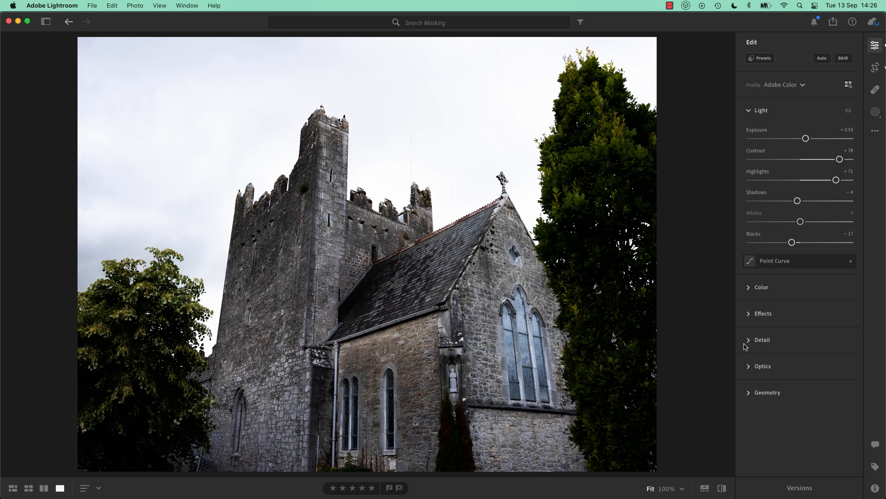
Expand the Effects section briefly and collapse it again
{"action": "left_click", "coordinate": [763, 313]}
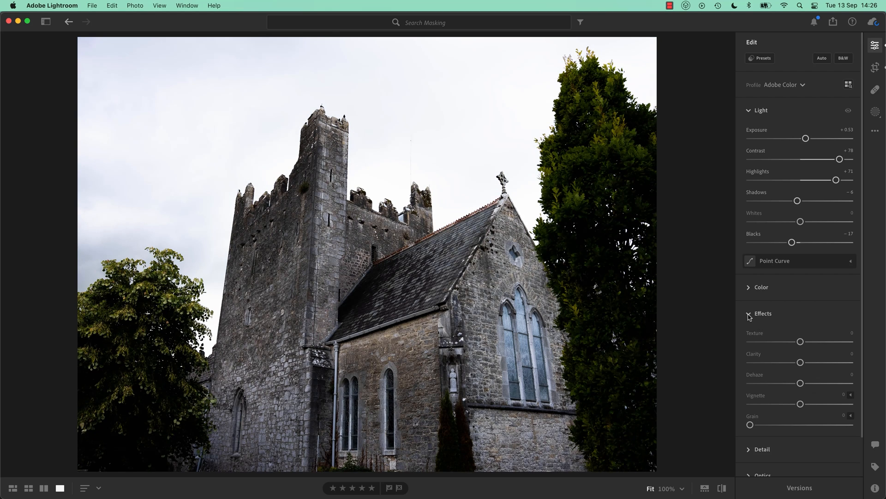
{"action": "left_click", "coordinate": [763, 313]}
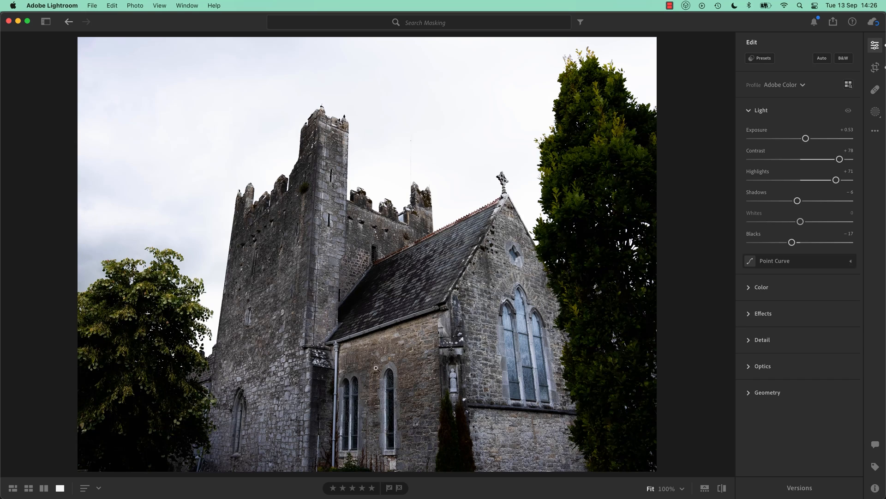
{"action": "mouse_move", "coordinate": [369, 191]}
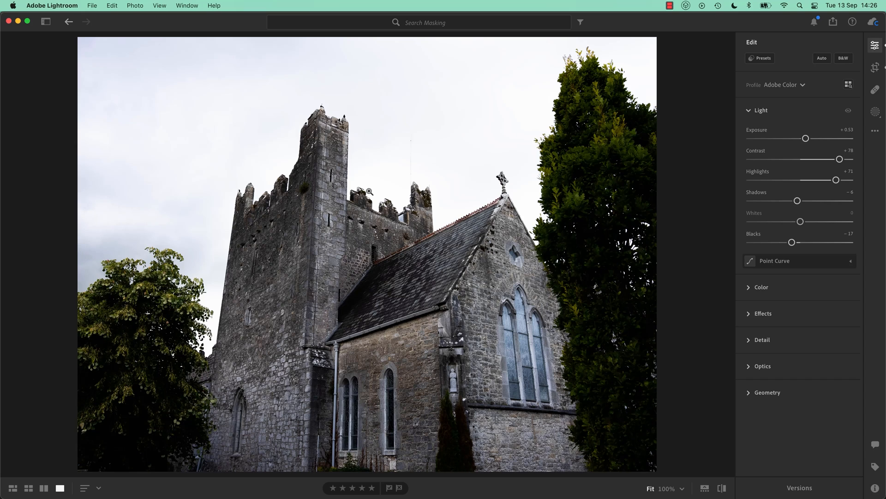
{"action": "mouse_move", "coordinate": [372, 188]}
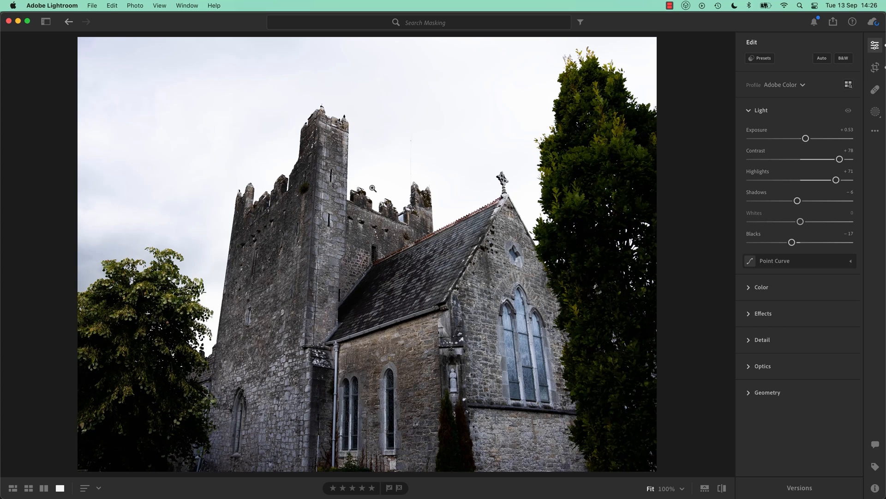
Send the church photo to Photoshop 2022 via Edit in Photoshop
{"action": "right_click", "coordinate": [421, 196]}
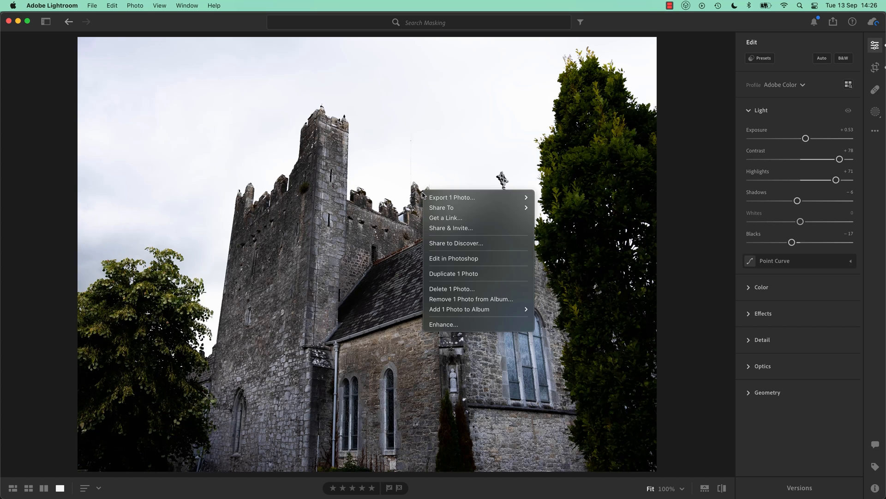
{"action": "left_click", "coordinate": [453, 258]}
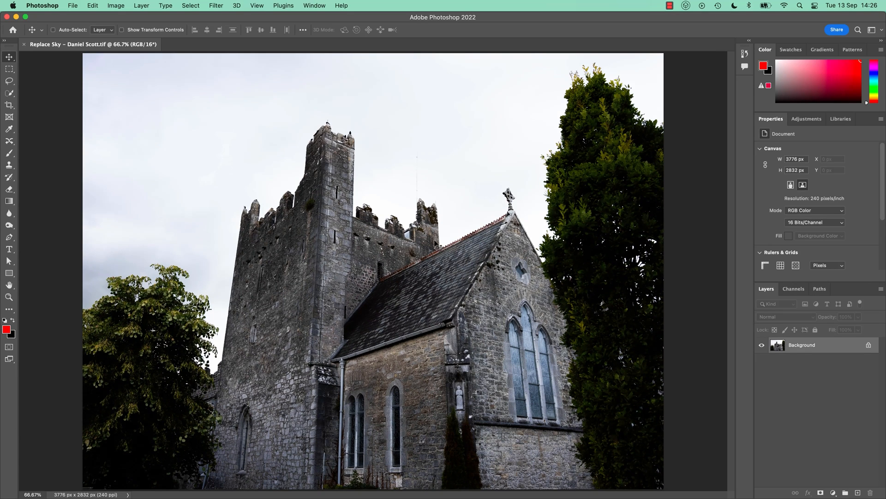
Replace the grey sky with a Blue Skies preset of fluffy white clouds using Sky Replacement
{"action": "left_click", "coordinate": [92, 6]}
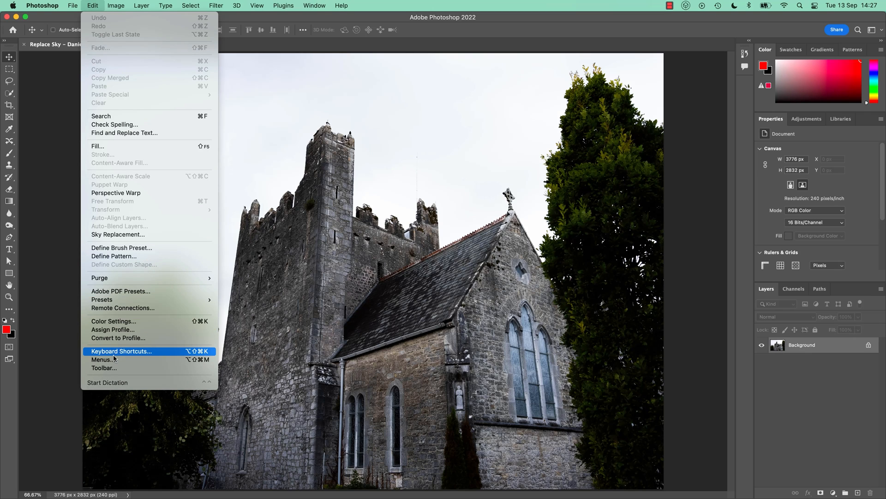
{"action": "mouse_move", "coordinate": [117, 239]}
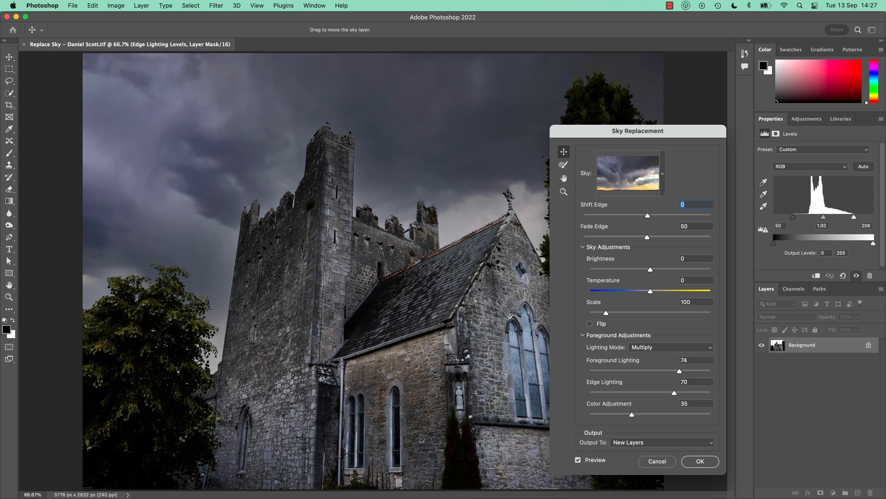
{"action": "left_click", "coordinate": [662, 173]}
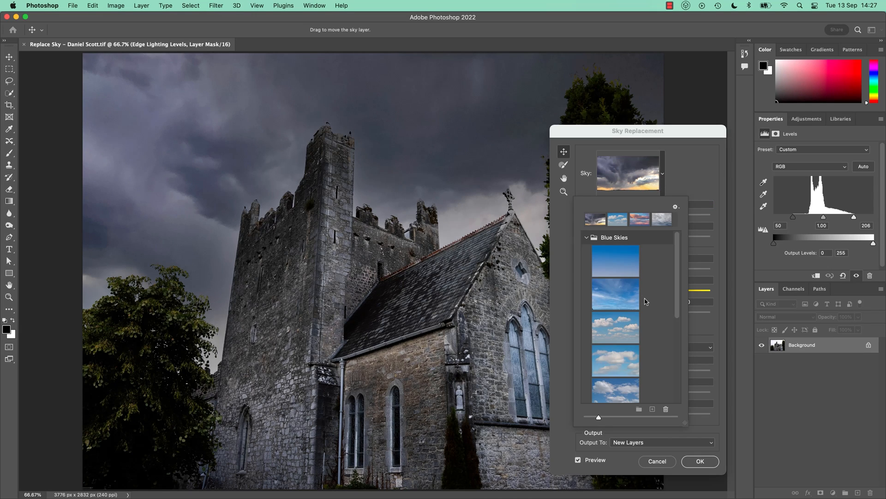
{"action": "left_click", "coordinate": [615, 327]}
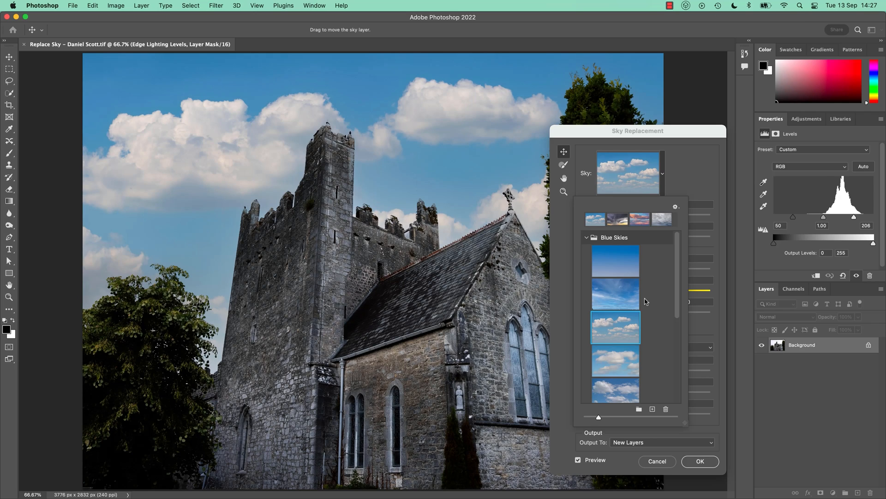
{"action": "mouse_move", "coordinate": [722, 276]}
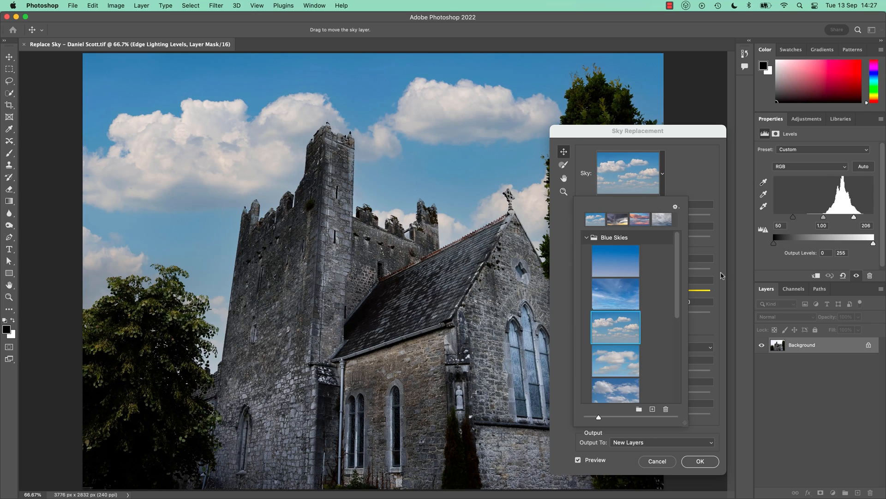
{"action": "mouse_move", "coordinate": [674, 479]}
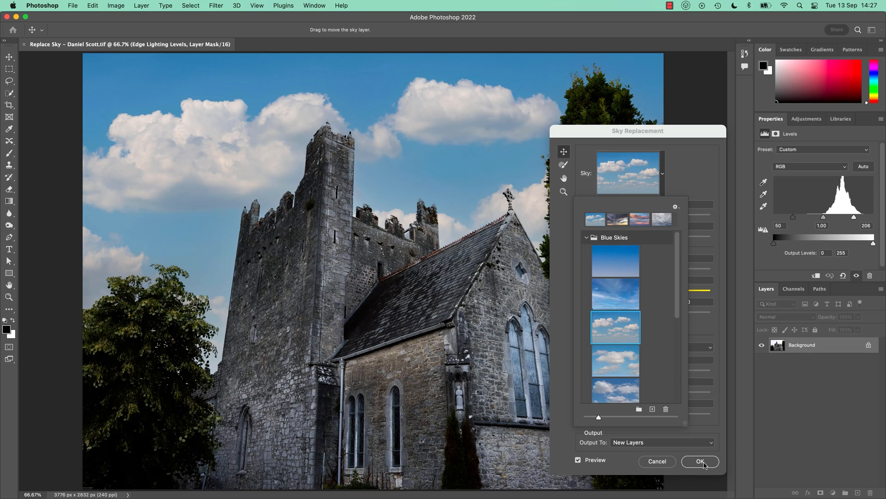
{"action": "left_click", "coordinate": [699, 460]}
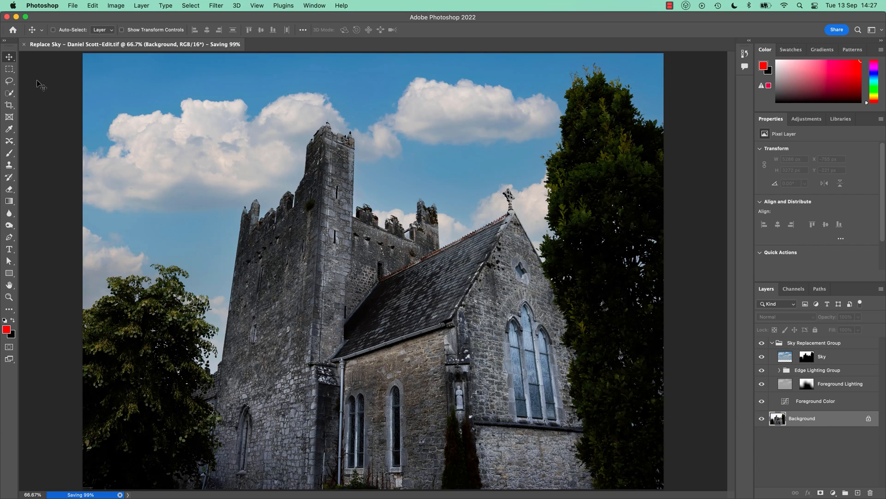
{"action": "mouse_move", "coordinate": [74, 159]}
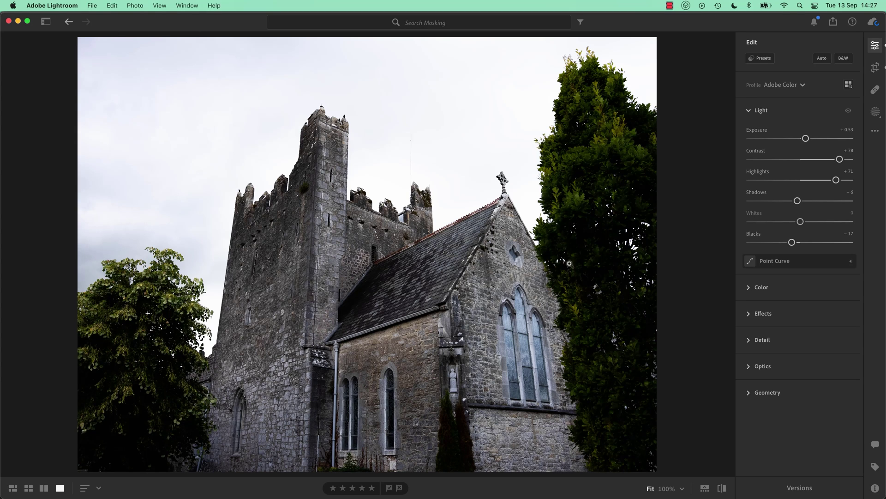
{"action": "mouse_move", "coordinate": [581, 266]}
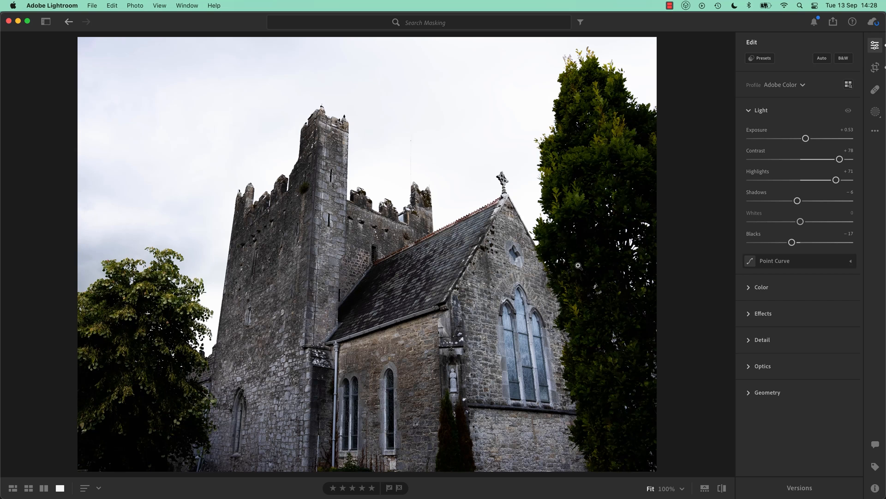
From the album grid, show the new blue-sky church thumbnail large in Loupe view
{"action": "left_click", "coordinate": [12, 488]}
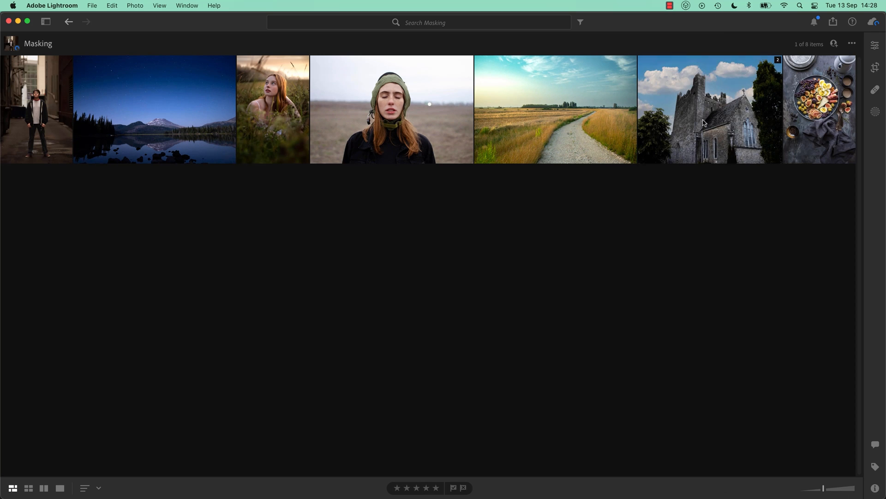
{"action": "double_click", "coordinate": [710, 109]}
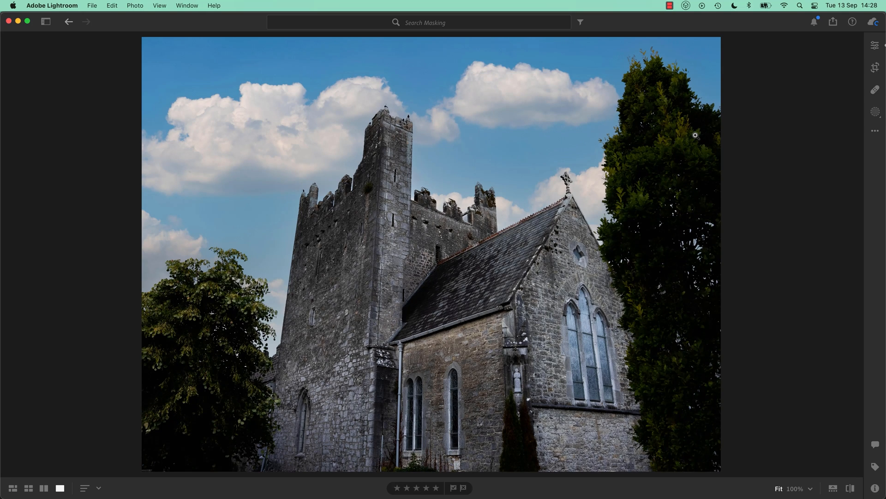
{"action": "left_click", "coordinate": [12, 487]}
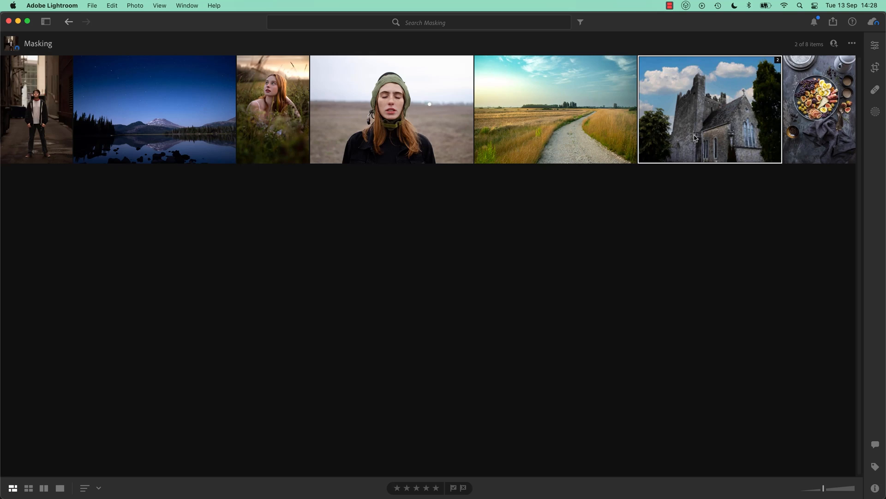
{"action": "double_click", "coordinate": [709, 109]}
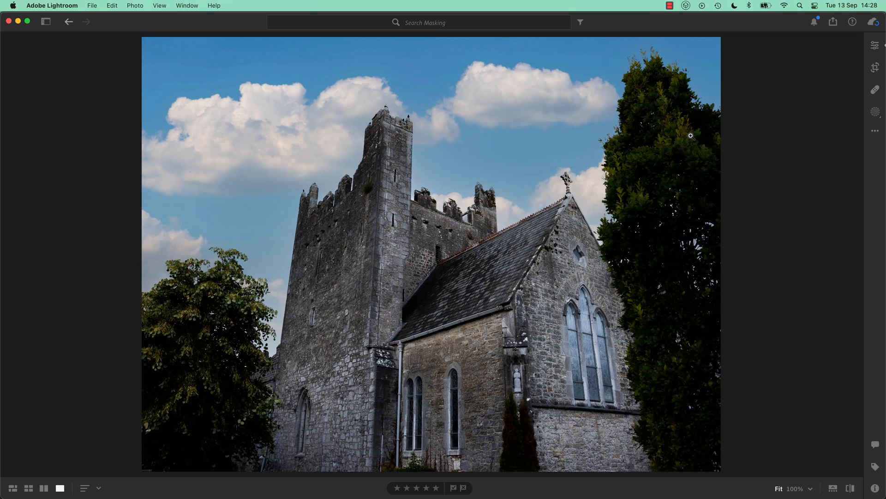
{"action": "mouse_move", "coordinate": [840, 4]}
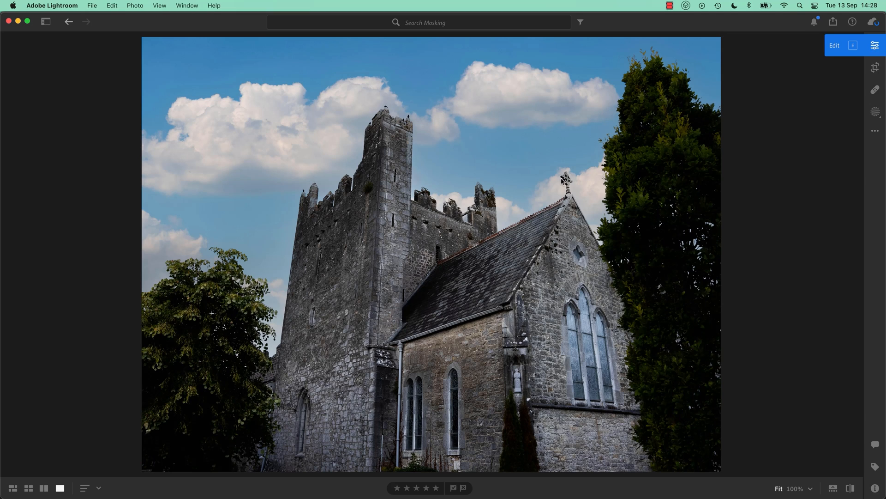
Close the saved sky-replaced TIFF in Photoshop and switch back to Lightroom from the Dock
{"action": "left_click", "coordinate": [833, 45]}
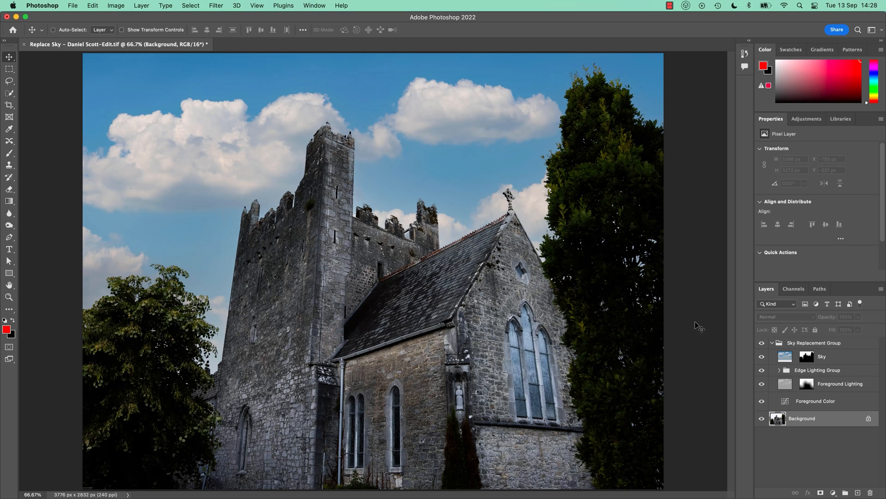
{"action": "mouse_move", "coordinate": [692, 322]}
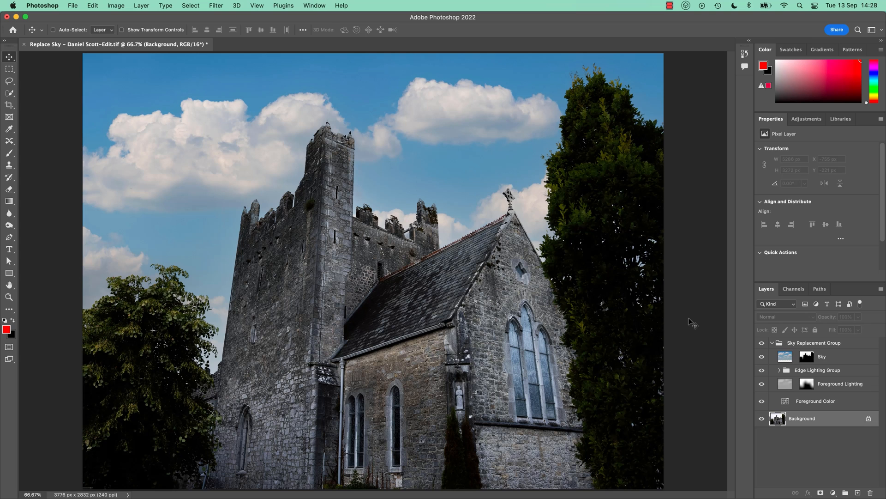
{"action": "mouse_move", "coordinate": [415, 293]}
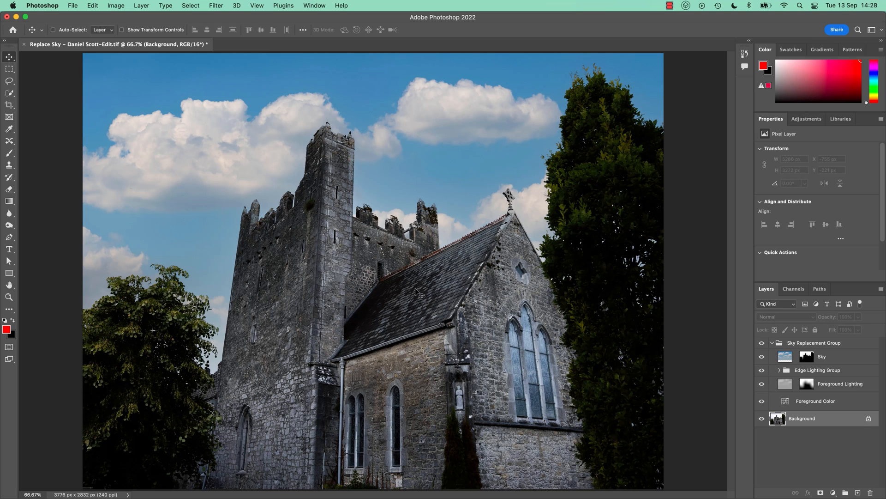
{"action": "left_click", "coordinate": [12, 30]}
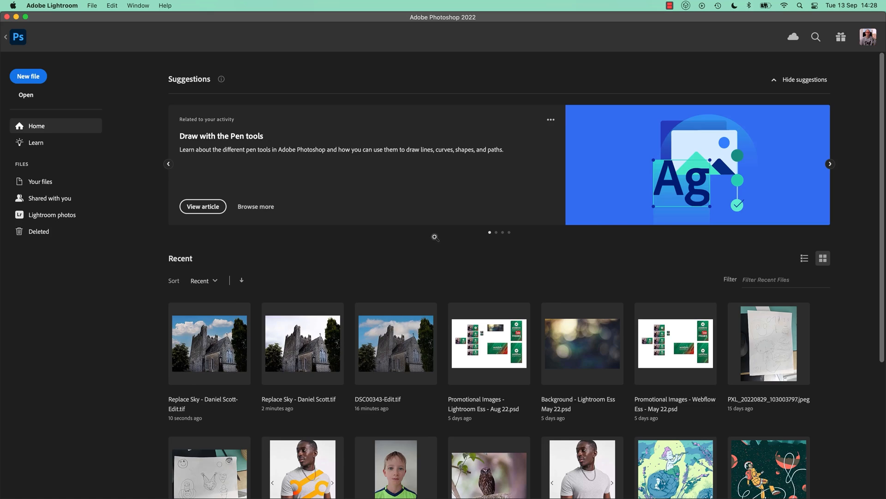
{"action": "double_click", "coordinate": [209, 344]}
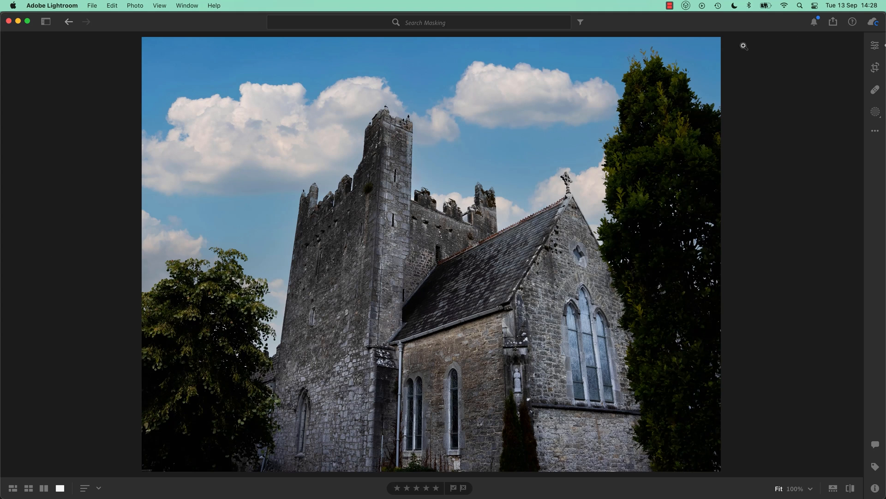
Show the edit adjustments beside the blue-sky church photo
{"action": "left_click", "coordinate": [876, 45]}
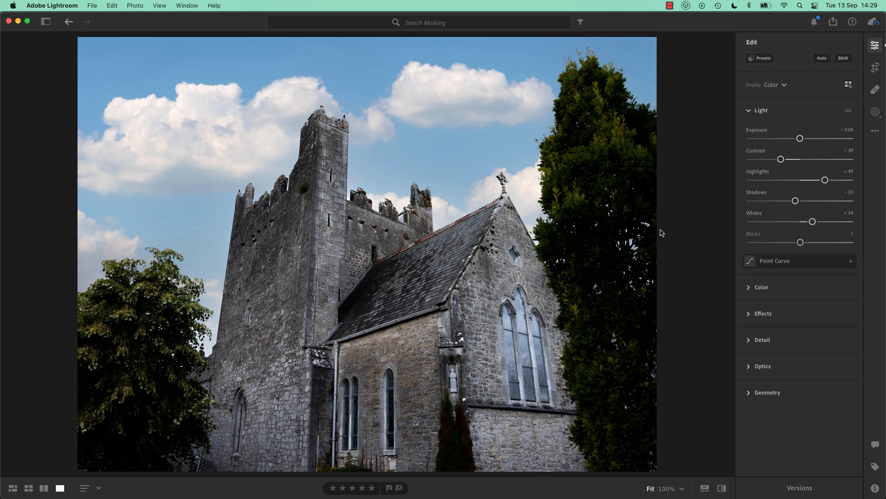
{"action": "mouse_move", "coordinate": [662, 233]}
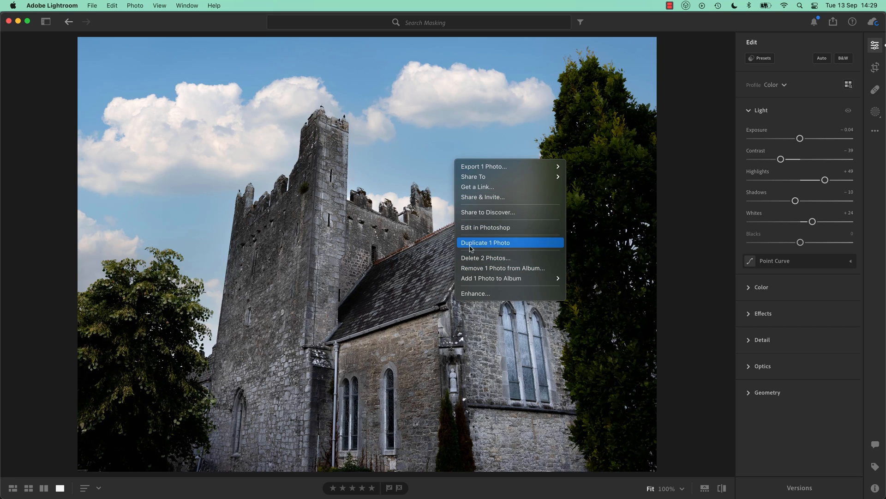
Send the blue-sky church photo to Photoshop 2022 via Edit in Photoshop
{"action": "left_click", "coordinate": [484, 227]}
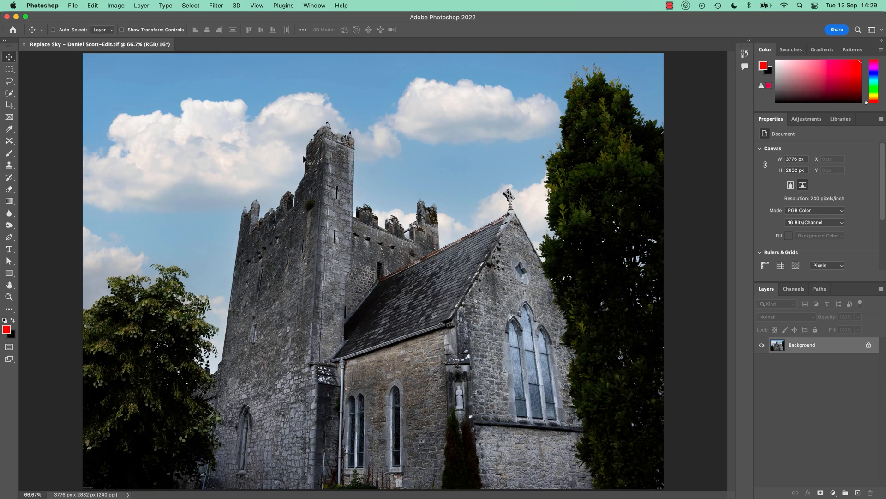
{"action": "mouse_move", "coordinate": [808, 344]}
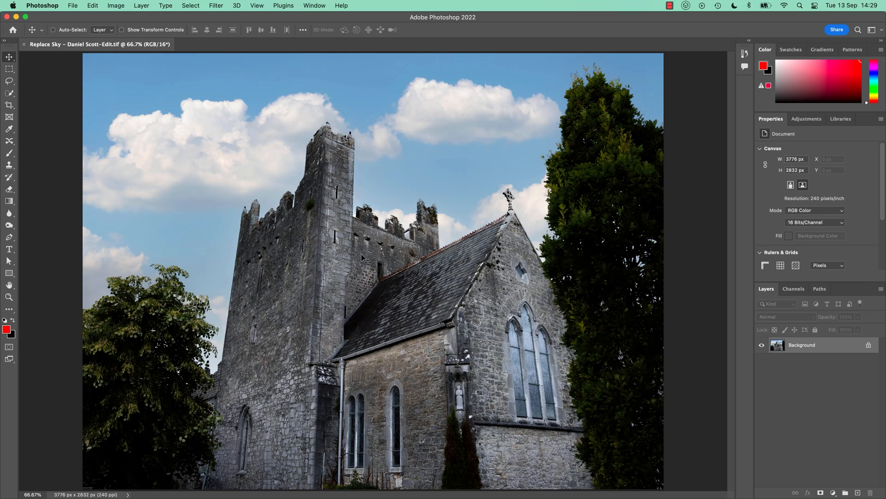
{"action": "mouse_move", "coordinate": [412, 258]}
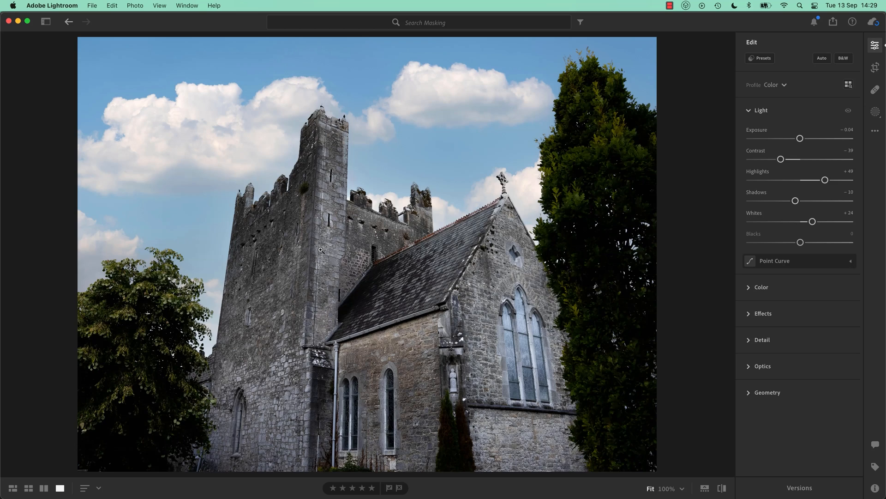
Back in the album grid, flip between the grey-sky original and blue-sky edit in the filmstrip
{"action": "left_click", "coordinate": [12, 487]}
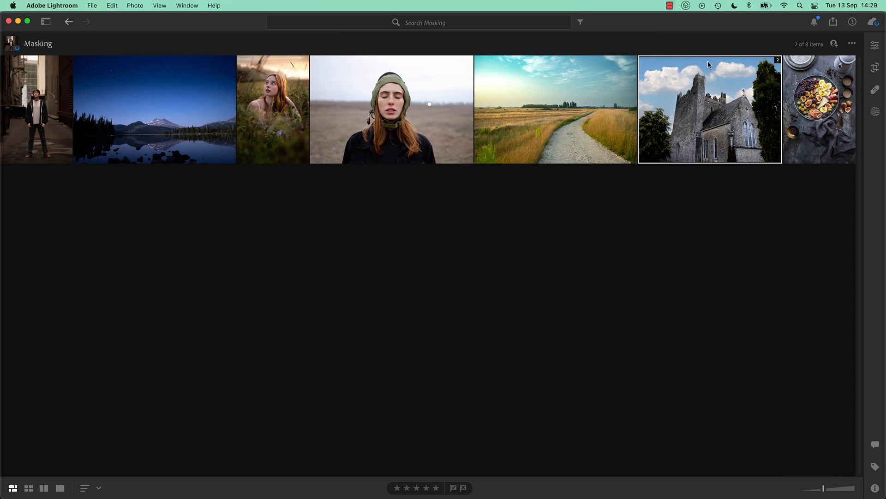
{"action": "mouse_move", "coordinate": [701, 125]}
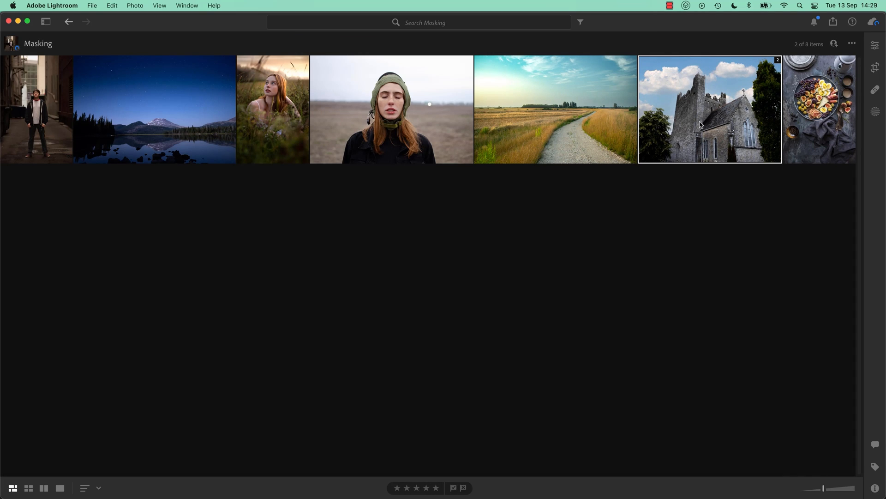
{"action": "mouse_move", "coordinate": [687, 133]}
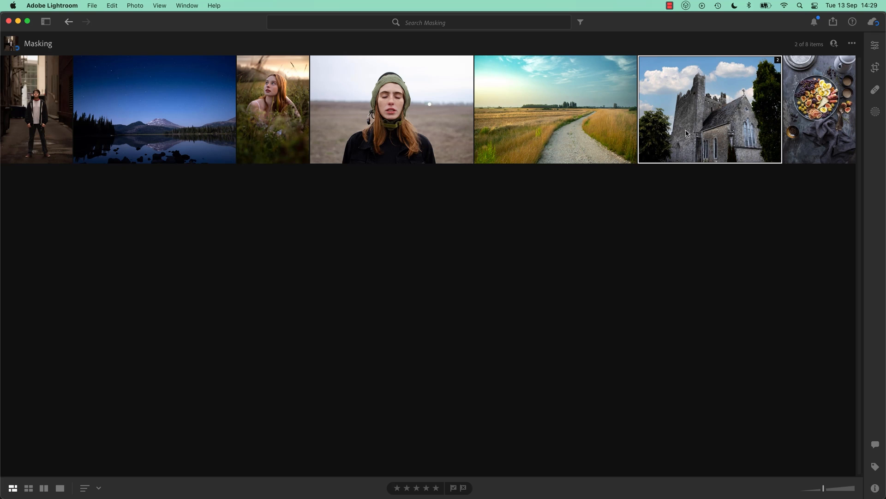
{"action": "mouse_move", "coordinate": [737, 87]}
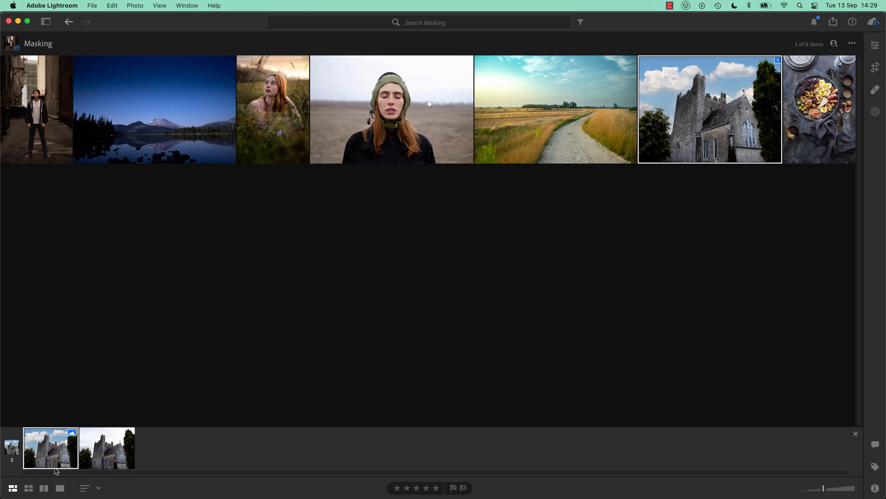
{"action": "mouse_move", "coordinate": [112, 459]}
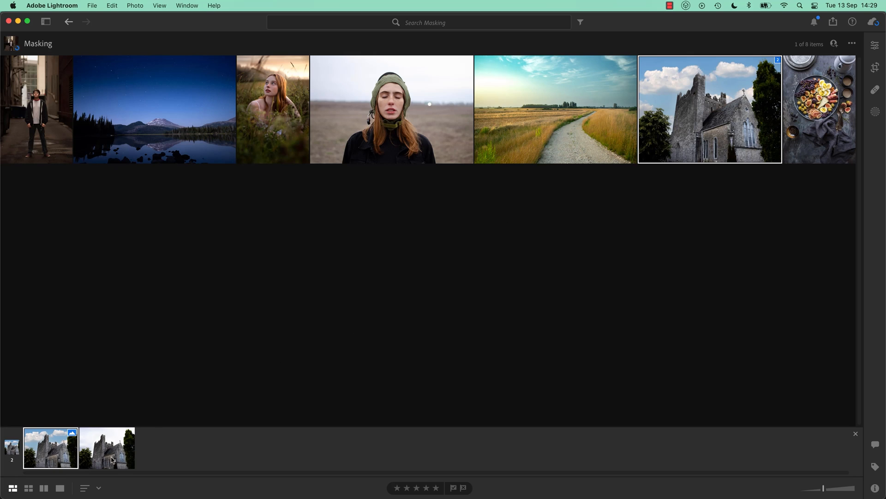
{"action": "left_click", "coordinate": [107, 448]}
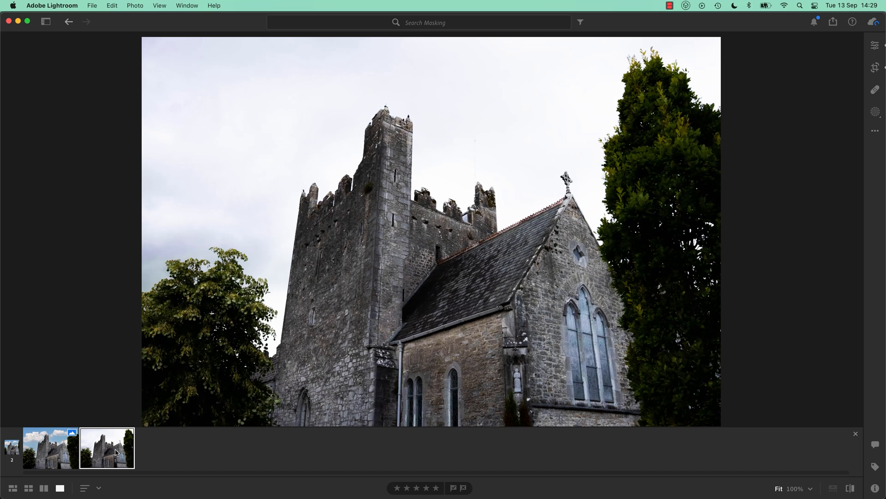
{"action": "left_click", "coordinate": [50, 448]}
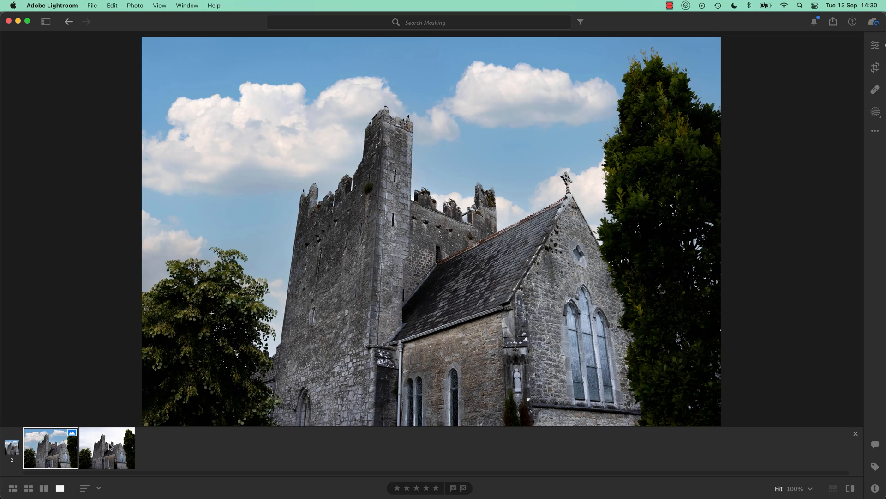
{"action": "left_click", "coordinate": [106, 448]}
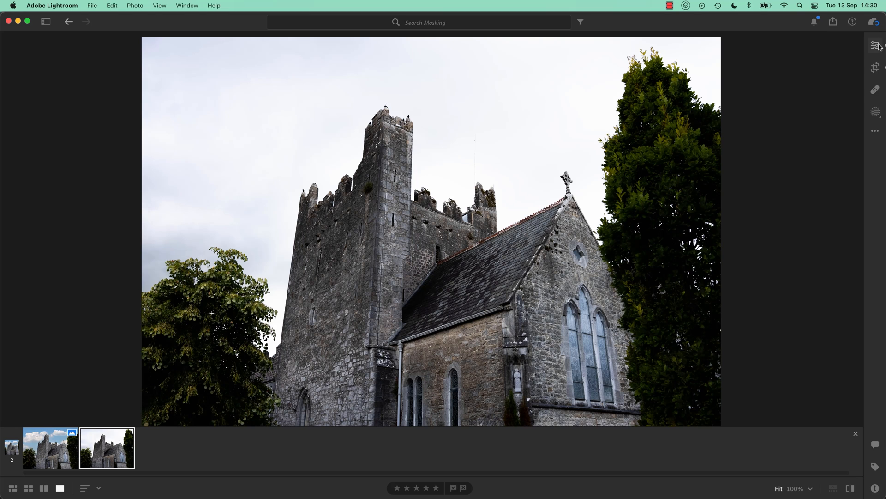
Show the edit adjustments and compare both versions, ending on the grey-sky original
{"action": "left_click", "coordinate": [875, 45]}
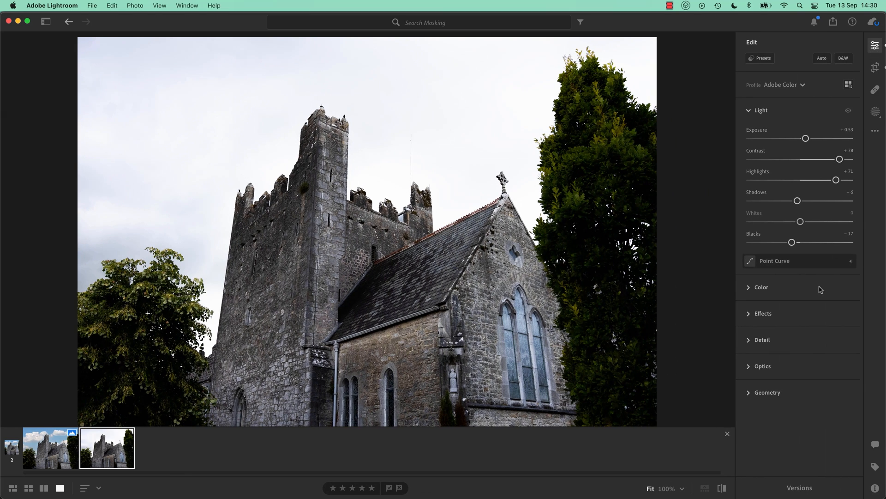
{"action": "left_click", "coordinate": [50, 448]}
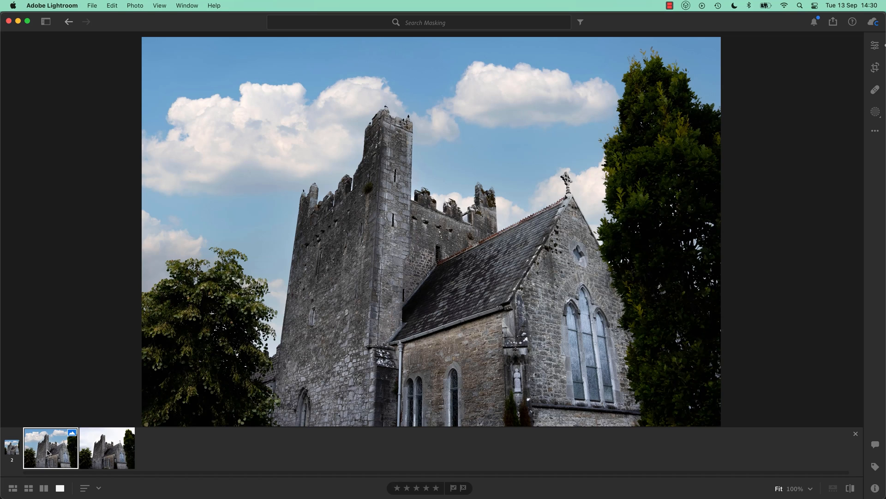
{"action": "mouse_move", "coordinate": [98, 458]}
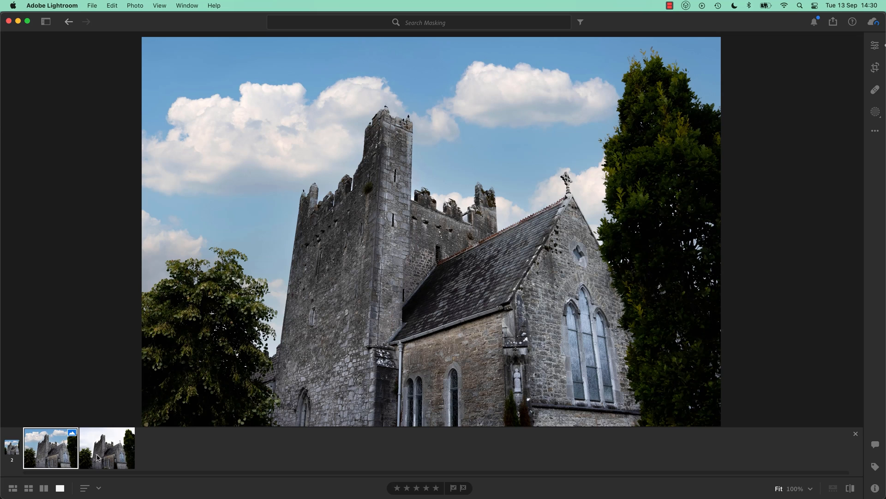
{"action": "left_click", "coordinate": [107, 447]}
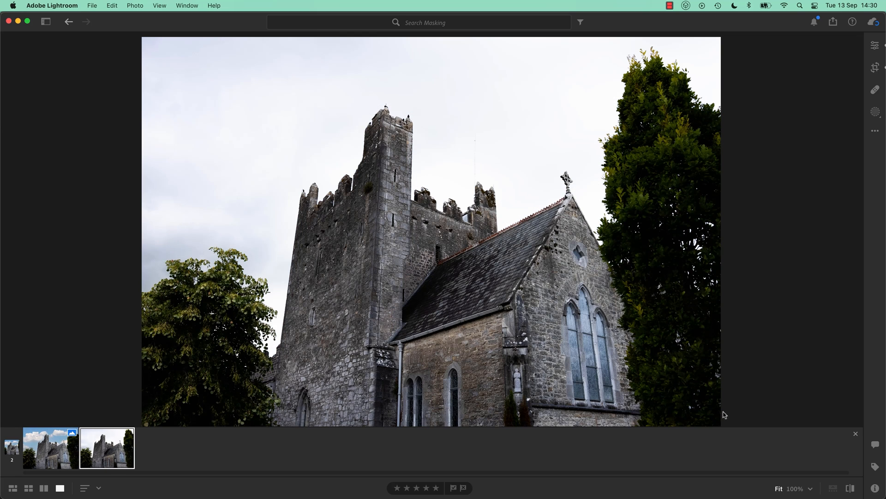
Ungroup the church stack so both versions sit separately in the album grid
{"action": "left_click", "coordinate": [12, 487]}
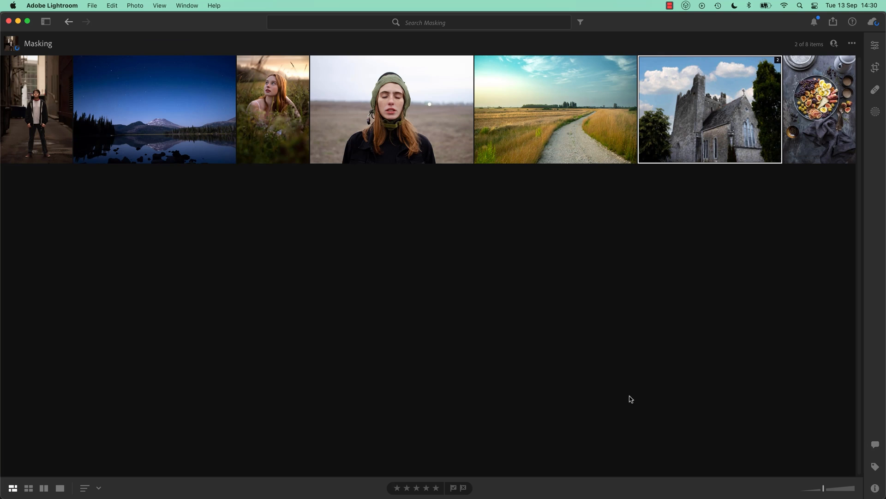
{"action": "right_click", "coordinate": [709, 109]}
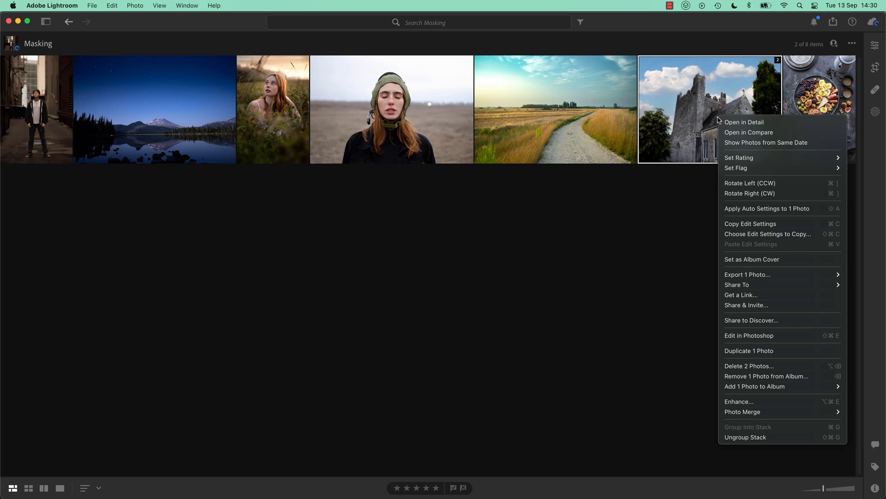
{"action": "key", "text": "Escape"}
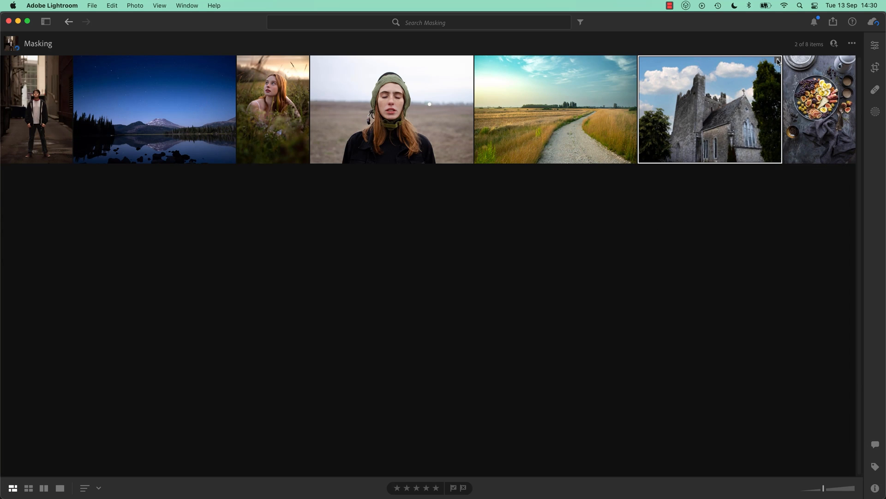
{"action": "mouse_move", "coordinate": [709, 136]}
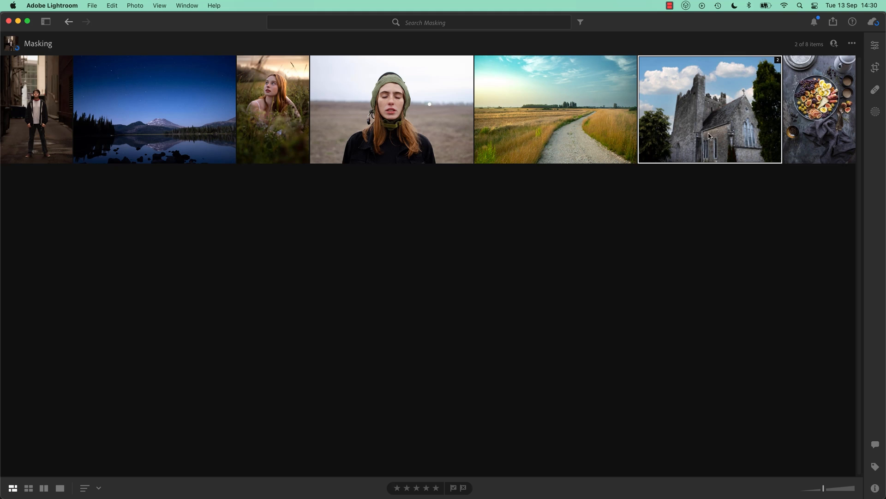
{"action": "right_click", "coordinate": [708, 136]}
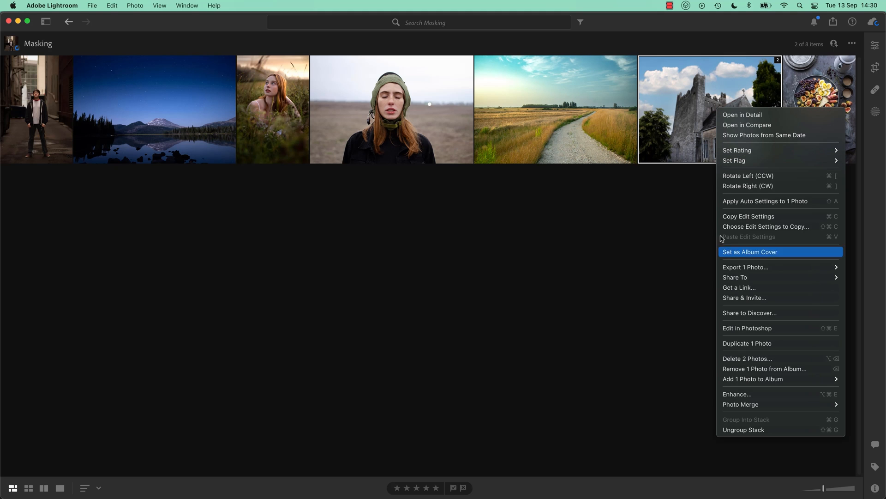
{"action": "left_click", "coordinate": [743, 429]}
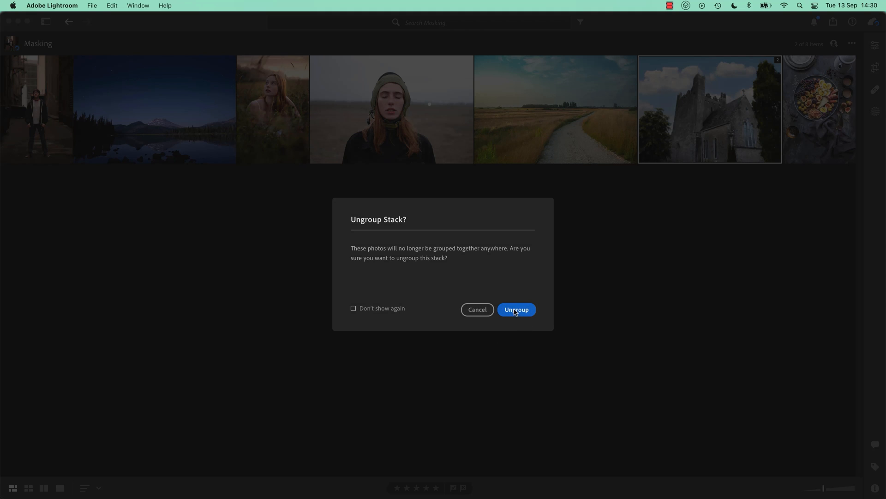
{"action": "left_click", "coordinate": [515, 309]}
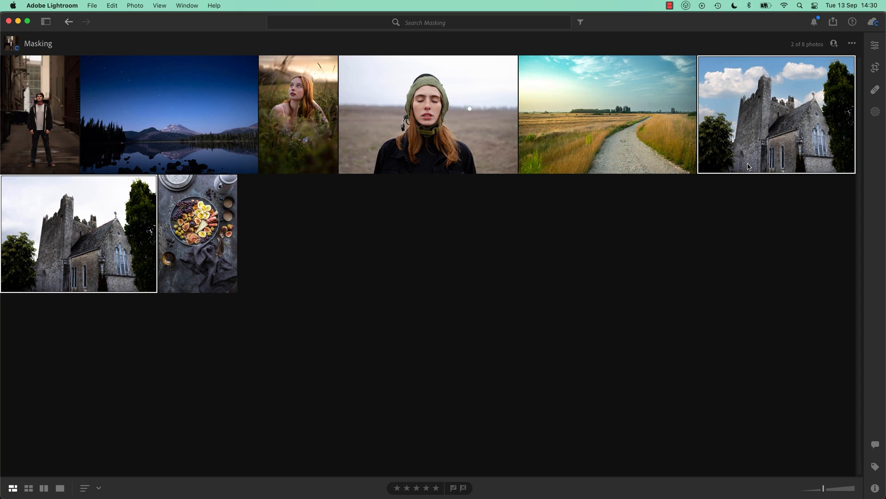
{"action": "mouse_move", "coordinate": [731, 193]}
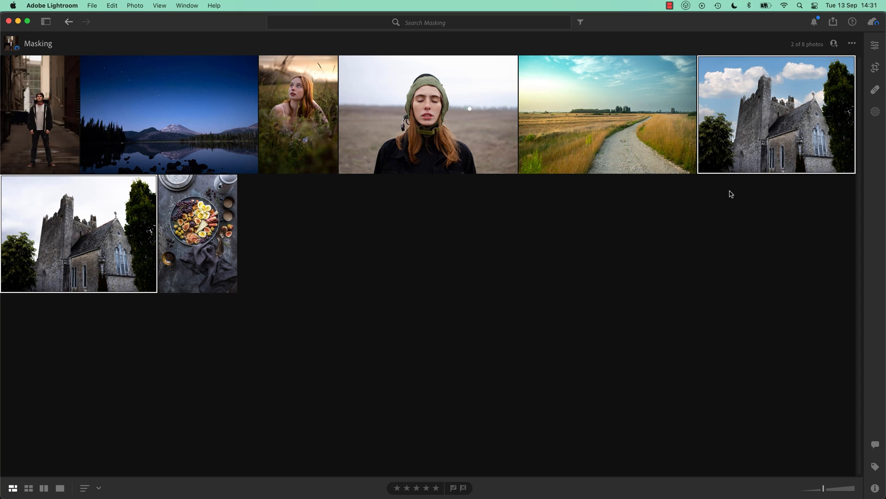
{"action": "mouse_move", "coordinate": [581, 227]}
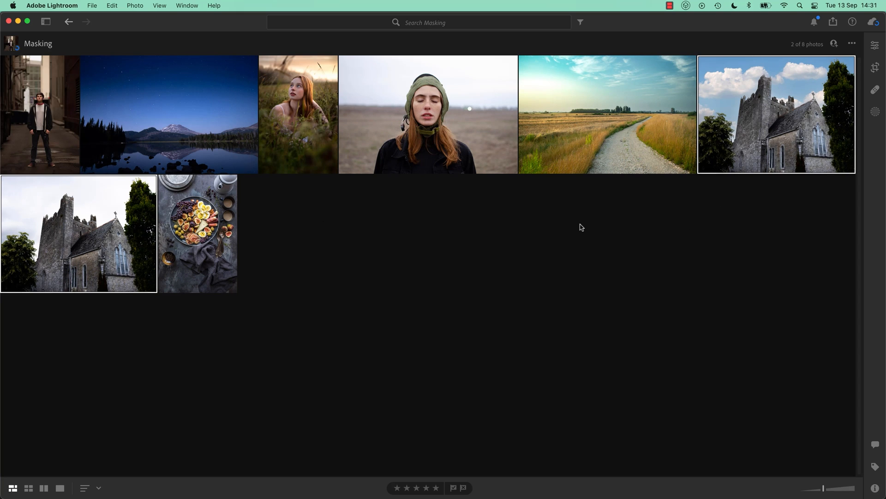
Select only the blue-sky church photo and request its deletion
{"action": "left_click", "coordinate": [79, 233]}
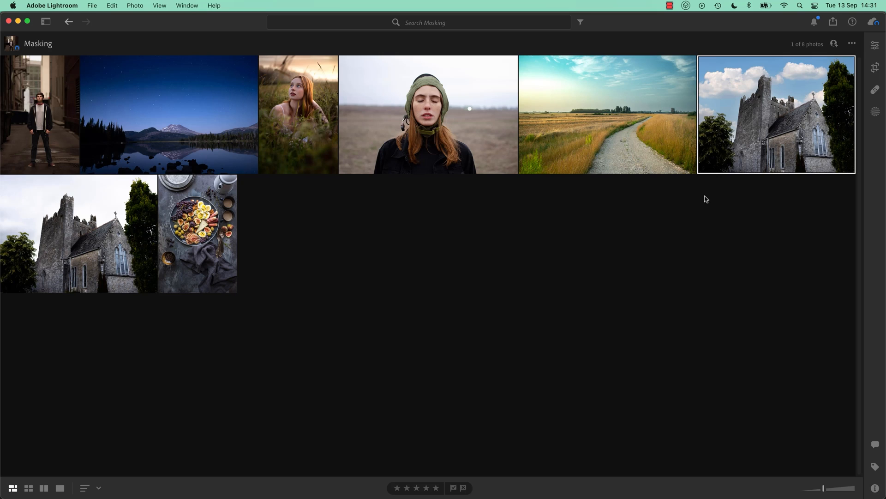
{"action": "mouse_move", "coordinate": [754, 157]}
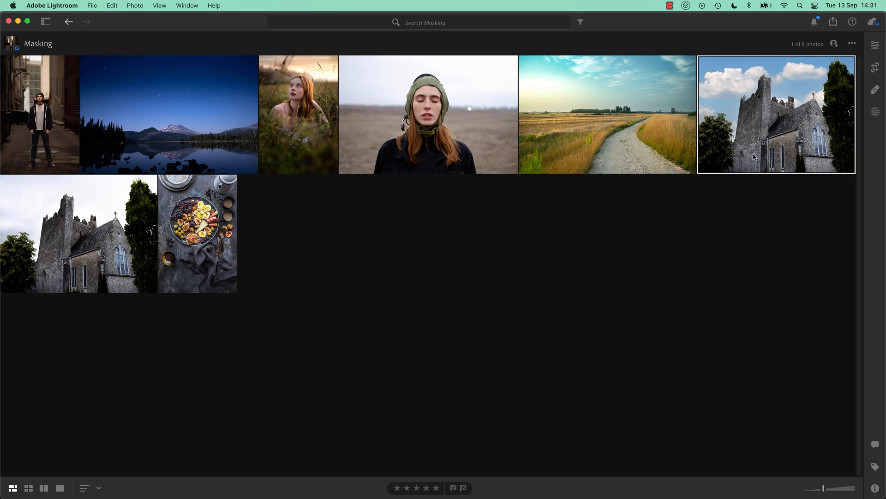
{"action": "mouse_move", "coordinate": [759, 168]}
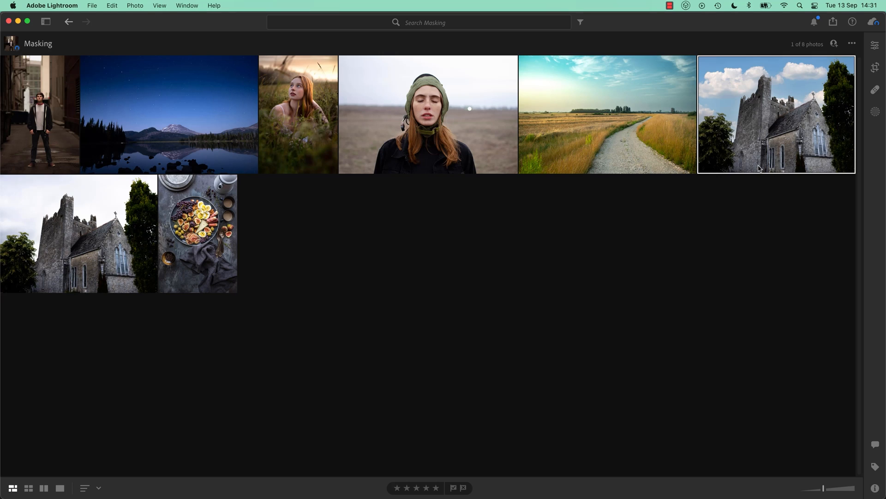
{"action": "key", "text": "Delete"}
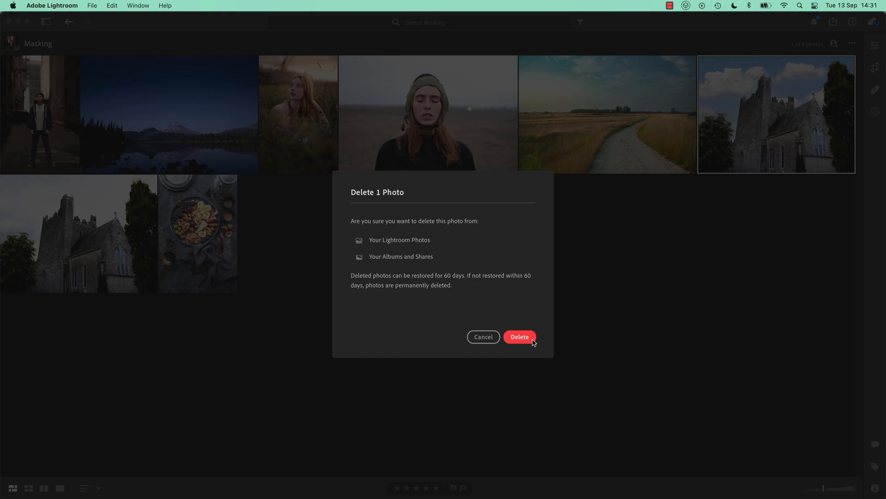
Confirm the deletion, show the grey-sky church photo large and bring up its actions menu
{"action": "left_click", "coordinate": [519, 336]}
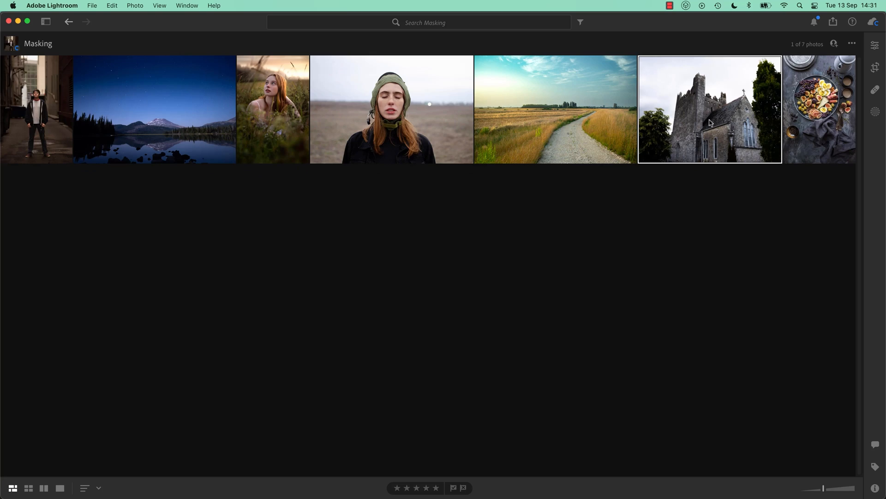
{"action": "double_click", "coordinate": [709, 109]}
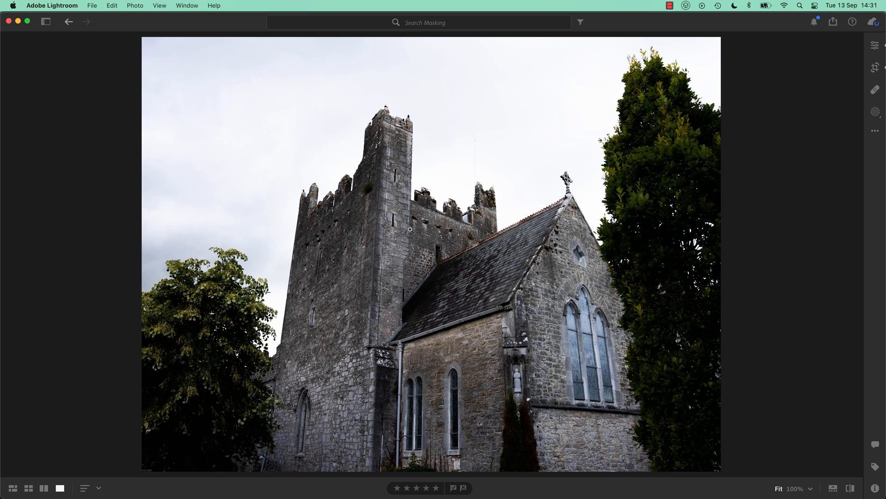
{"action": "right_click", "coordinate": [410, 229]}
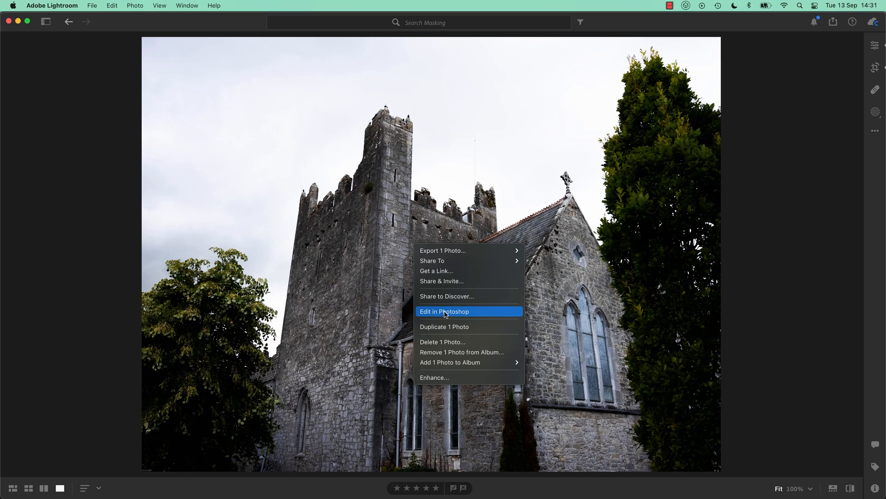
Send the church photo to Photoshop and start Sky Replacement from the Edit menu
{"action": "left_click", "coordinate": [445, 311]}
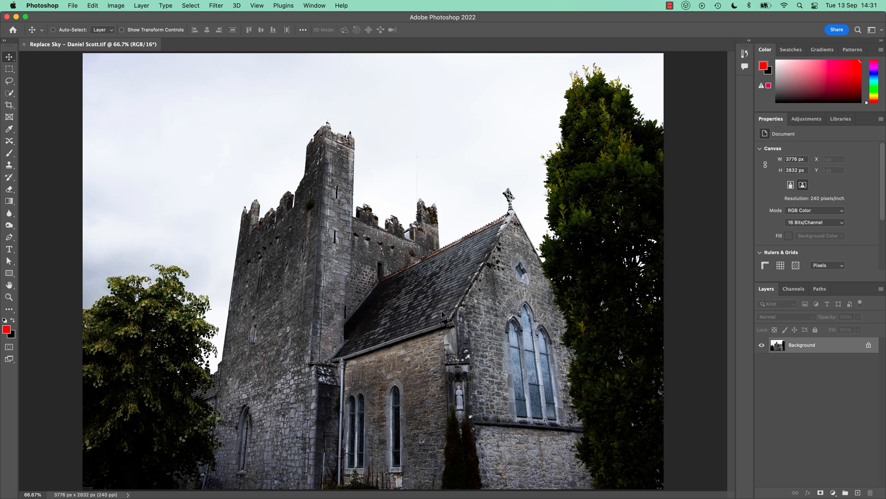
{"action": "left_click", "coordinate": [93, 5]}
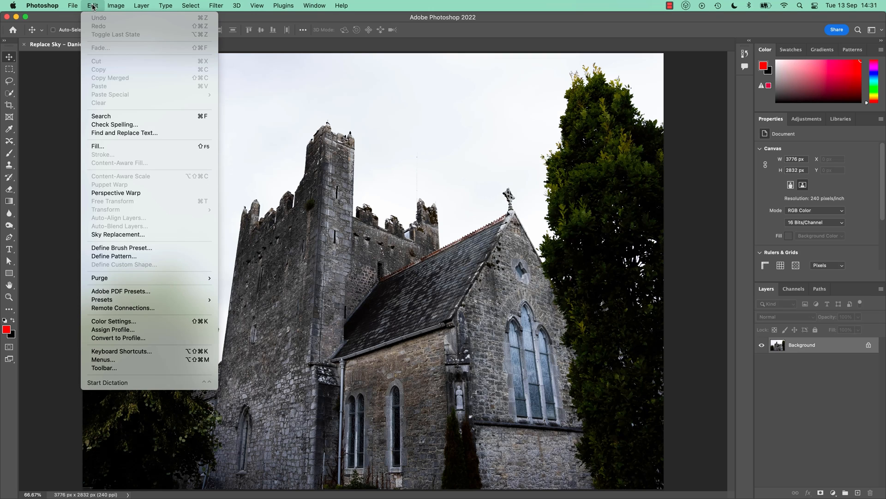
{"action": "mouse_move", "coordinate": [143, 247]}
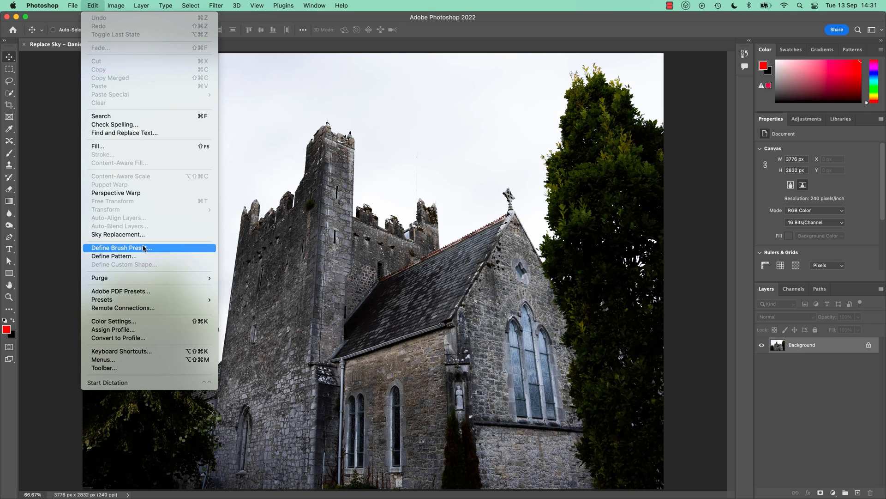
{"action": "left_click", "coordinate": [117, 233]}
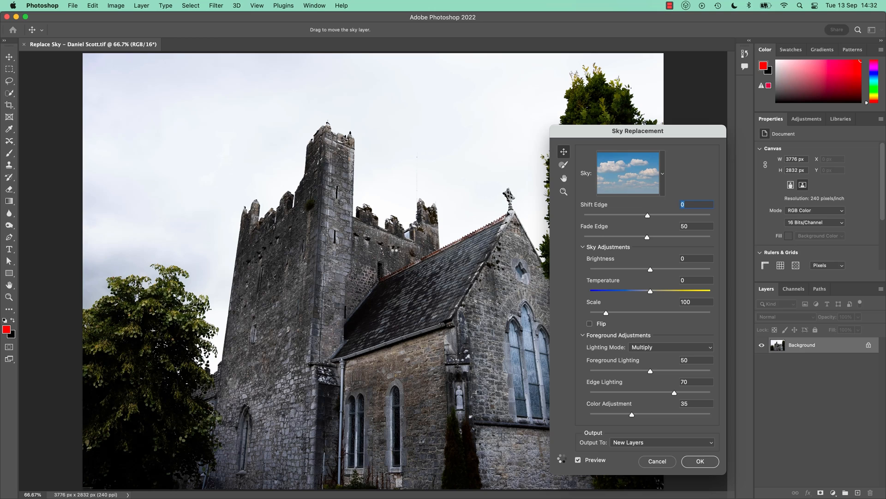
Show the sky presets, collapse Blue Skies and expand the Sunsets group
{"action": "left_click", "coordinate": [662, 173]}
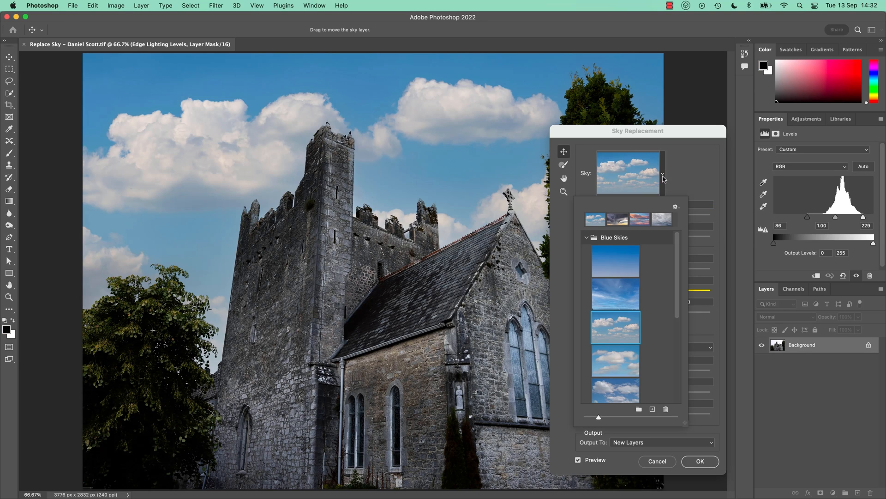
{"action": "left_click", "coordinate": [587, 238]}
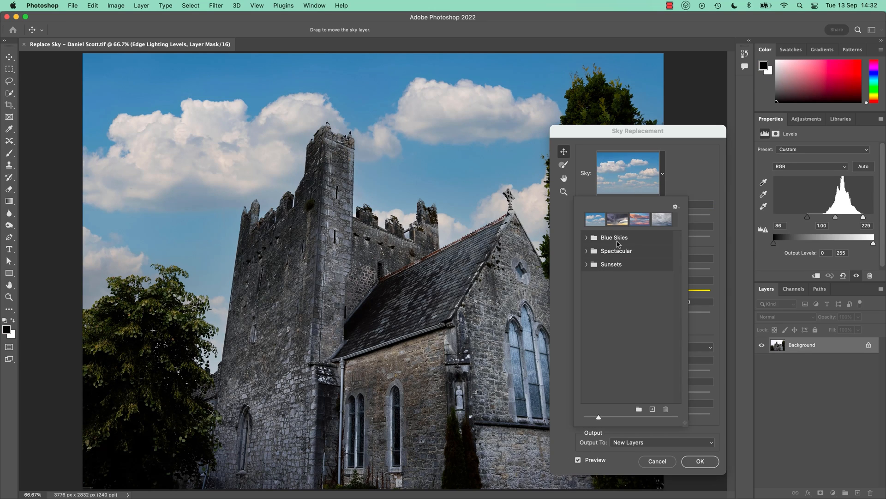
{"action": "mouse_move", "coordinate": [600, 284]}
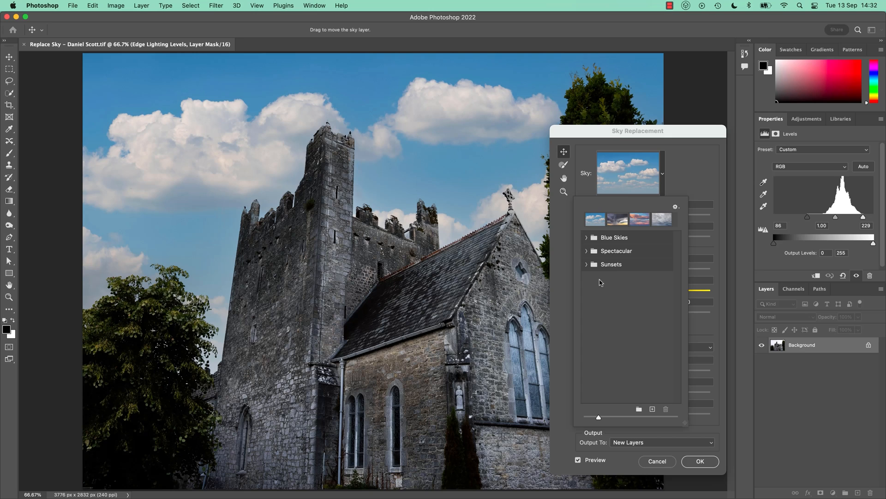
{"action": "left_click", "coordinate": [676, 206]}
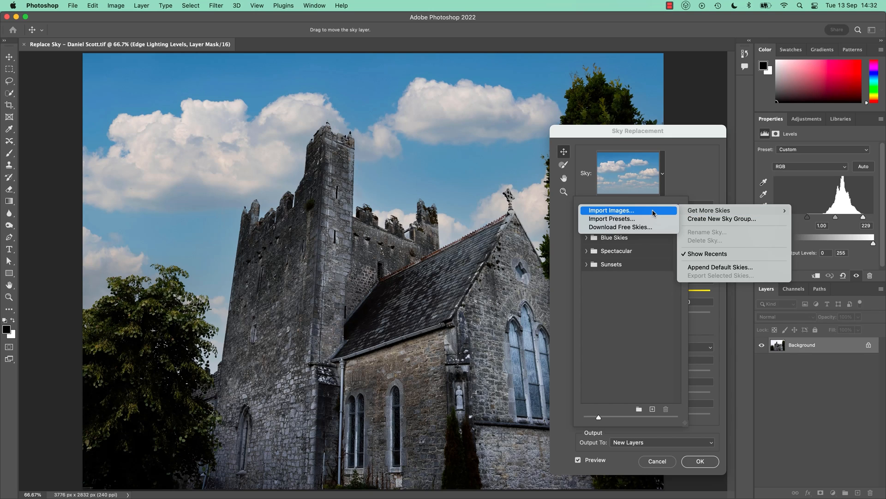
{"action": "mouse_move", "coordinate": [637, 299]}
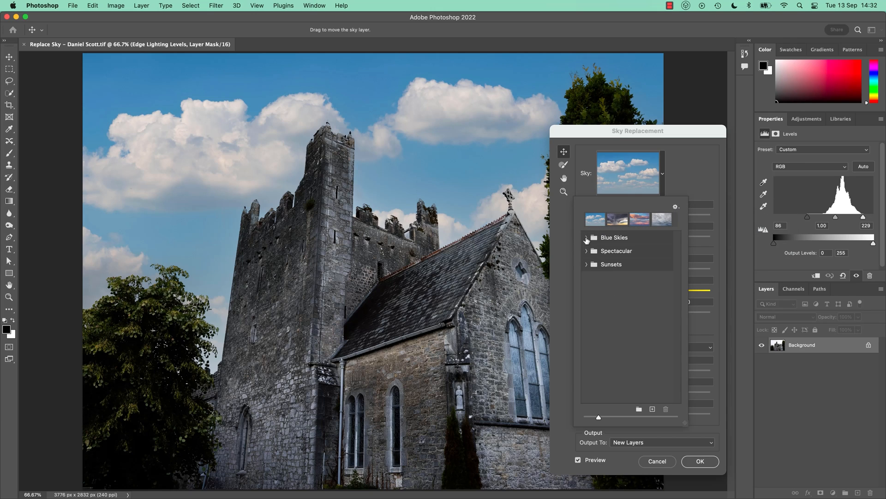
{"action": "left_click", "coordinate": [612, 264]}
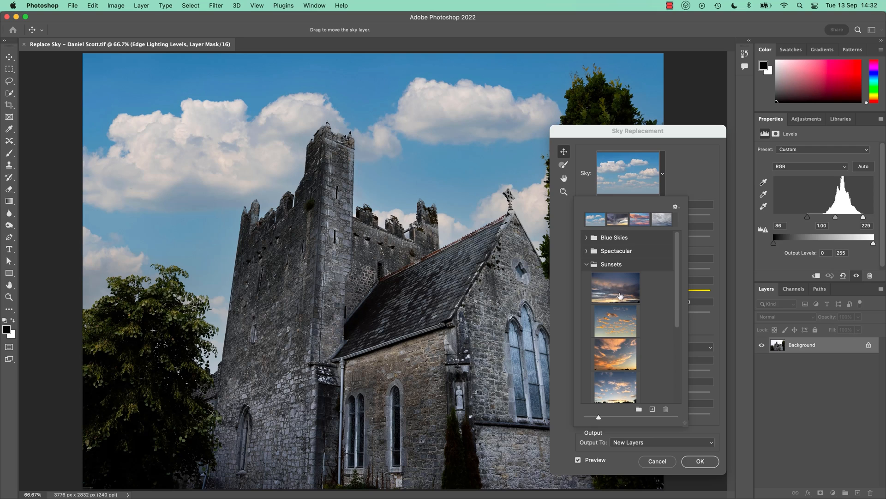
Try the first, third and fourth sunset skies, then keep the dusky first sunset sky
{"action": "left_click", "coordinate": [615, 288]}
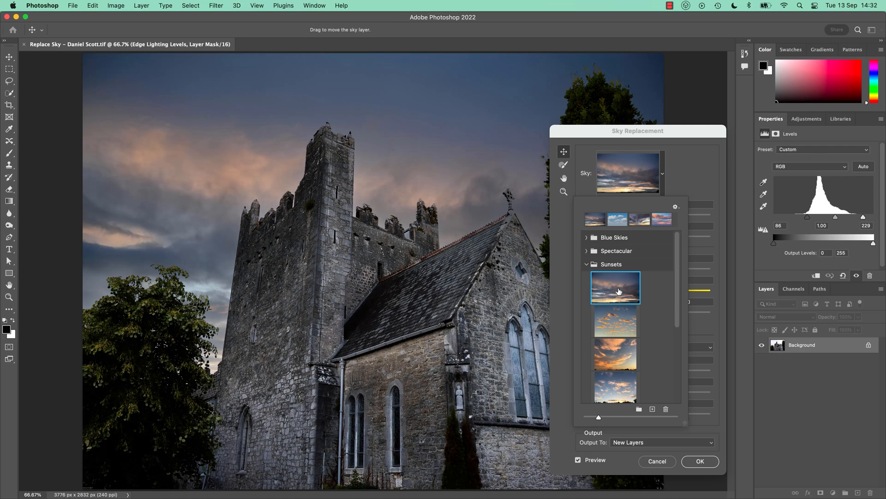
{"action": "mouse_move", "coordinate": [615, 288]}
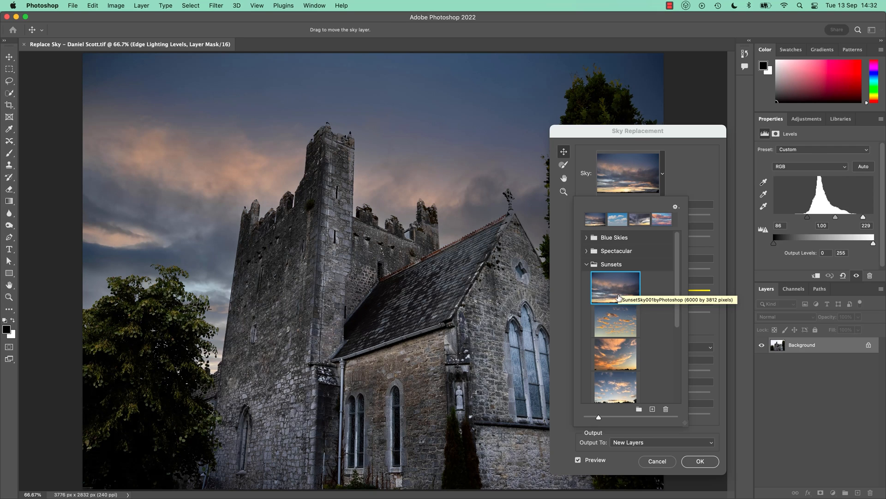
{"action": "left_click", "coordinate": [615, 354]}
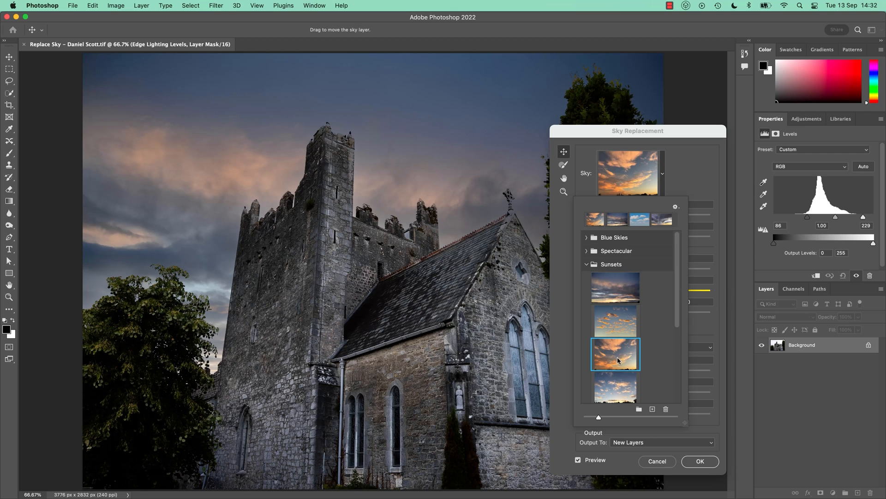
{"action": "left_click", "coordinate": [615, 389]}
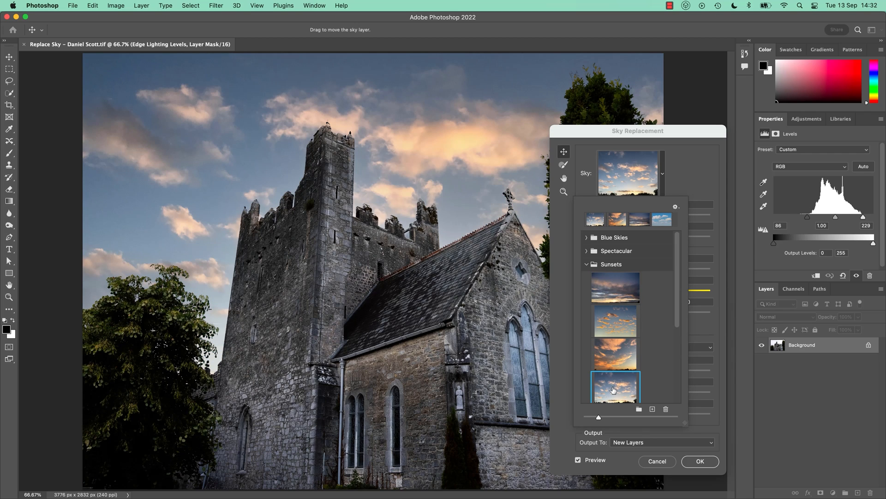
{"action": "left_click", "coordinate": [614, 354]}
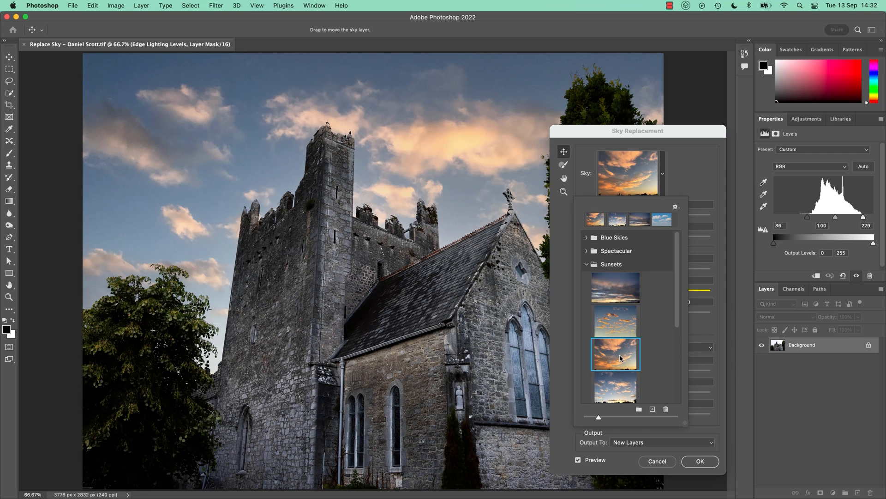
{"action": "left_click", "coordinate": [615, 354]}
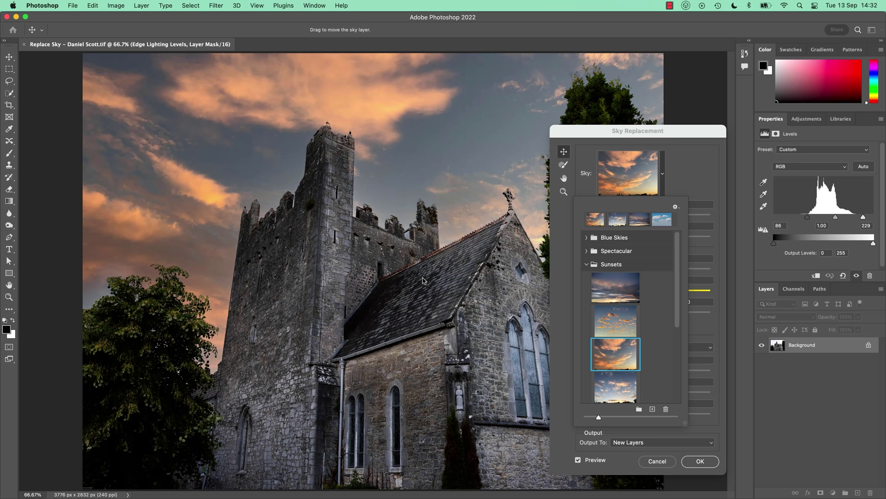
{"action": "mouse_move", "coordinate": [382, 237]}
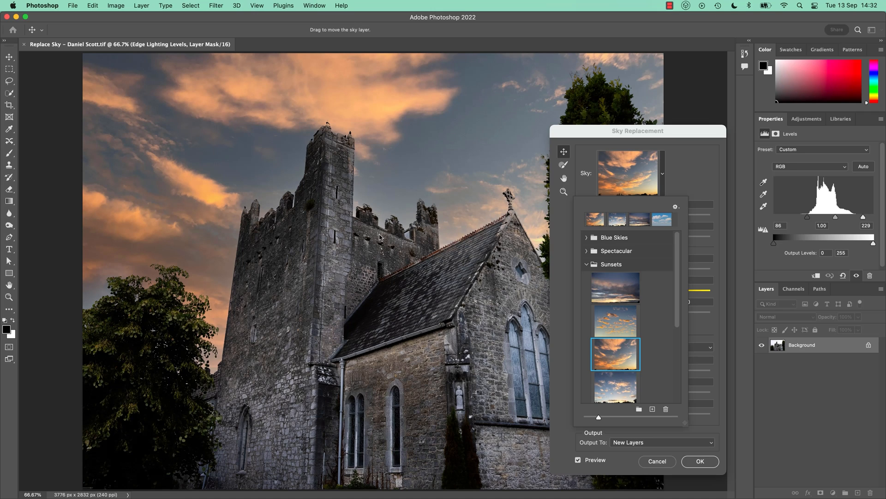
{"action": "mouse_move", "coordinate": [252, 258]}
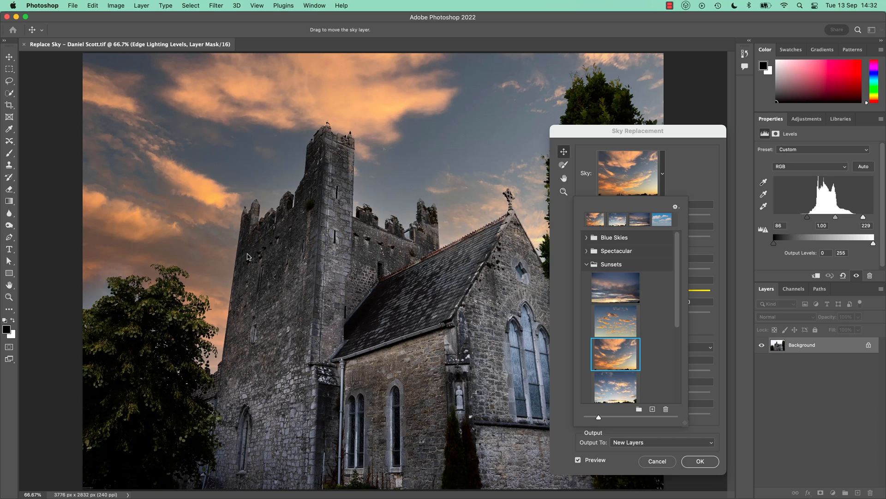
{"action": "mouse_move", "coordinate": [243, 254]}
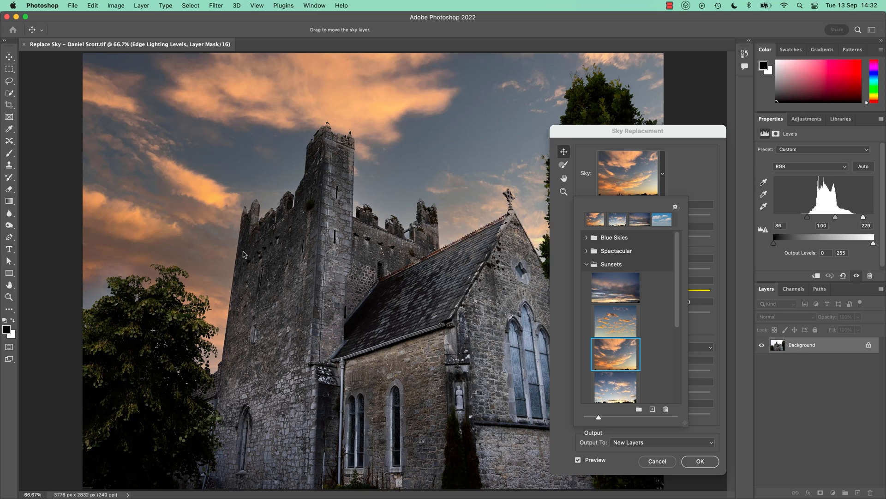
{"action": "mouse_move", "coordinate": [613, 297]}
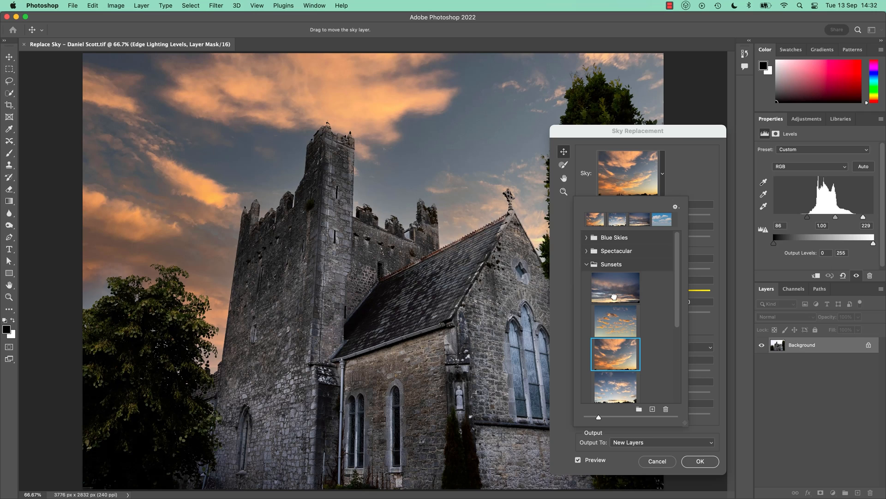
{"action": "left_click", "coordinate": [615, 288]}
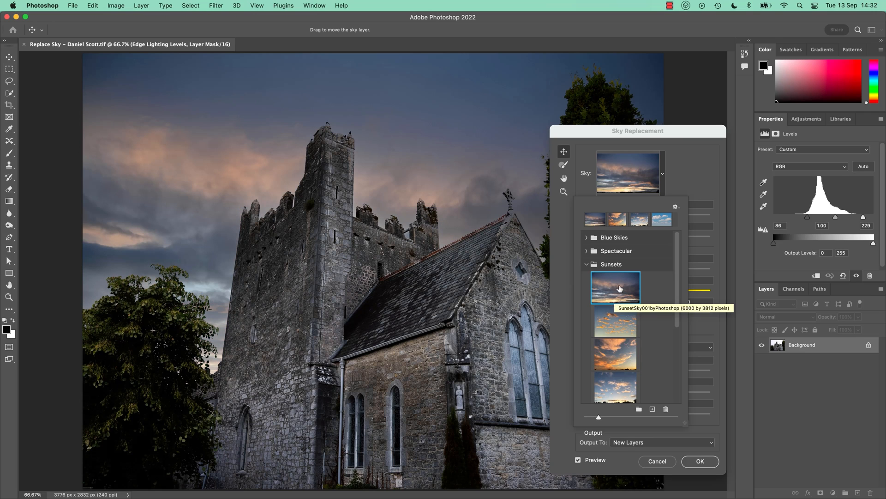
{"action": "left_click", "coordinate": [615, 287]}
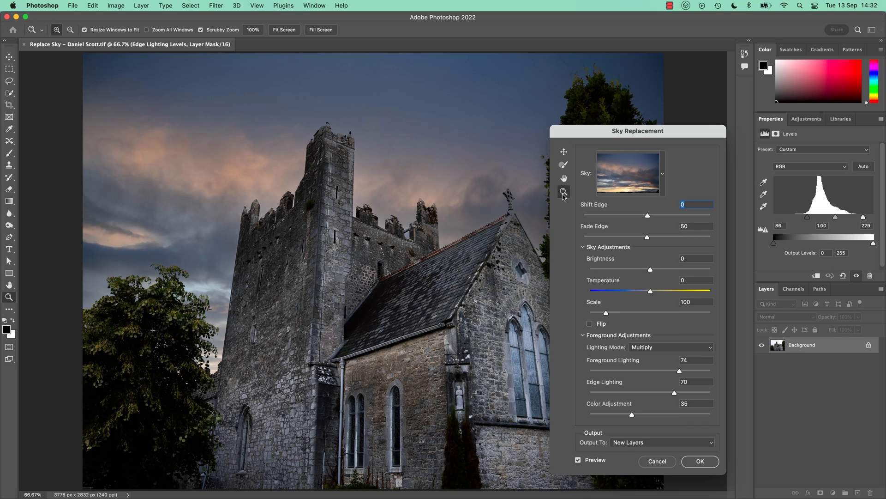
{"action": "mouse_move", "coordinate": [564, 192]}
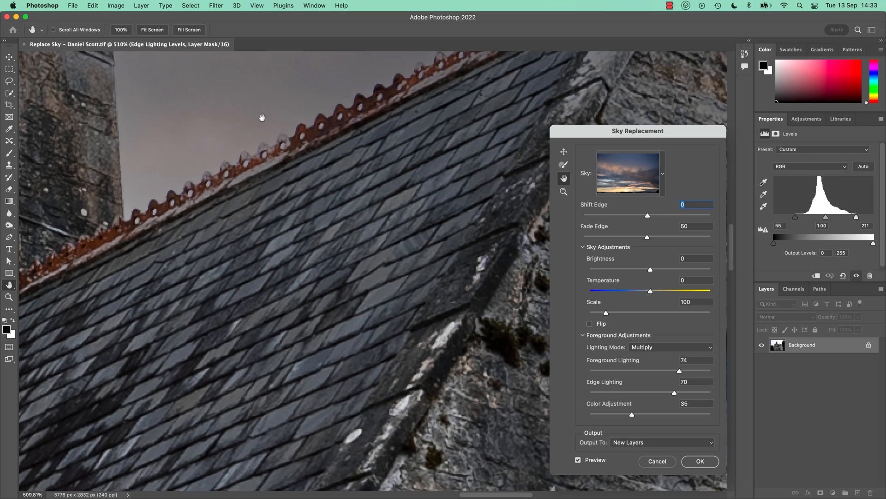
{"action": "mouse_move", "coordinate": [617, 464]}
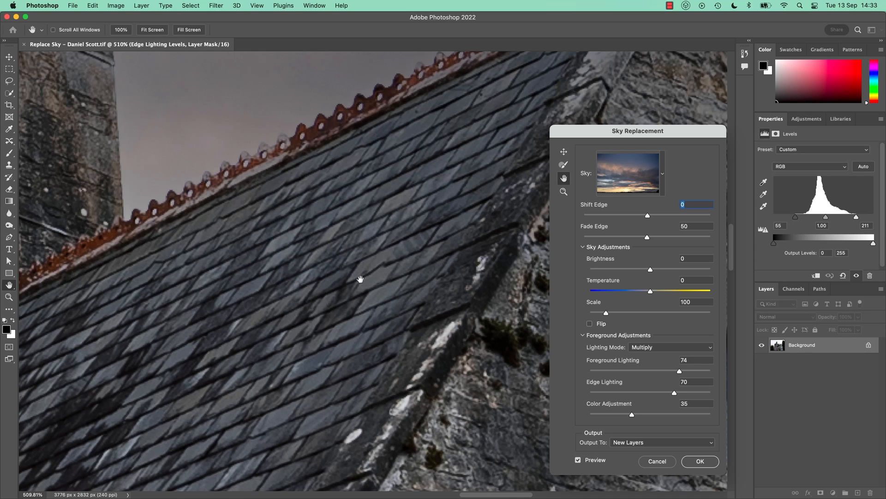
{"action": "mouse_move", "coordinate": [407, 279]}
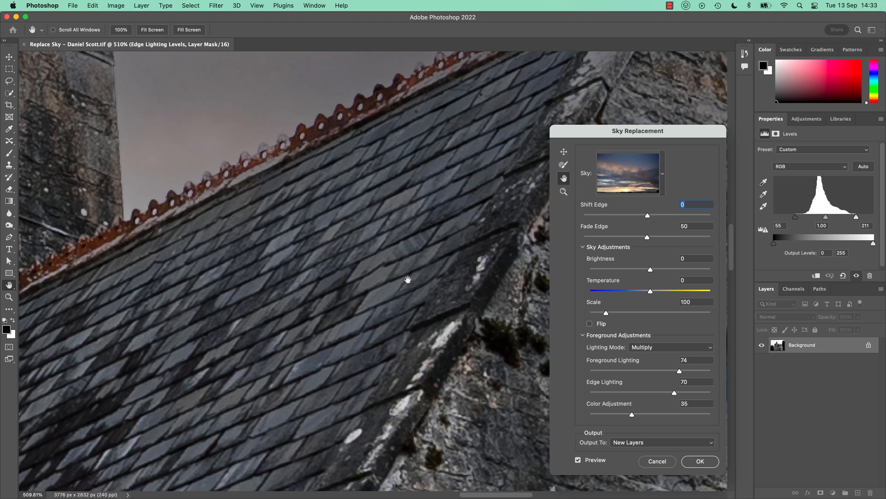
{"action": "mouse_move", "coordinate": [425, 291]}
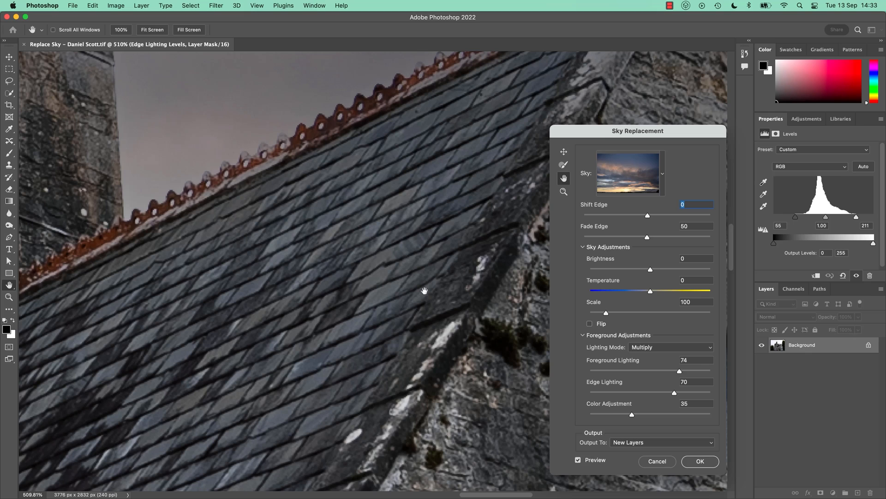
{"action": "mouse_move", "coordinate": [482, 203]}
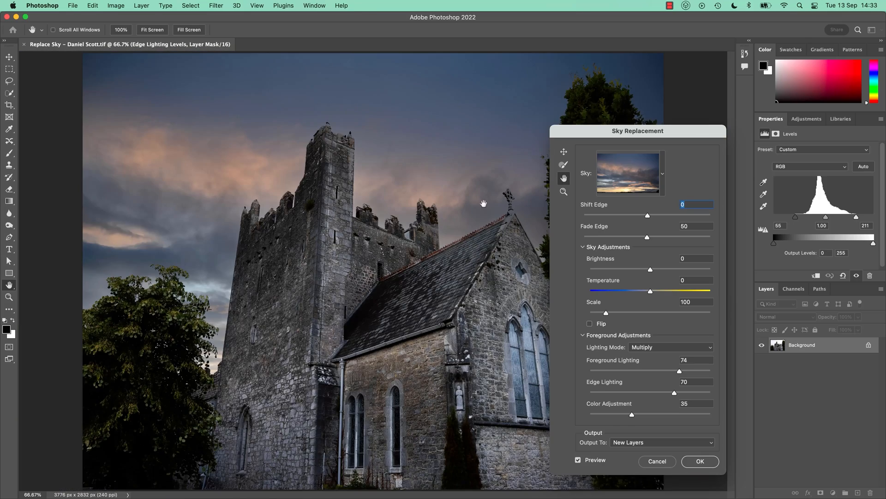
{"action": "mouse_move", "coordinate": [625, 378]}
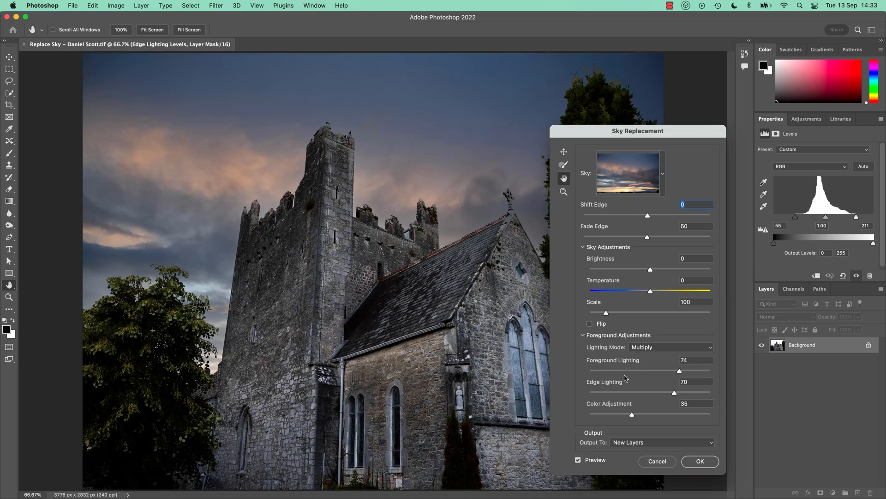
{"action": "mouse_move", "coordinate": [647, 216]}
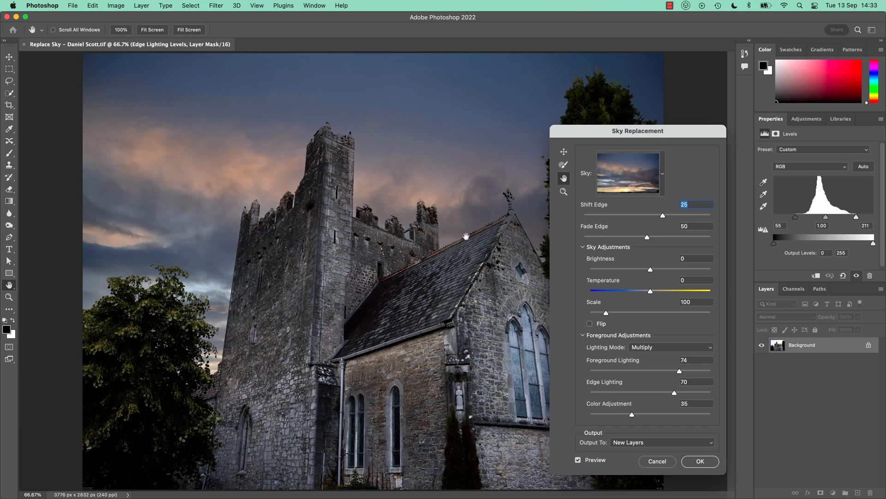
{"action": "mouse_move", "coordinate": [633, 222]}
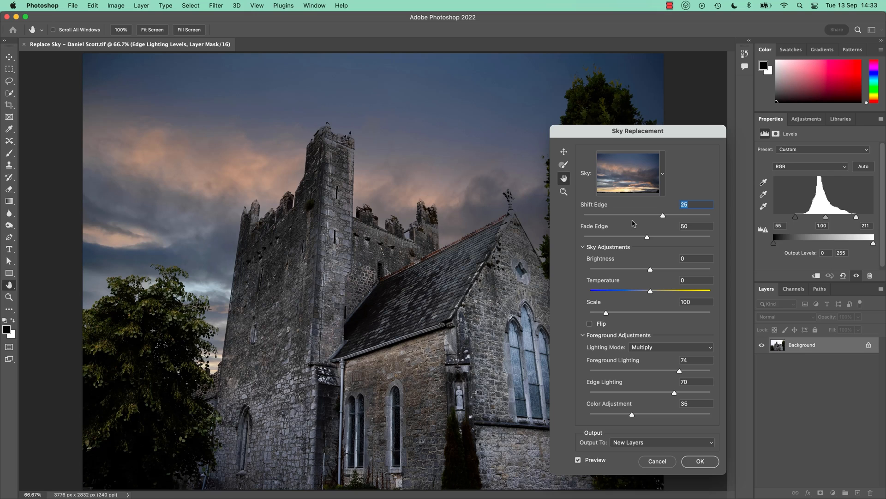
{"action": "mouse_move", "coordinate": [613, 216]}
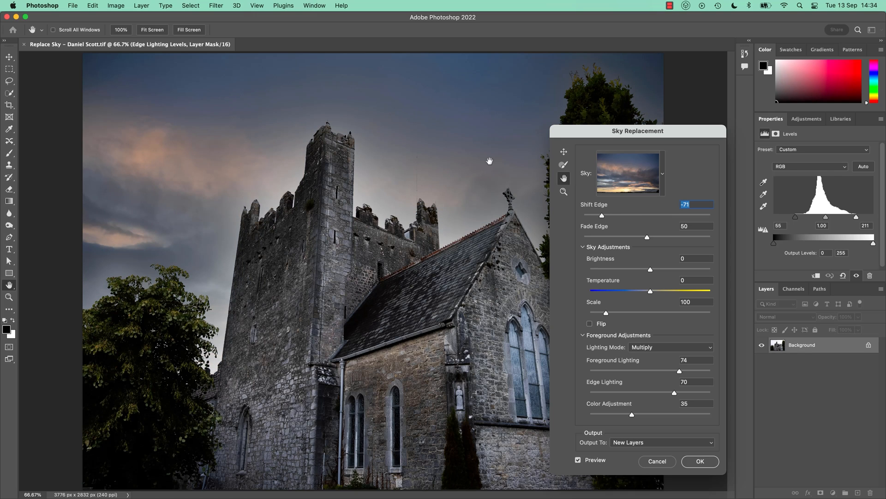
{"action": "mouse_move", "coordinate": [480, 231]}
{"action": "type", "text": "84"}
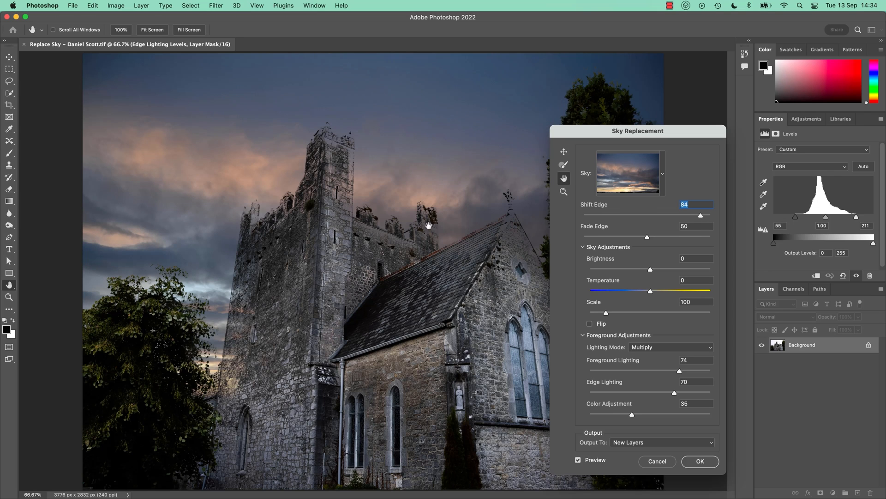
{"action": "mouse_move", "coordinate": [605, 220]}
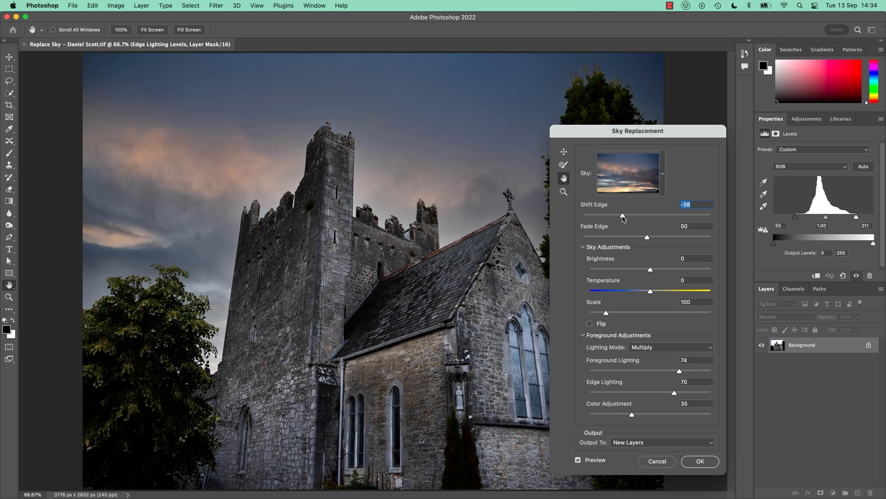
{"action": "mouse_move", "coordinate": [647, 240]}
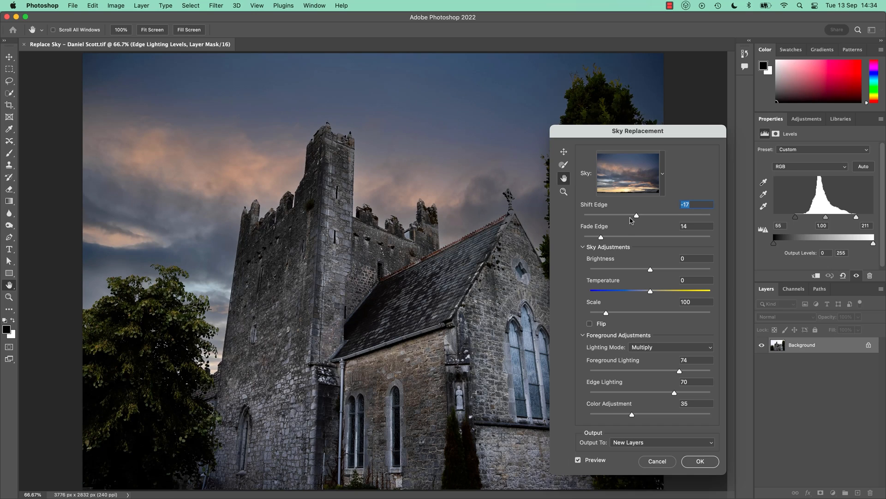
{"action": "mouse_move", "coordinate": [610, 273]}
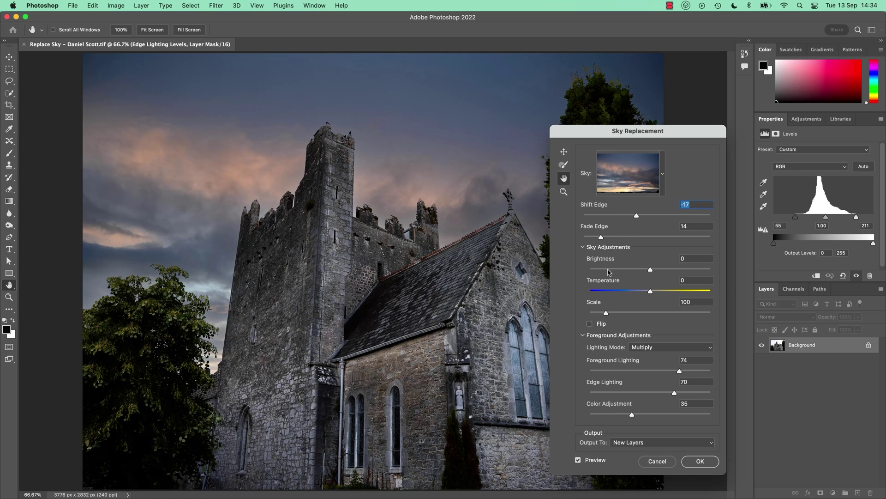
{"action": "mouse_move", "coordinate": [588, 324]}
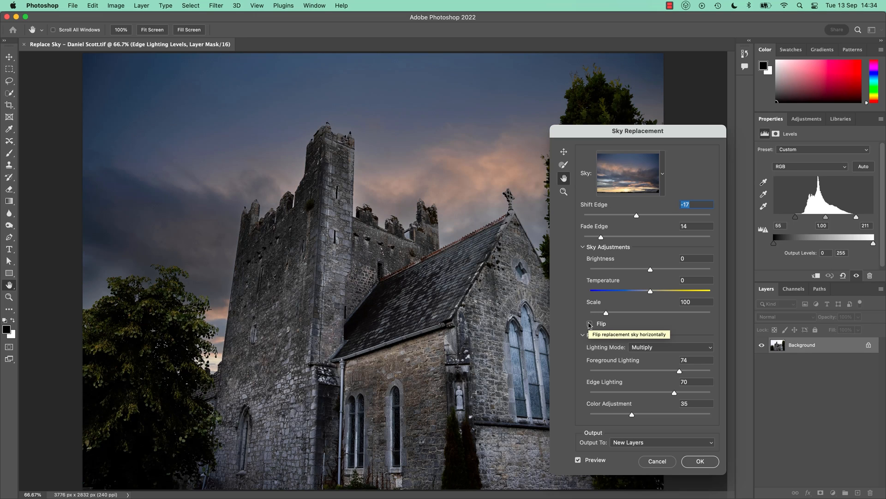
{"action": "left_click", "coordinate": [589, 323]}
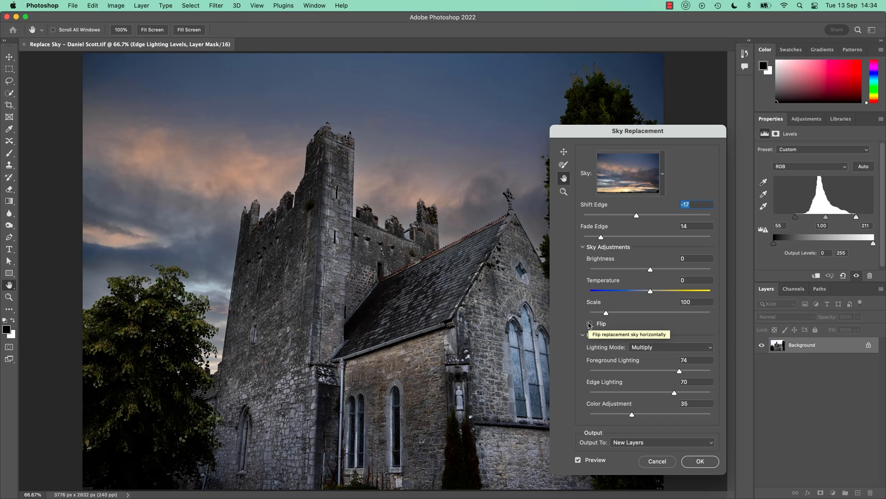
{"action": "mouse_move", "coordinate": [577, 258]}
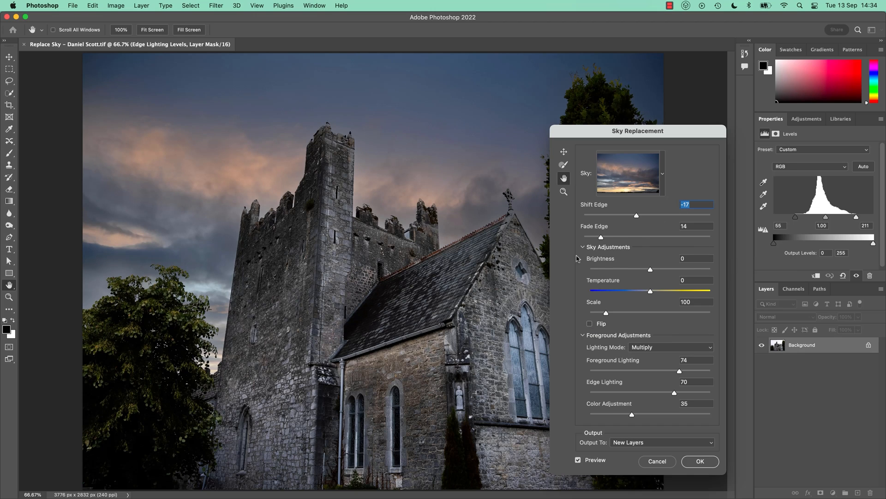
{"action": "mouse_move", "coordinate": [634, 248]}
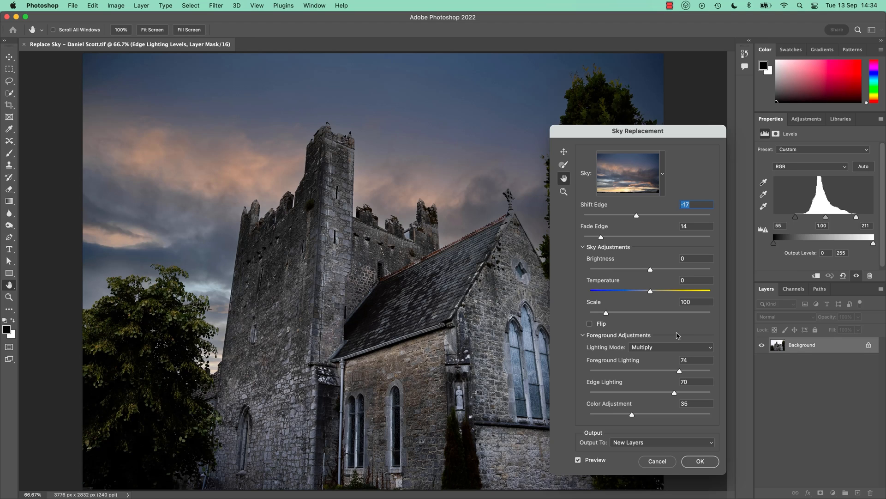
{"action": "mouse_move", "coordinate": [608, 341]}
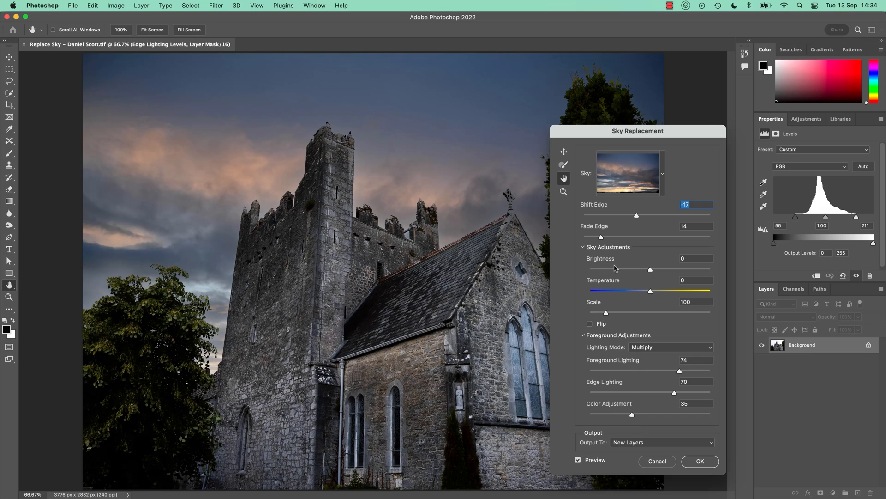
{"action": "mouse_move", "coordinate": [588, 357]}
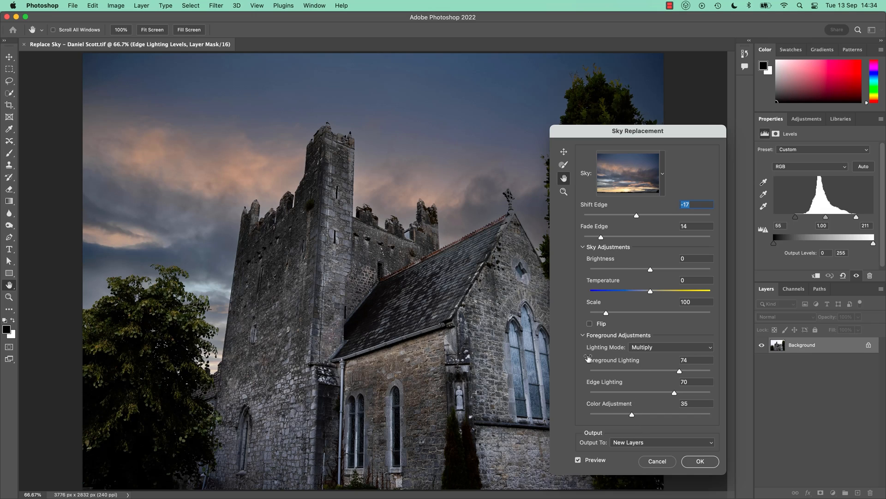
{"action": "mouse_move", "coordinate": [613, 373]}
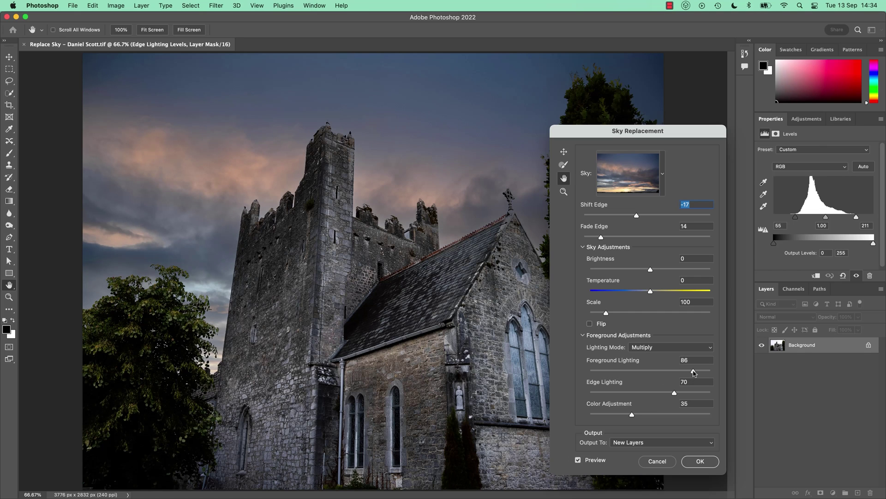
{"action": "mouse_move", "coordinate": [666, 374]}
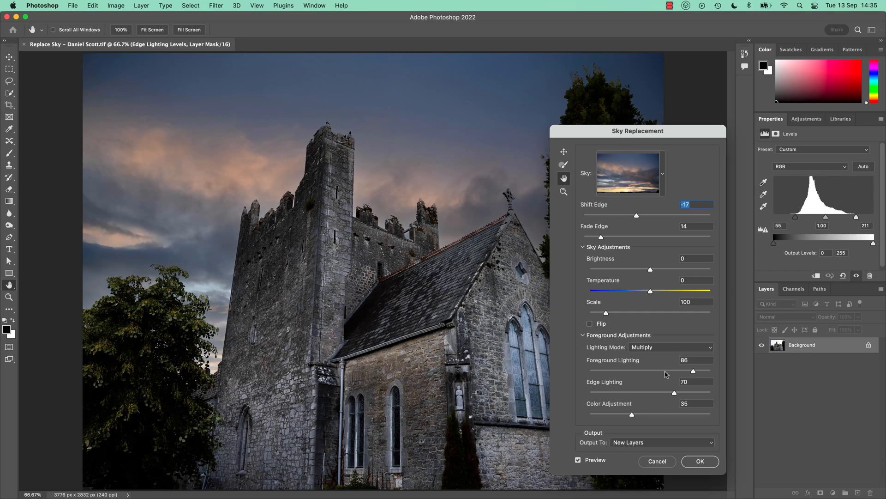
{"action": "mouse_move", "coordinate": [628, 417]}
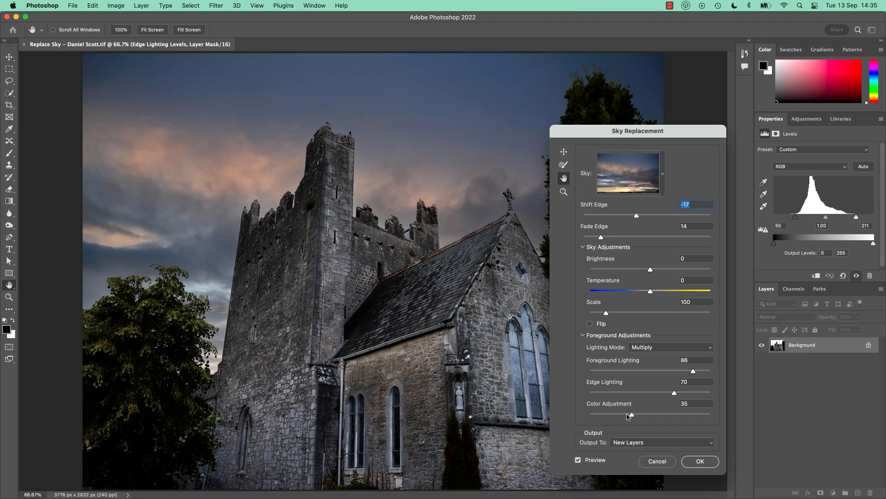
{"action": "mouse_move", "coordinate": [600, 414]}
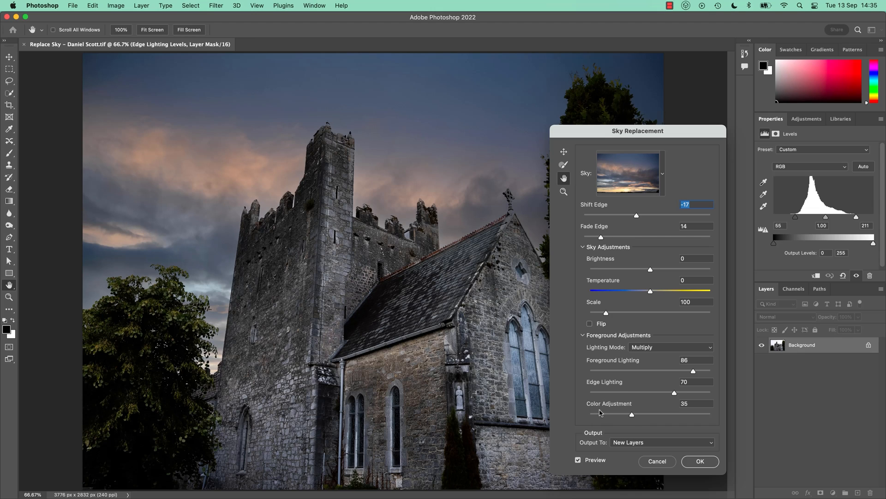
{"action": "mouse_move", "coordinate": [695, 420]}
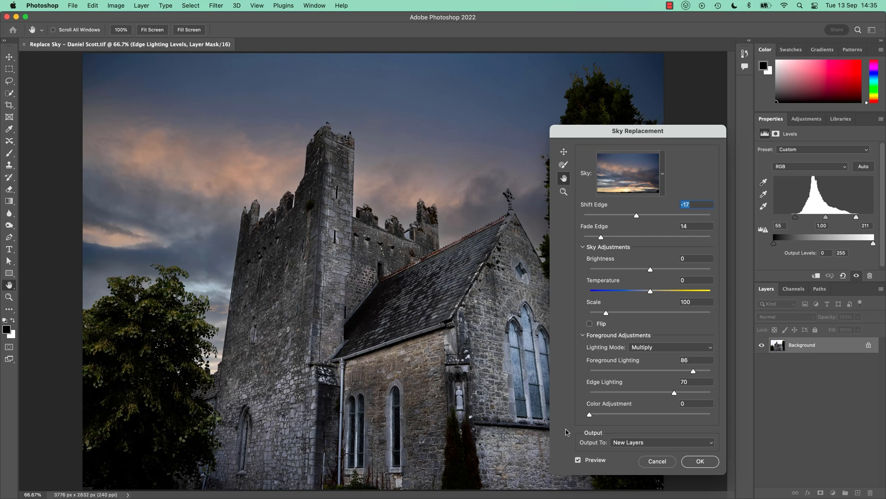
{"action": "mouse_move", "coordinate": [614, 421]}
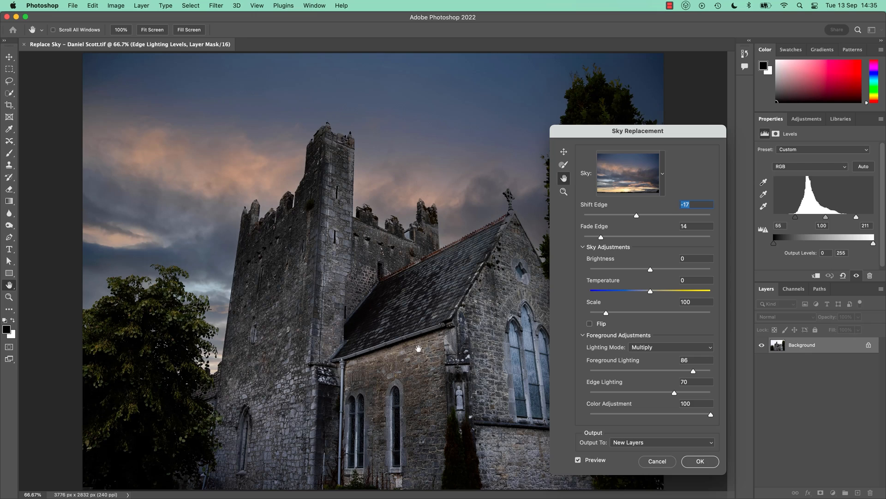
{"action": "mouse_move", "coordinate": [437, 131]}
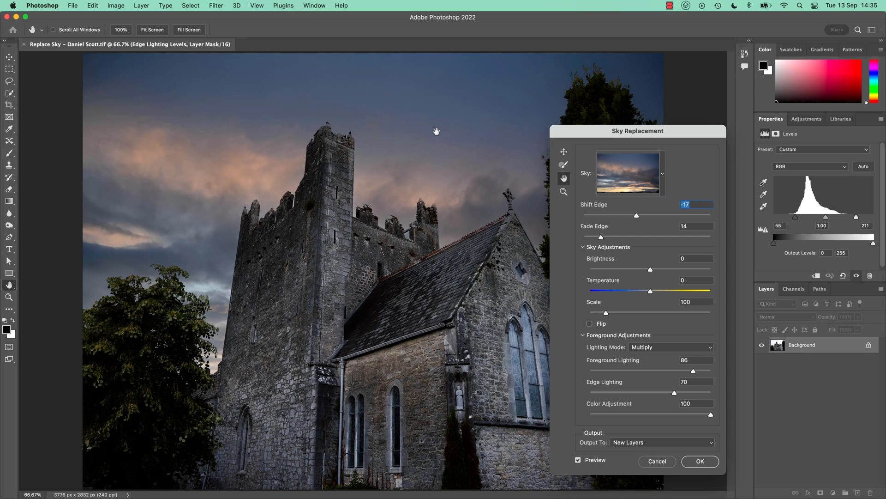
{"action": "mouse_move", "coordinate": [652, 416]}
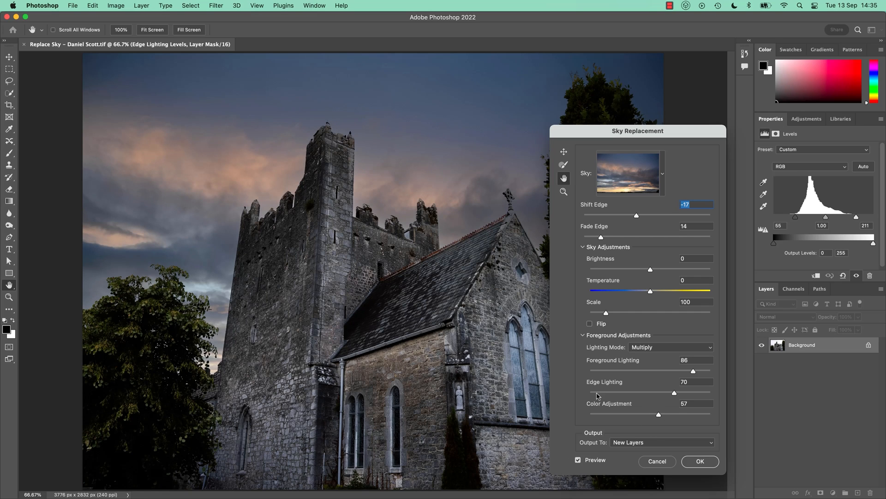
{"action": "mouse_move", "coordinate": [672, 278]}
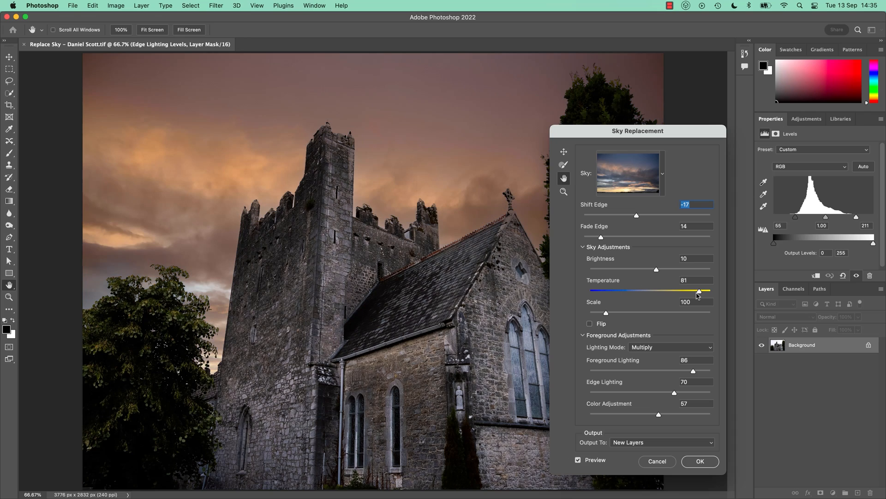
{"action": "mouse_move", "coordinate": [658, 296]}
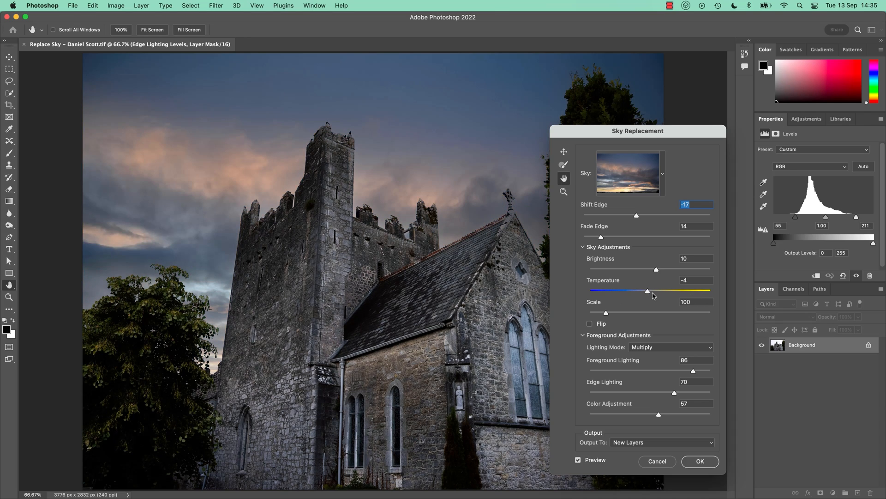
{"action": "mouse_move", "coordinate": [654, 276]}
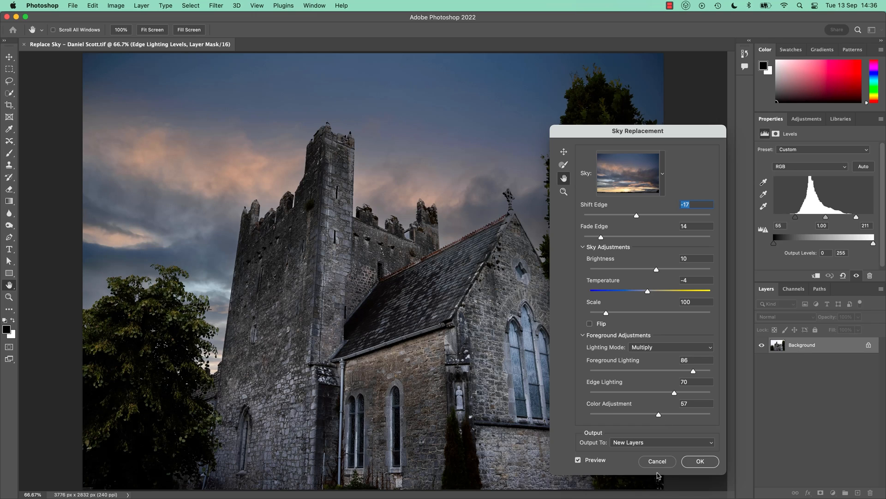
{"action": "mouse_move", "coordinate": [668, 364]}
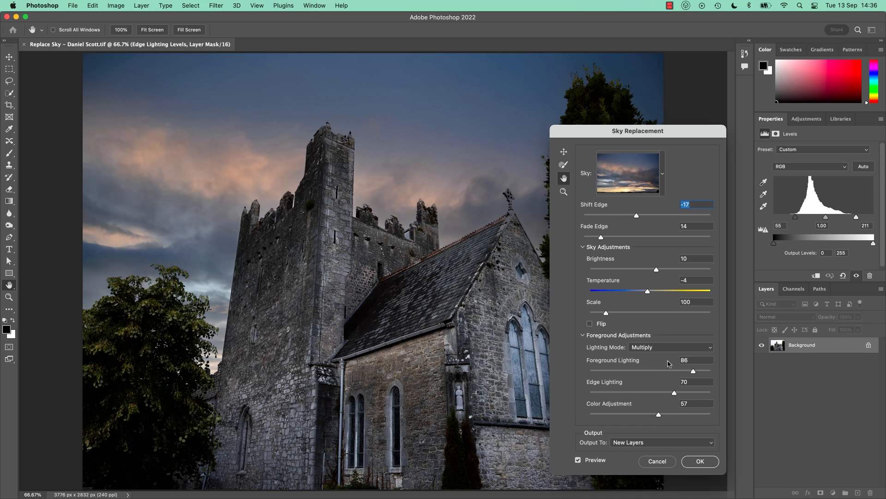
{"action": "mouse_move", "coordinate": [612, 332]}
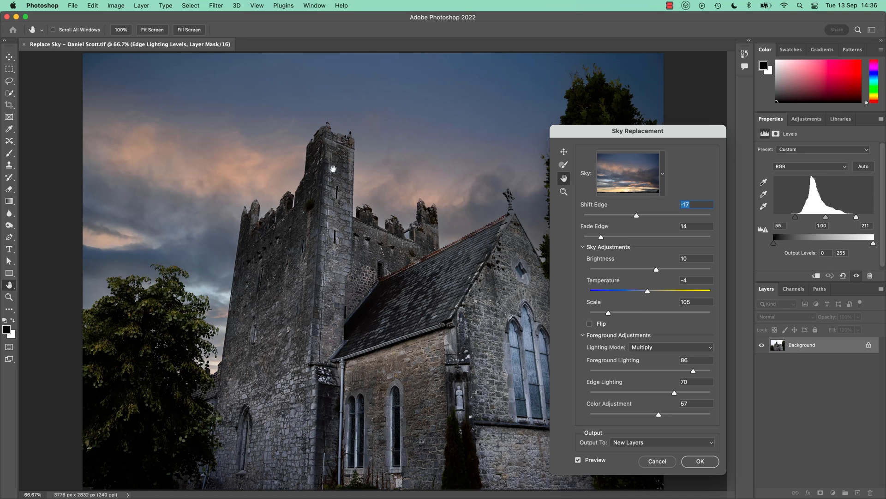
{"action": "mouse_move", "coordinate": [608, 250]}
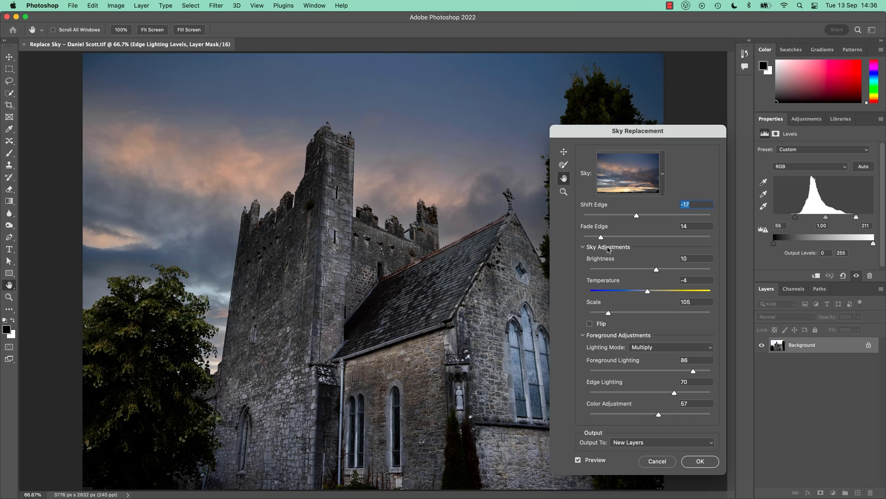
Collapse Sky Adjustments and raise Edge Lighting to 90
{"action": "left_click", "coordinate": [583, 247]}
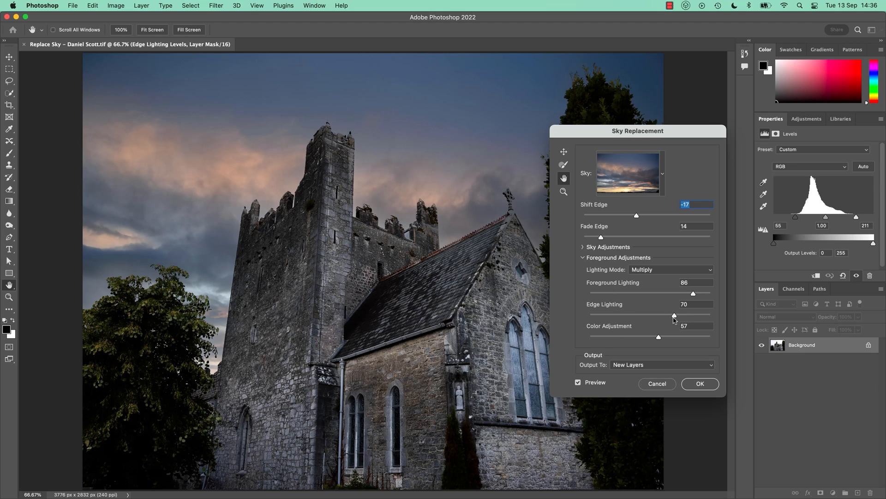
{"action": "mouse_move", "coordinate": [703, 317]}
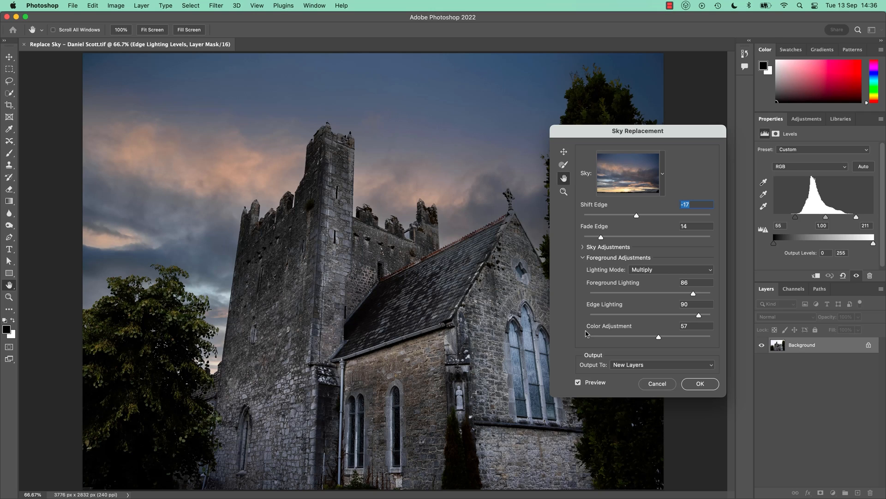
{"action": "left_click", "coordinate": [700, 383]}
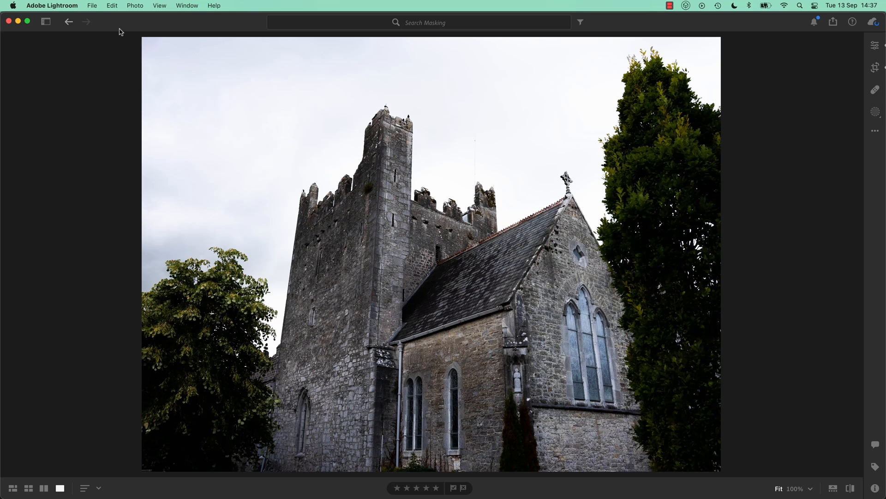
{"action": "mouse_move", "coordinate": [55, 141]}
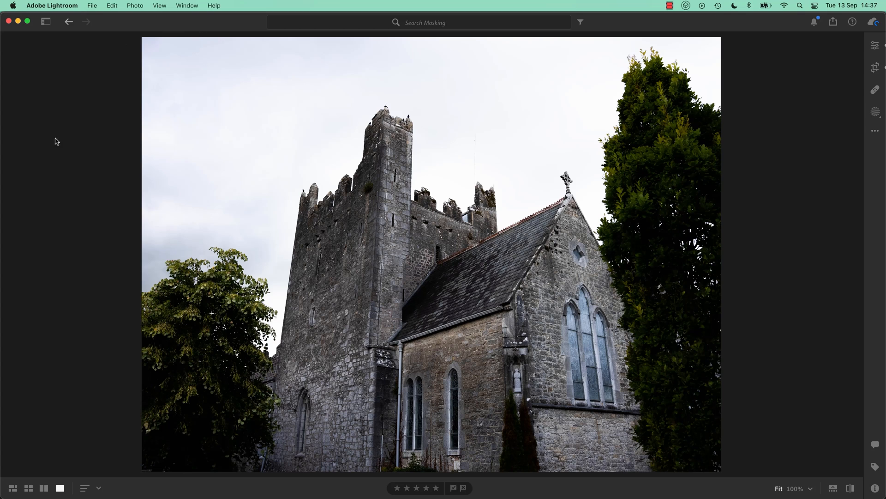
{"action": "mouse_move", "coordinate": [378, 231]}
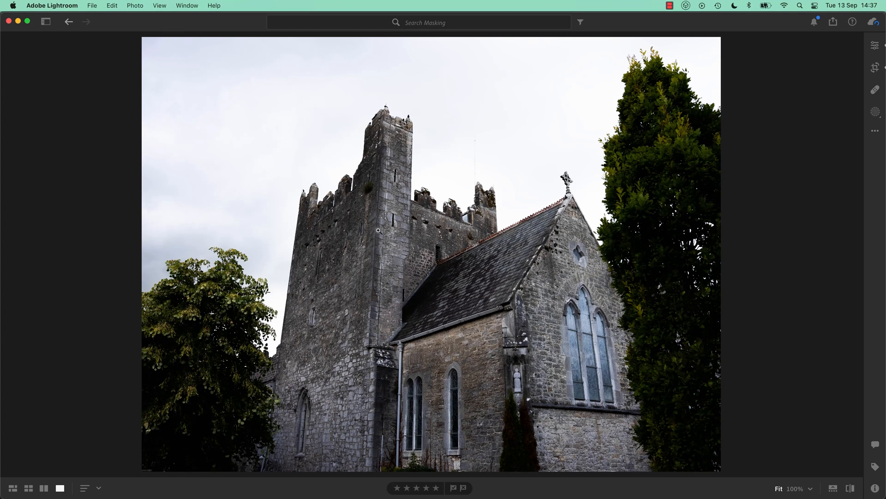
{"action": "mouse_move", "coordinate": [603, 374]}
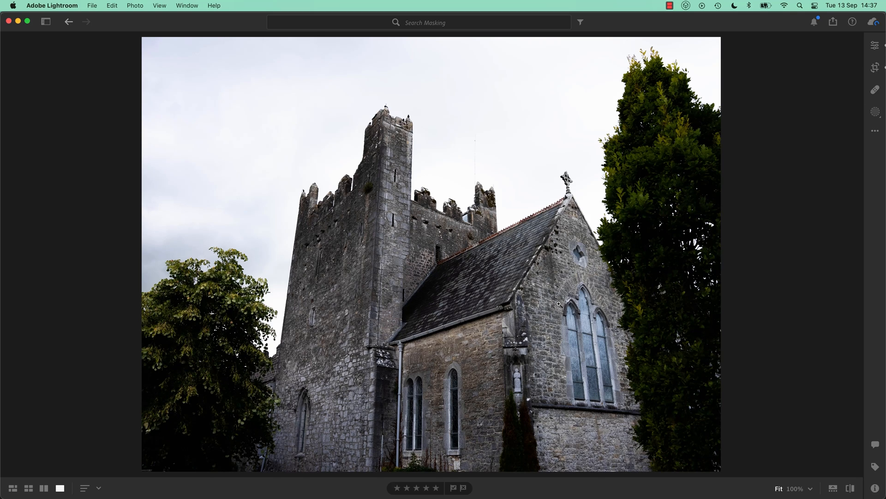
Review the sunset-sky church photo full size in Detail view, then return to the grid
{"action": "left_click", "coordinate": [12, 488]}
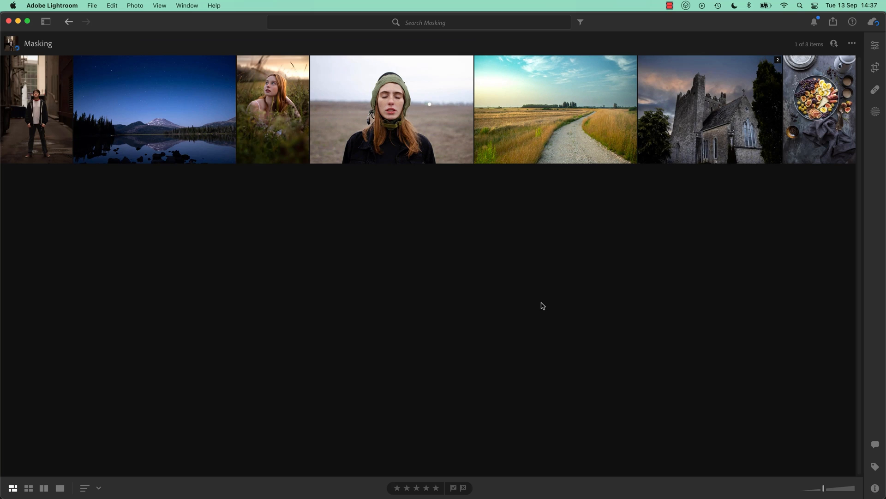
{"action": "double_click", "coordinate": [709, 109]}
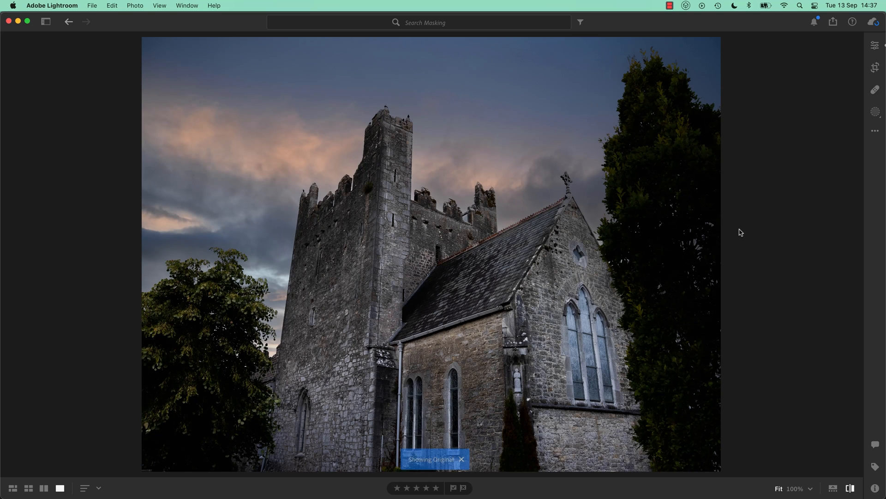
{"action": "left_click", "coordinate": [461, 458]}
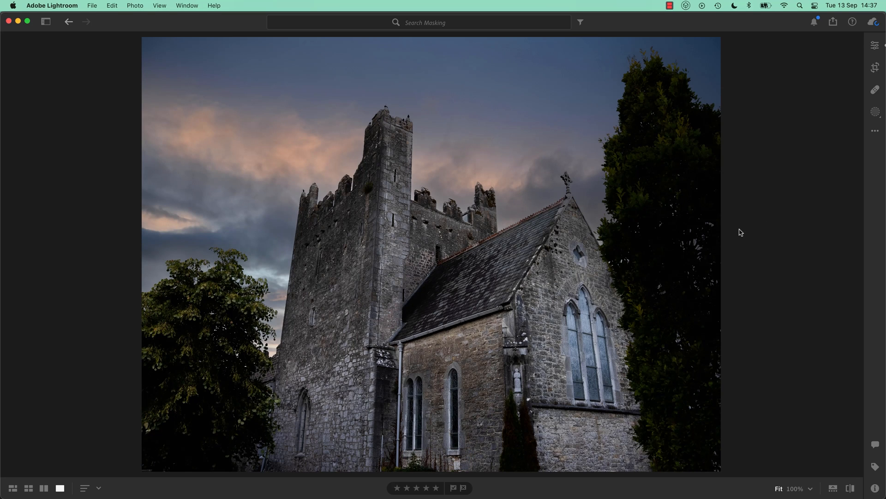
{"action": "mouse_move", "coordinate": [504, 285]}
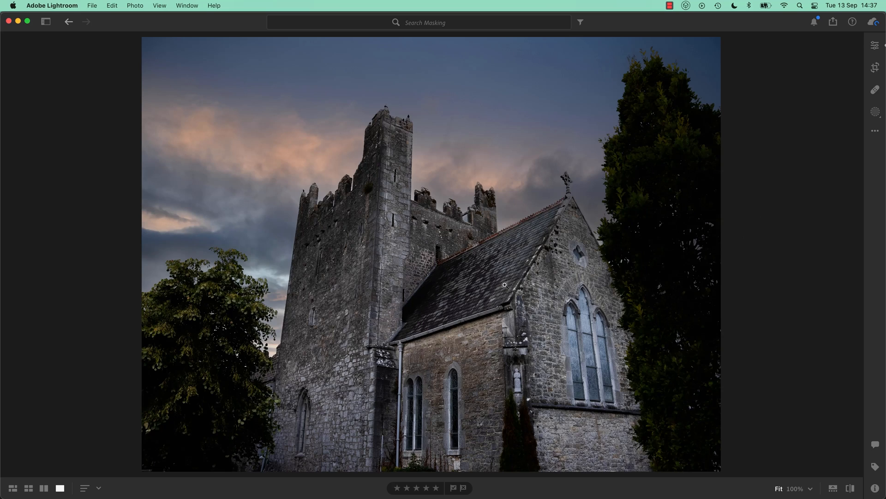
{"action": "left_click", "coordinate": [12, 488]}
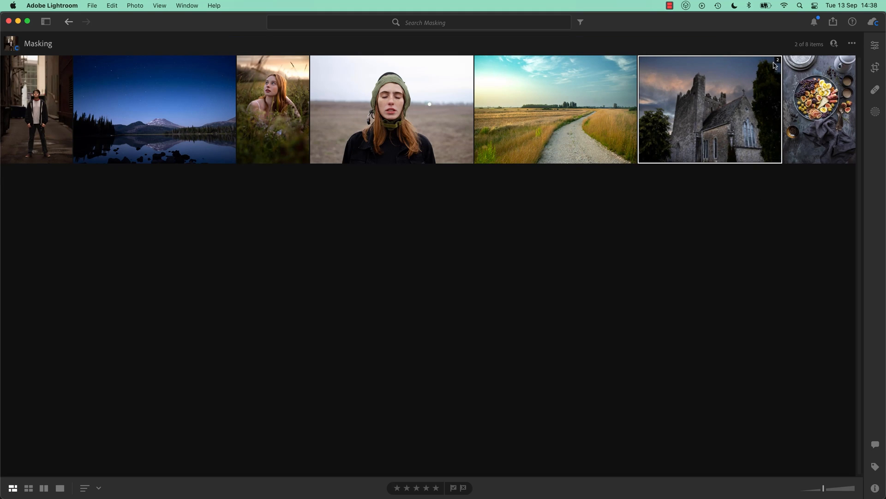
Expand the church stack and compare the sky-replaced version beside the grey-sky original
{"action": "left_click", "coordinate": [776, 60]}
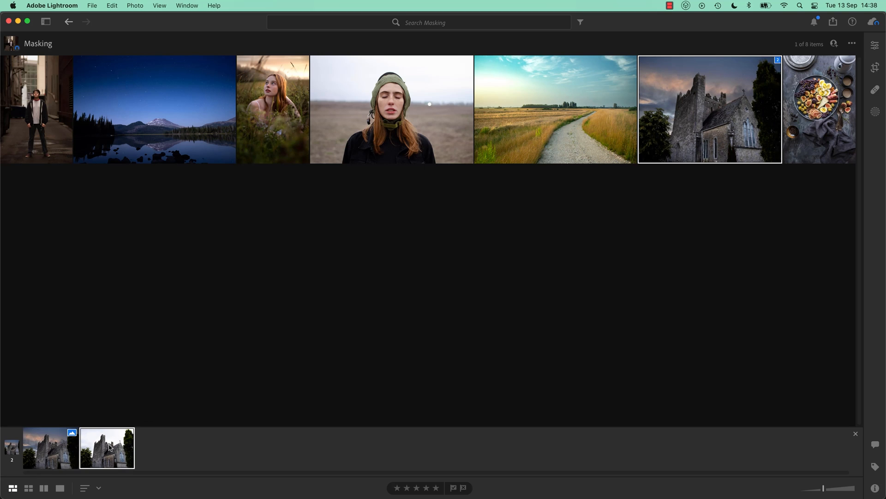
{"action": "left_click", "coordinate": [50, 448]}
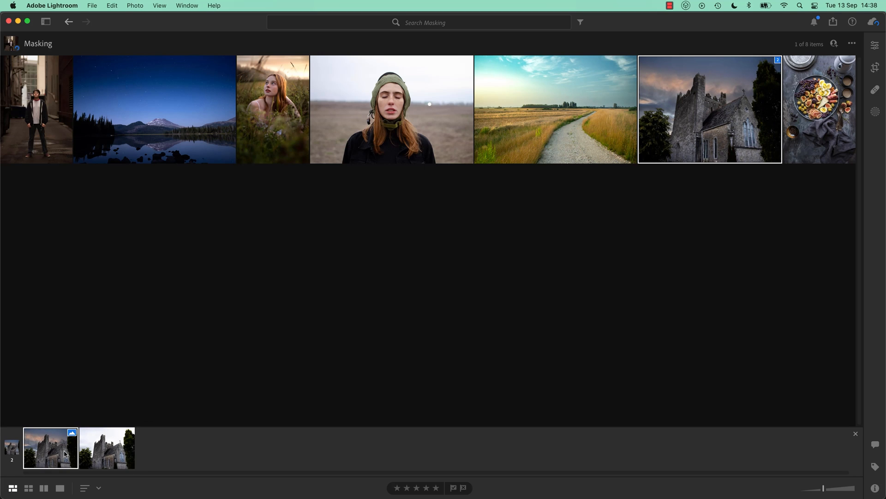
{"action": "left_click", "coordinate": [43, 488]}
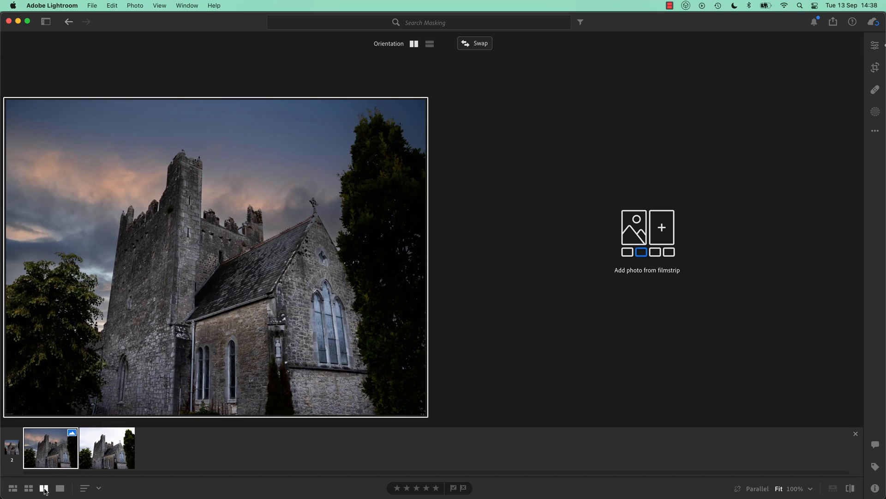
{"action": "left_click", "coordinate": [107, 447]}
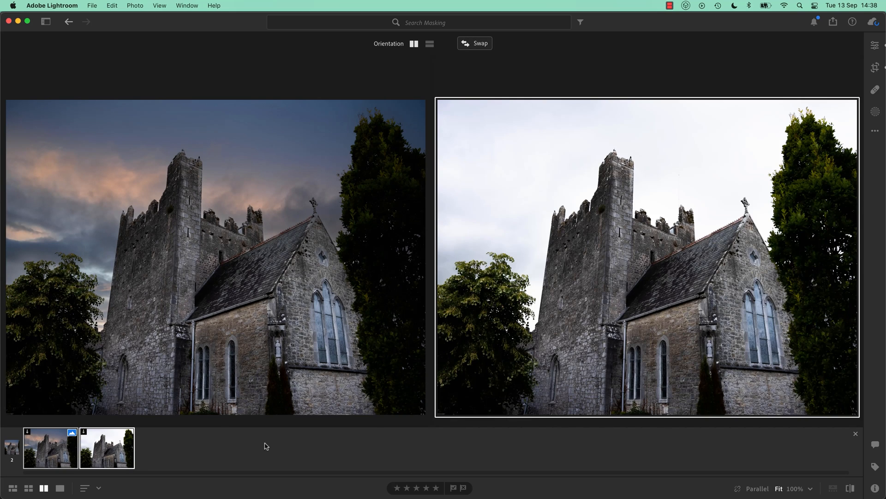
{"action": "mouse_move", "coordinate": [382, 454]}
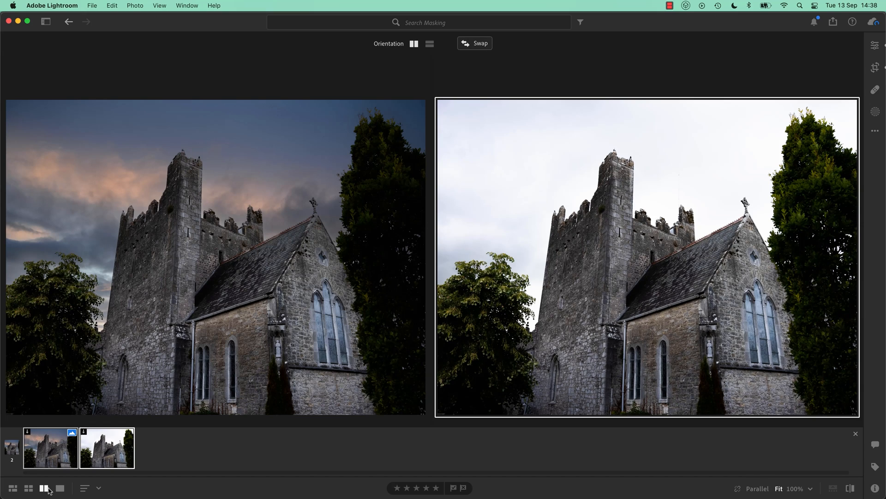
{"action": "mouse_move", "coordinate": [45, 487]}
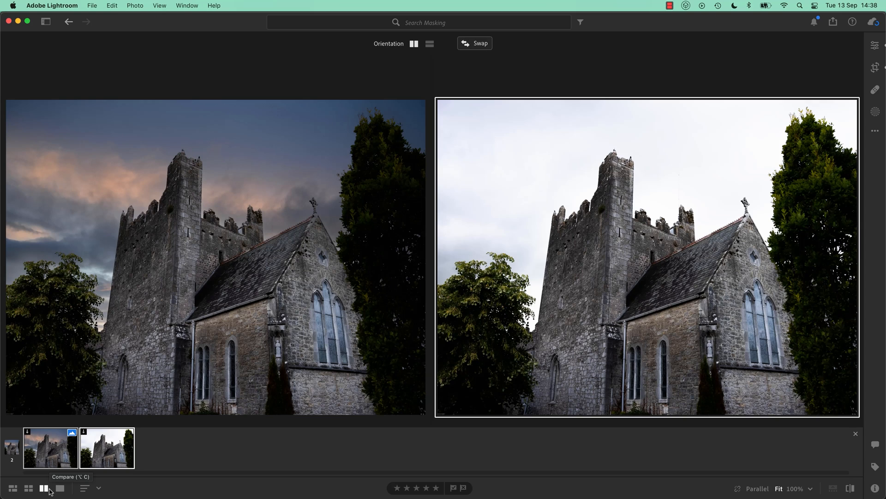
{"action": "mouse_move", "coordinate": [303, 446]}
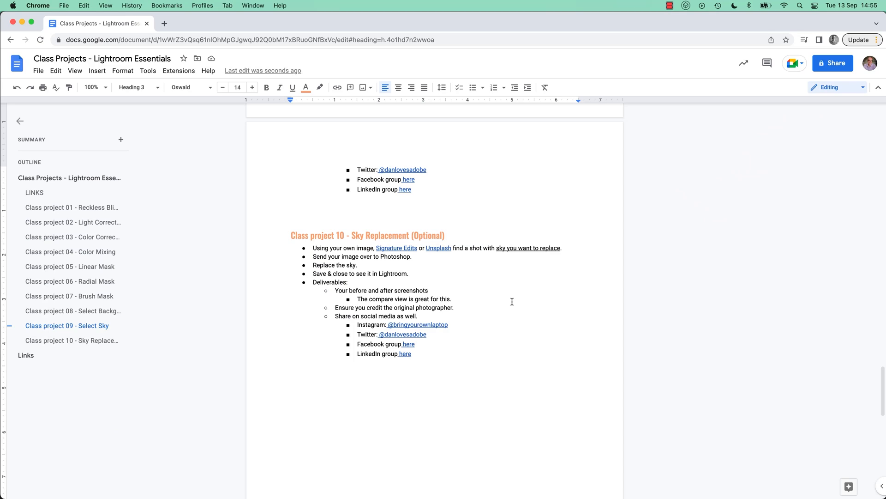
{"action": "mouse_move", "coordinate": [437, 282]}
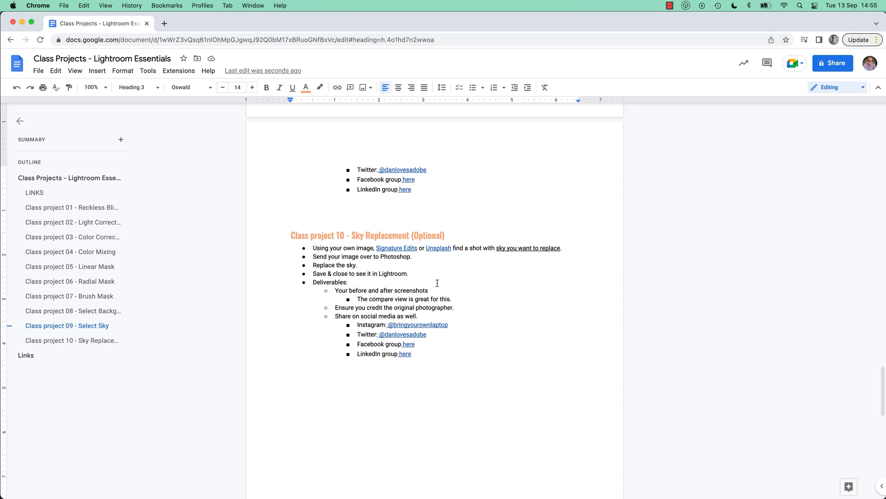
{"action": "mouse_move", "coordinate": [343, 212]}
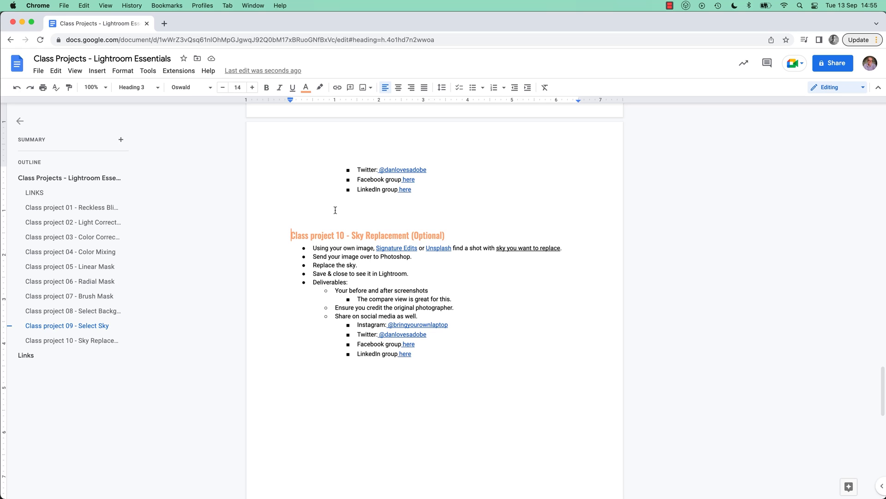
{"action": "mouse_move", "coordinate": [342, 224]}
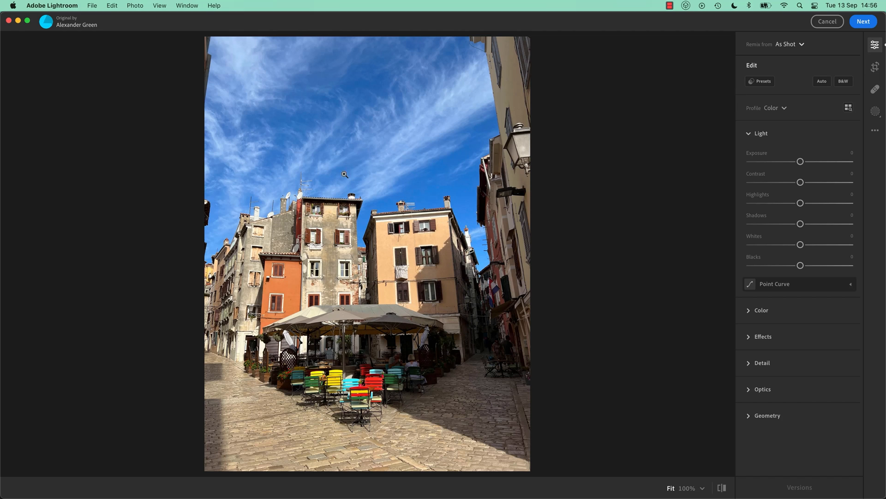
{"action": "mouse_move", "coordinate": [656, 90]}
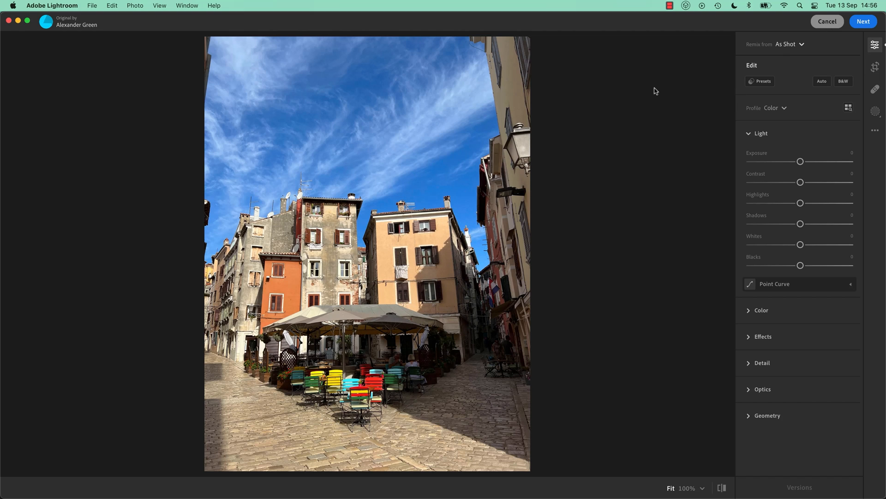
Check the available actions for the town-square photo via its context menu
{"action": "right_click", "coordinate": [381, 241]}
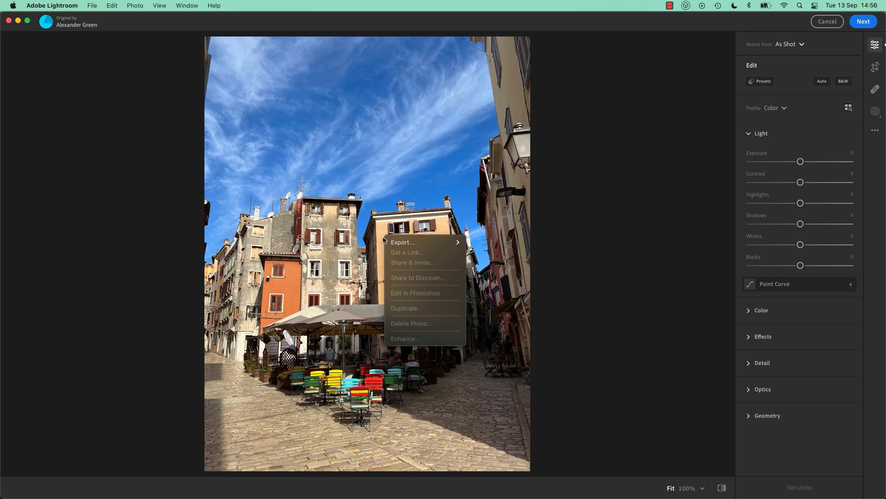
{"action": "mouse_move", "coordinate": [407, 323]}
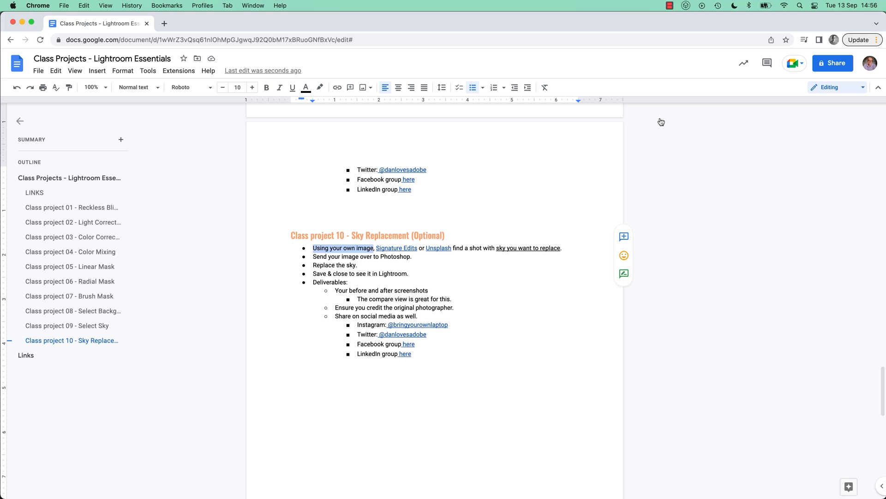
{"action": "mouse_move", "coordinate": [389, 247]}
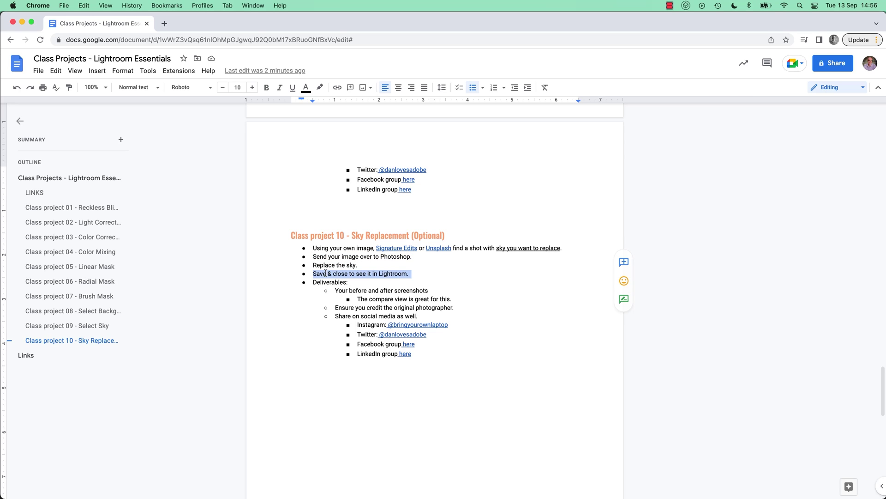
{"action": "mouse_move", "coordinate": [322, 290]}
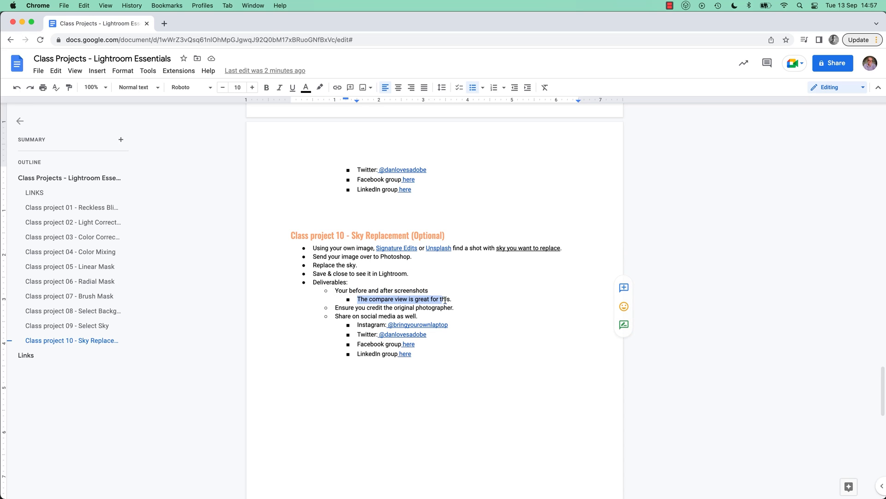
Select the brief sentence recommending the compare view for before/after screenshots
{"action": "left_click", "coordinate": [453, 299]}
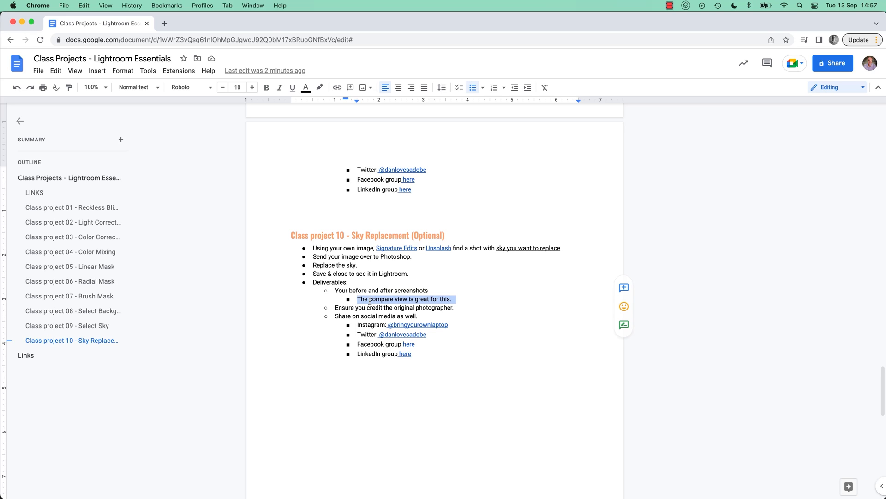
{"action": "mouse_move", "coordinate": [337, 290]}
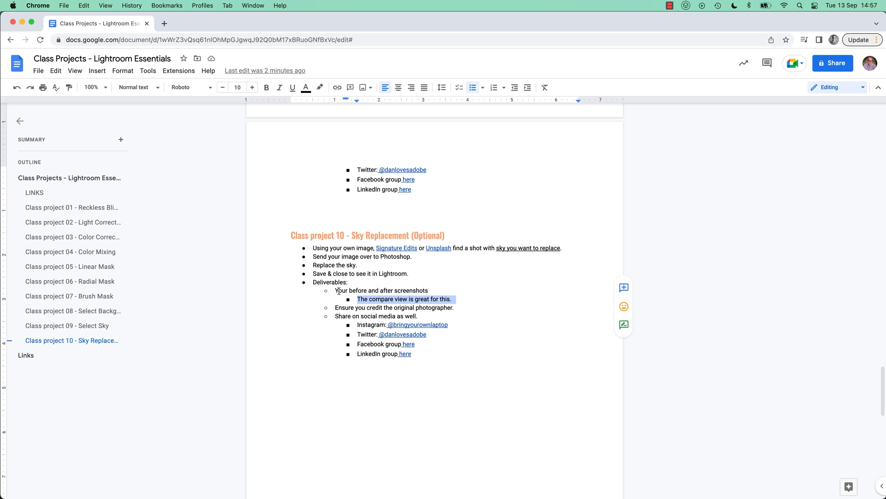
{"action": "mouse_move", "coordinate": [337, 296]}
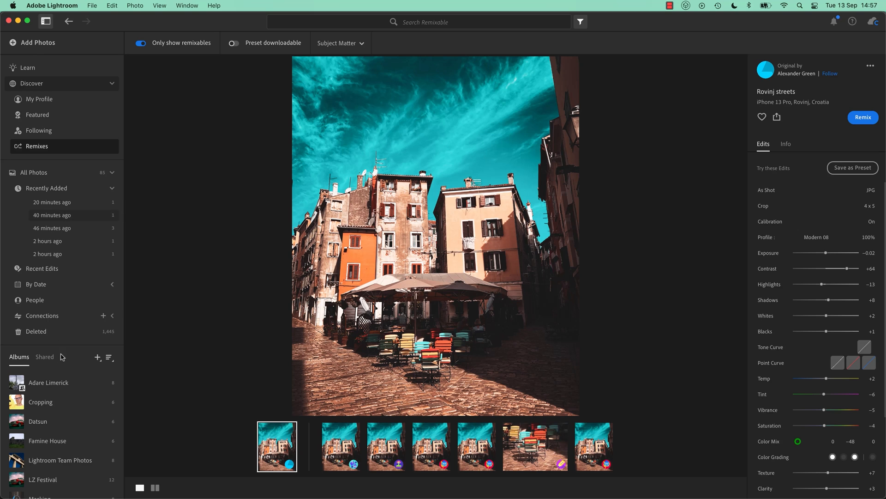
Return to the Masking album, expand the church stack and select the sky-replaced version
{"action": "left_click", "coordinate": [39, 469]}
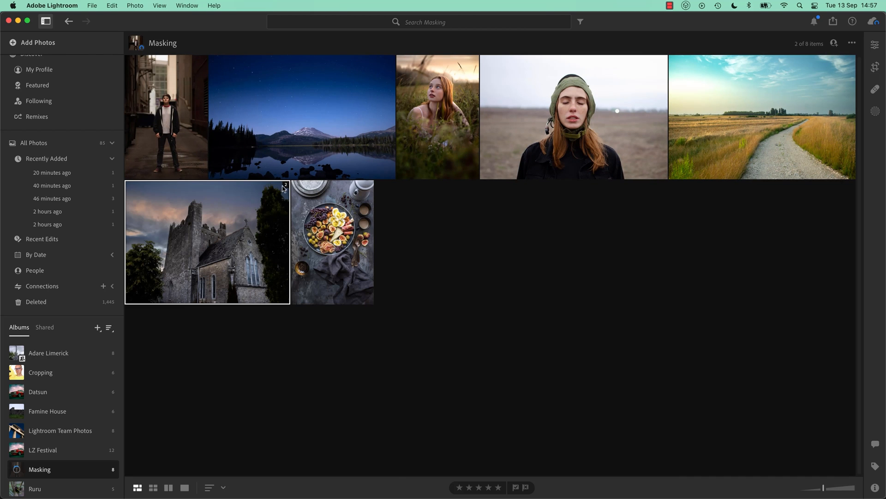
{"action": "left_click", "coordinate": [285, 185]}
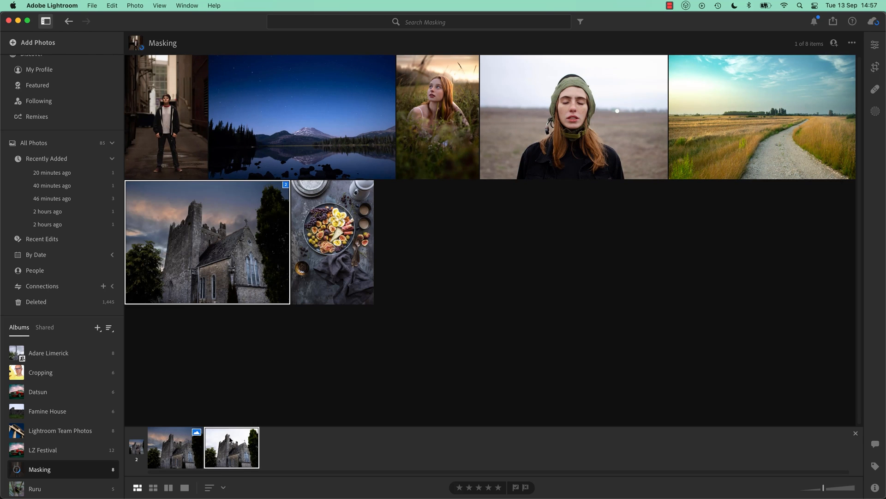
{"action": "left_click", "coordinate": [174, 447]}
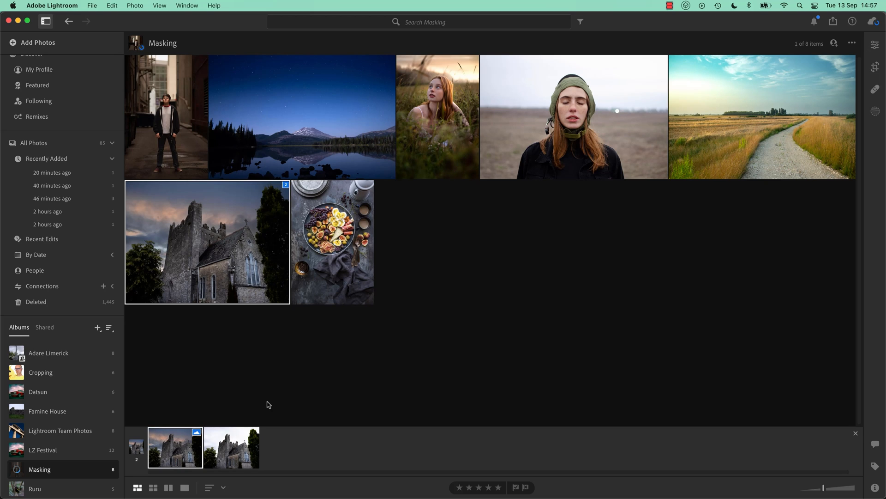
{"action": "mouse_move", "coordinate": [271, 403]}
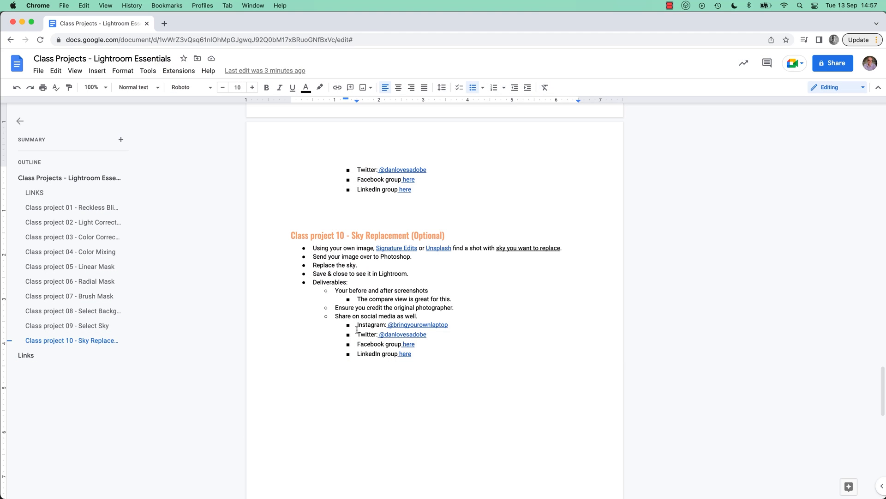
Start a new empty line below the brief's LinkedIn group bullet
{"action": "left_click", "coordinate": [362, 377]}
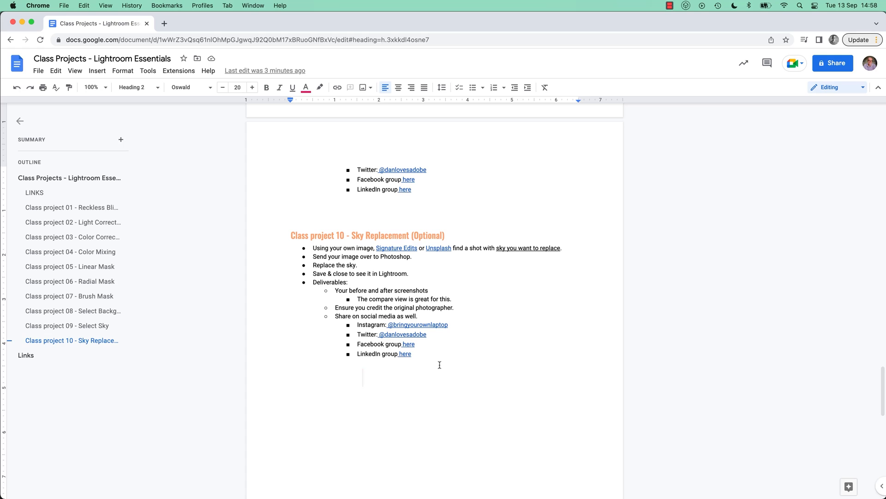
{"action": "left_click", "coordinate": [362, 378]}
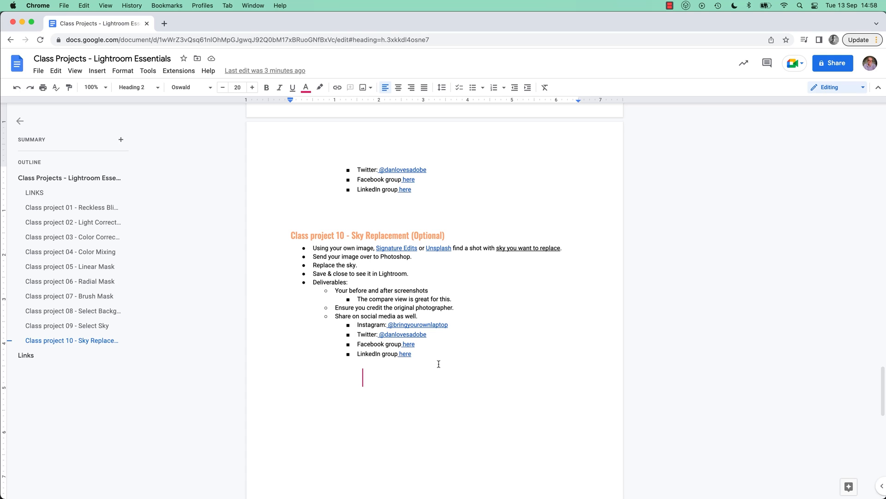